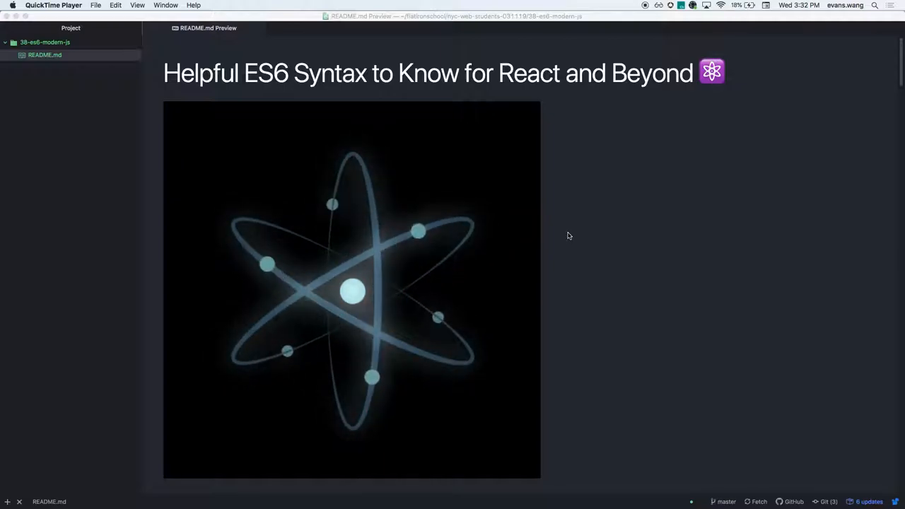
Step: Scroll the README preview down to the destructuring section's spaceship example
{"action": "scroll", "scroll_direction": "down", "scroll_amount": 3}
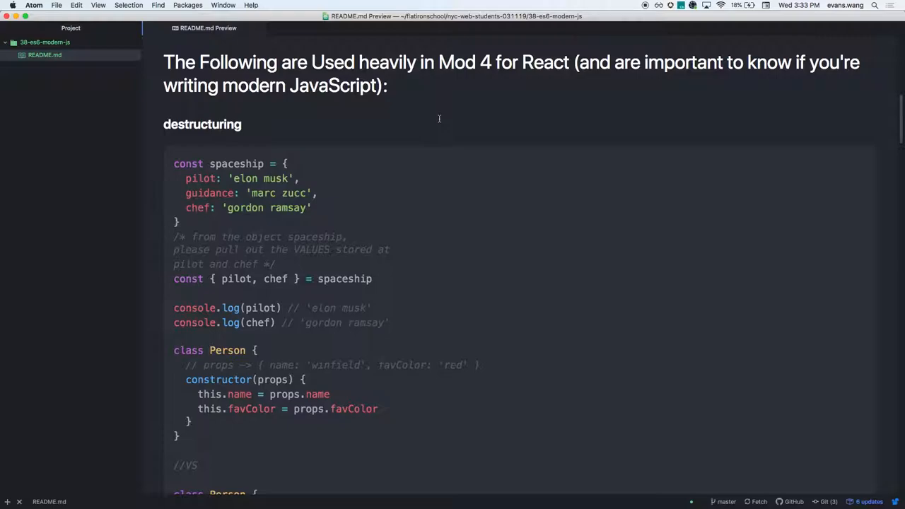
{"action": "mouse_move", "coordinate": [427, 123]}
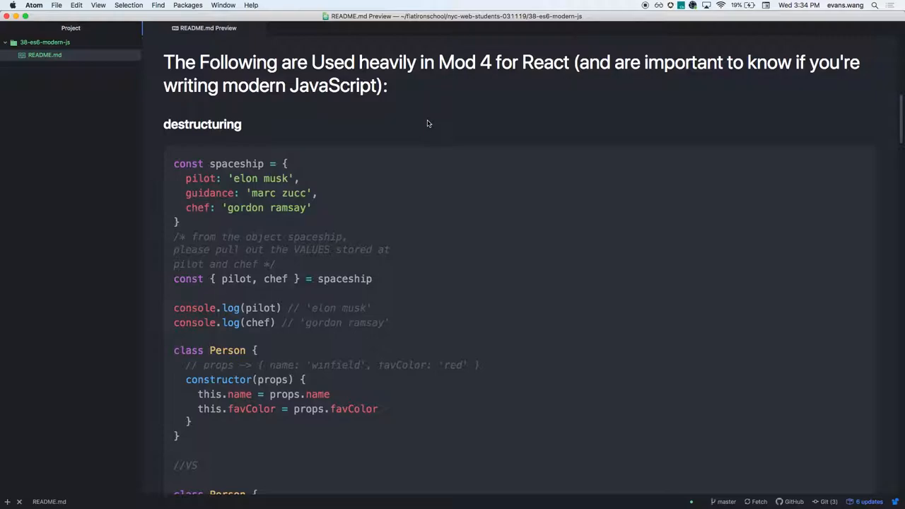
Step: Highlight pilot, chef and spaceship in the example, then select the whole code block
{"action": "scroll", "scroll_direction": "down", "scroll_amount": 3}
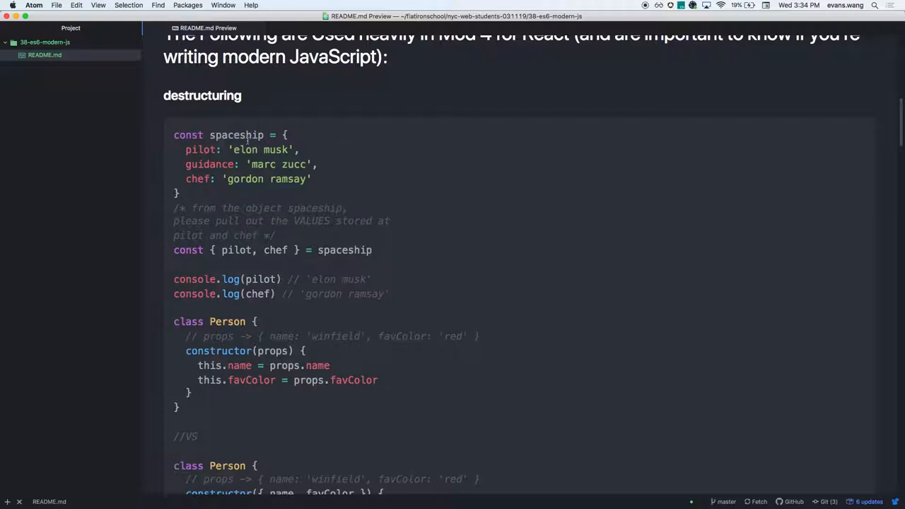
{"action": "mouse_move", "coordinate": [259, 150]}
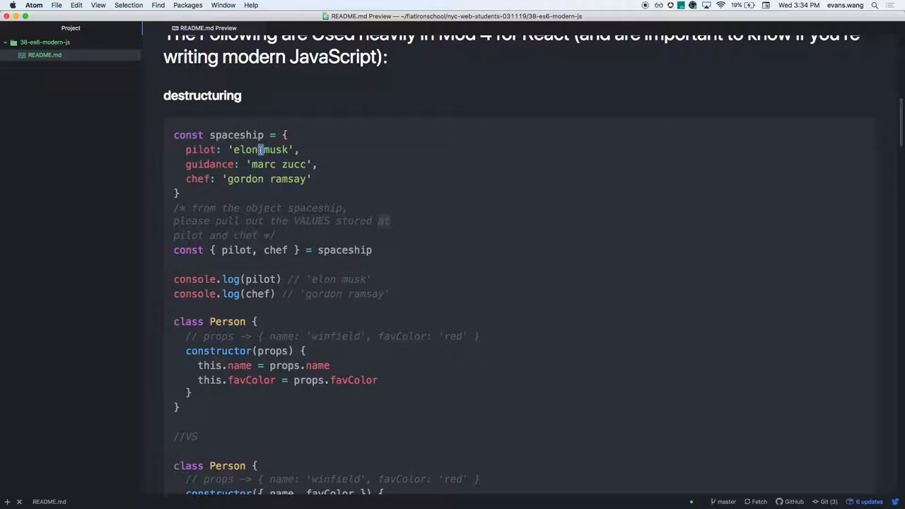
{"action": "double_click", "coordinate": [209, 164]}
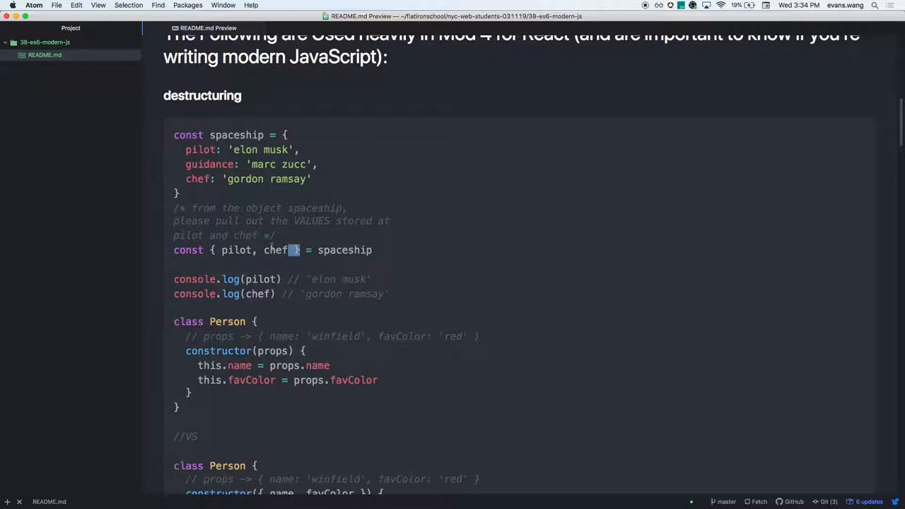
{"action": "double_click", "coordinate": [236, 249]}
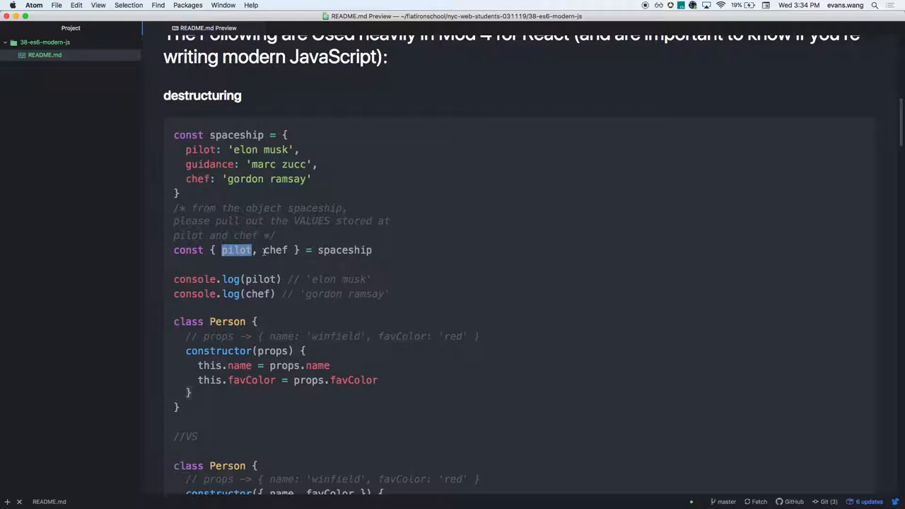
{"action": "double_click", "coordinate": [344, 250]}
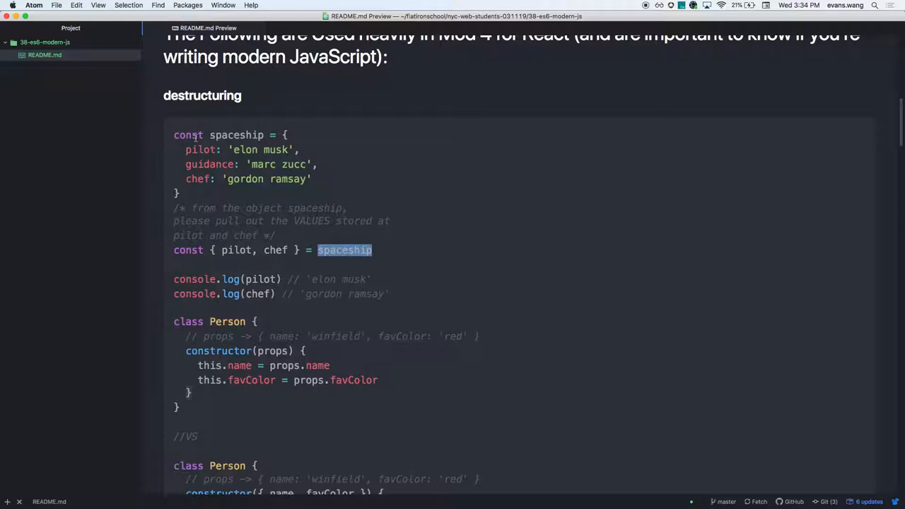
{"action": "double_click", "coordinate": [235, 250]}
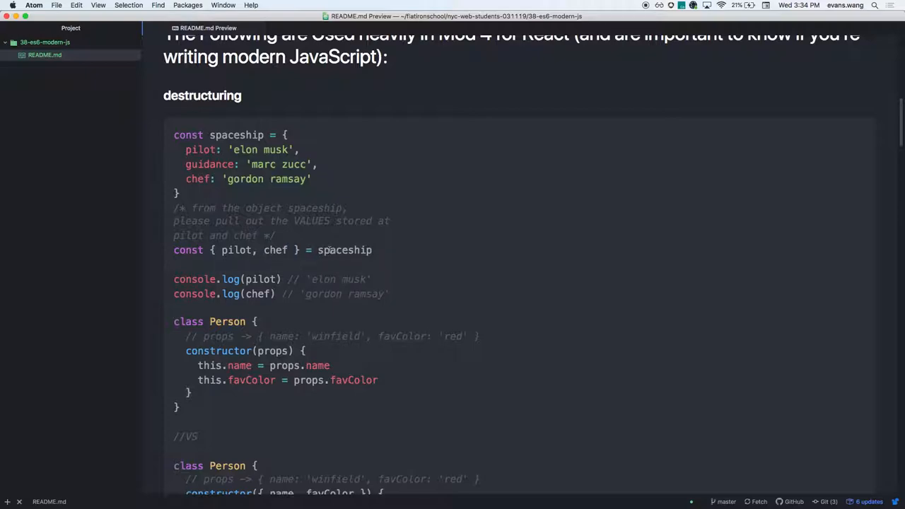
{"action": "double_click", "coordinate": [344, 249]}
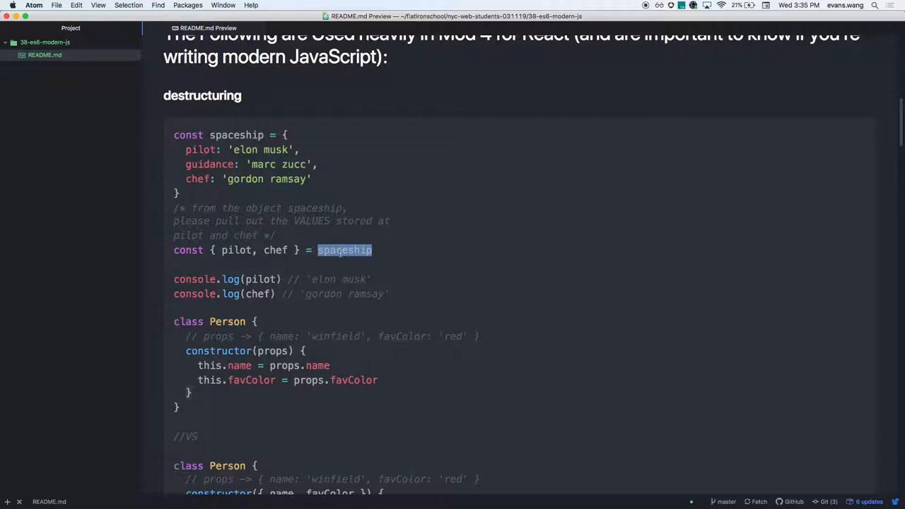
{"action": "double_click", "coordinate": [236, 249]}
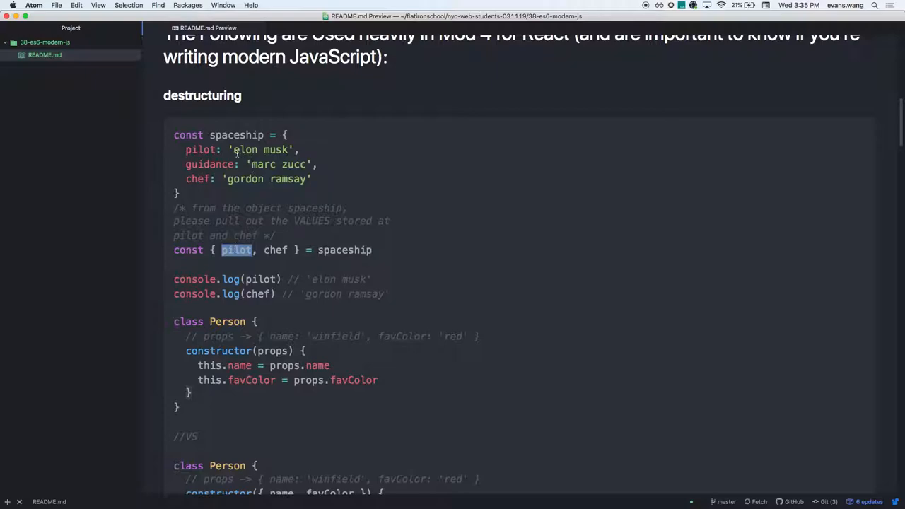
{"action": "double_click", "coordinate": [261, 149]}
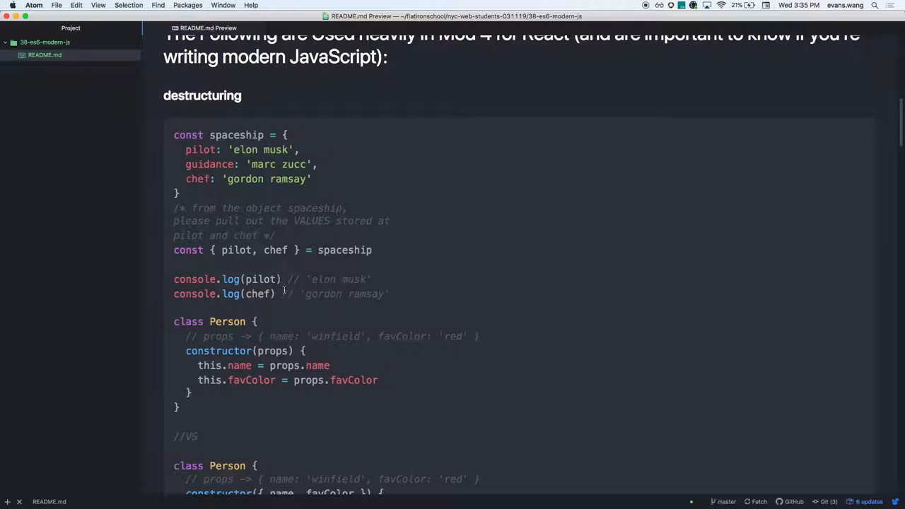
{"action": "left_click_drag", "start_coordinate": [174, 135], "coordinate": [361, 250]}
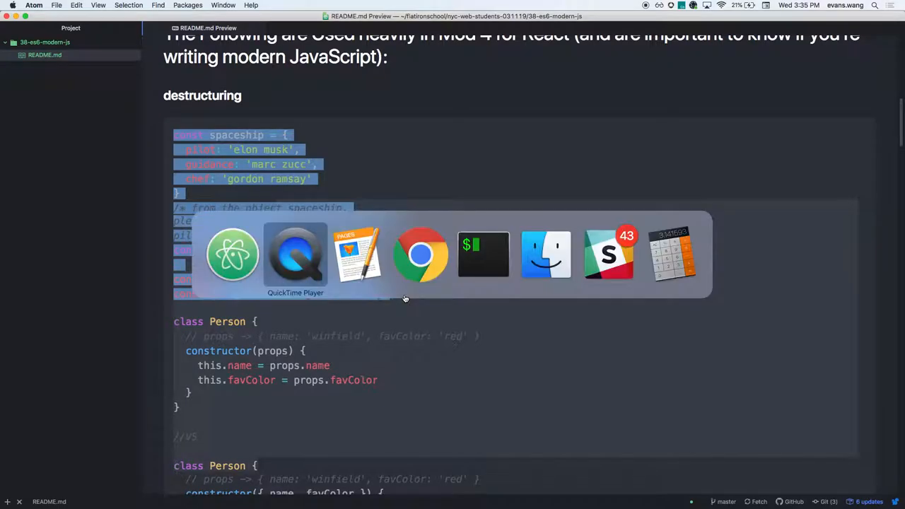
Step: Switch to Chrome, open a new tab and focus the console prompt for pasting
{"action": "left_click", "coordinate": [421, 254]}
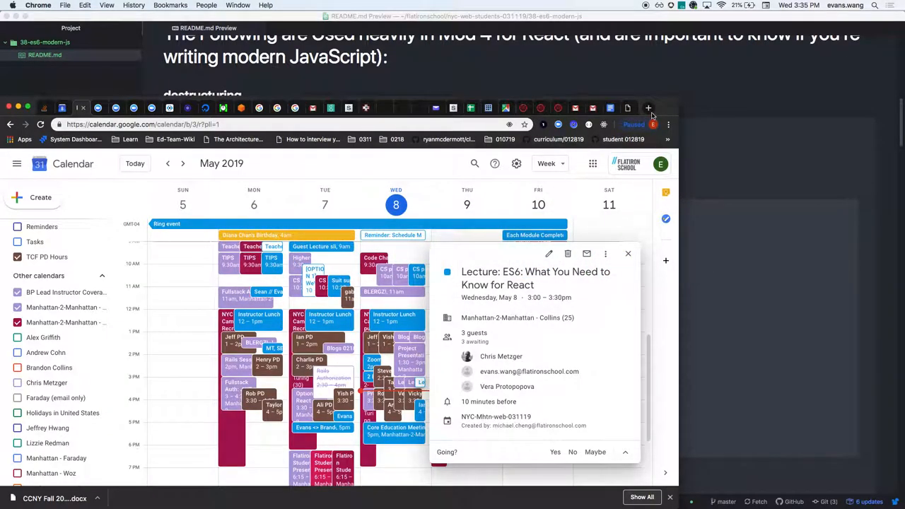
{"action": "left_click", "coordinate": [647, 108]}
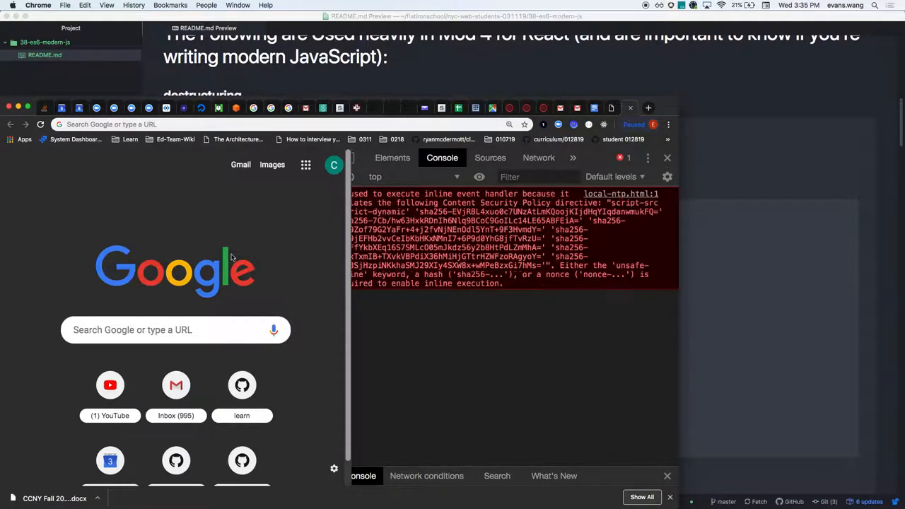
{"action": "left_click", "coordinate": [243, 177]}
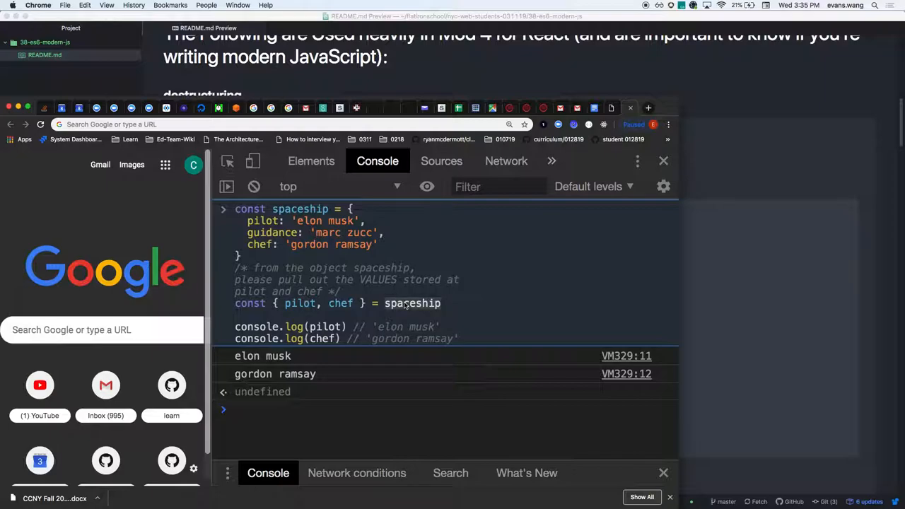
{"action": "mouse_move", "coordinate": [399, 316]}
{"action": "type", "text": "chef"}
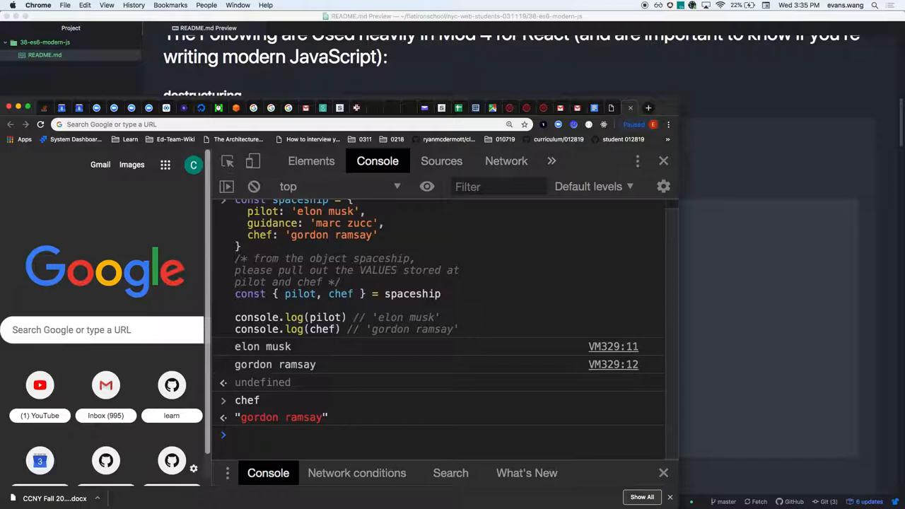
{"action": "mouse_move", "coordinate": [458, 300]}
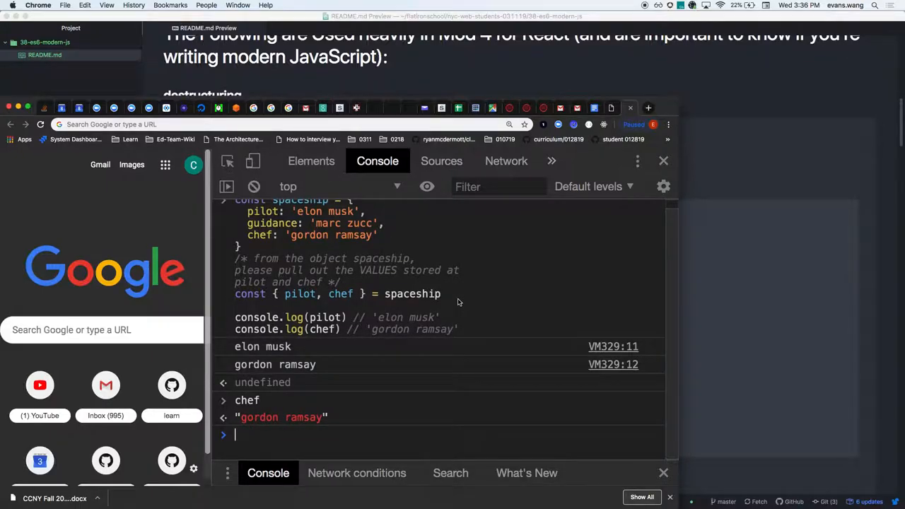
Step: Add paRivers after chef in the recalled destructuring line
{"action": "left_click", "coordinate": [254, 186]}
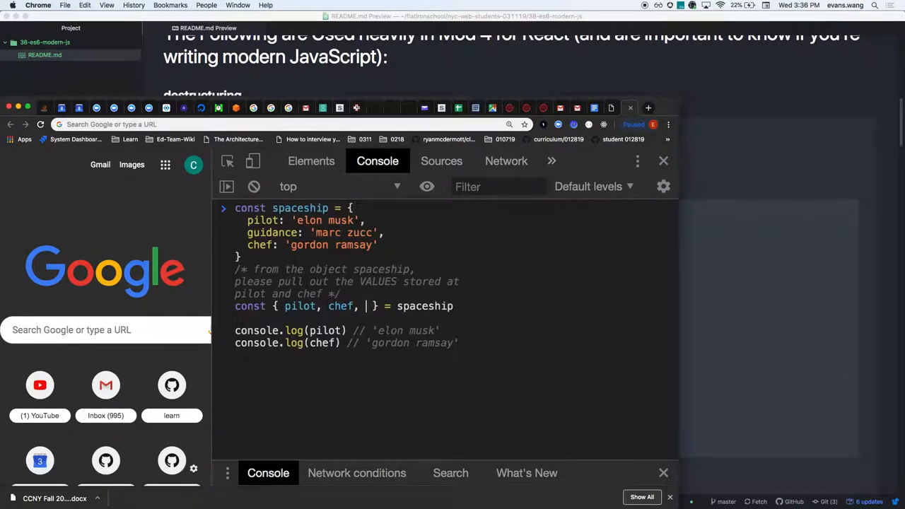
{"action": "type", "text": "pa"}
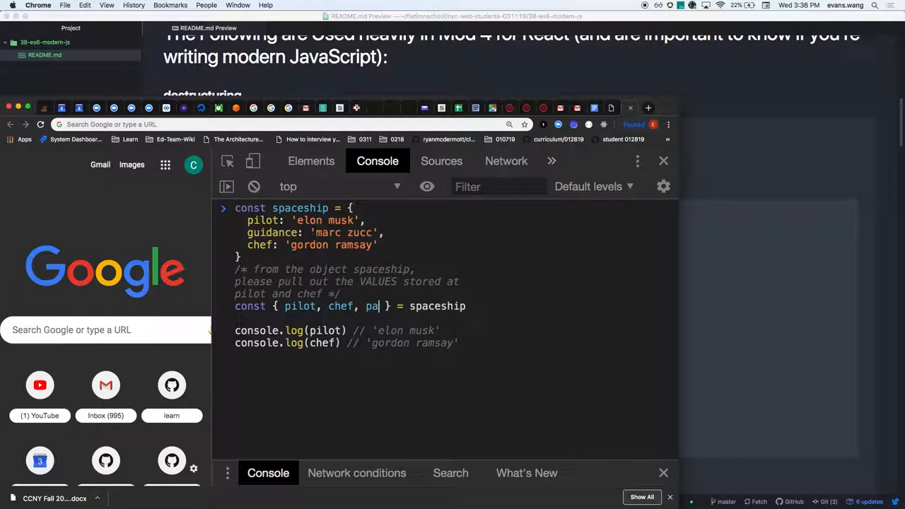
{"action": "type", "text": "Rivers"}
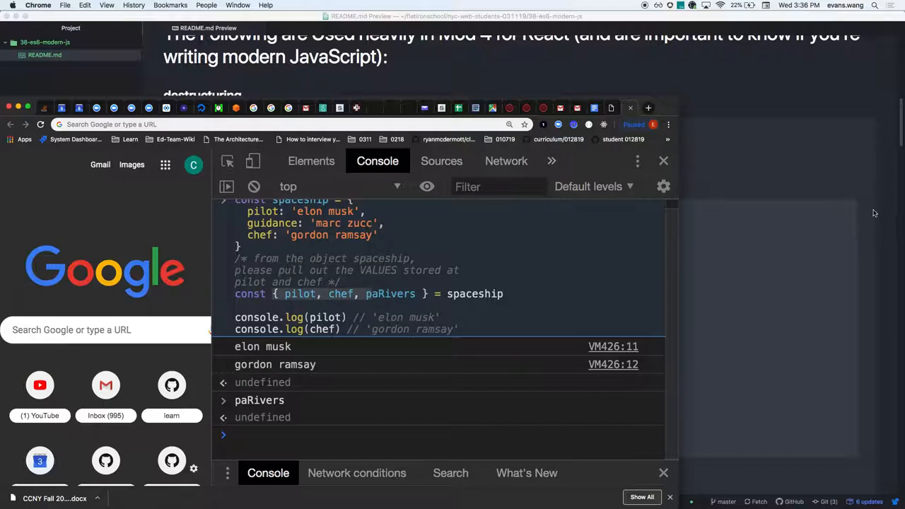
{"action": "mouse_move", "coordinate": [758, 250]}
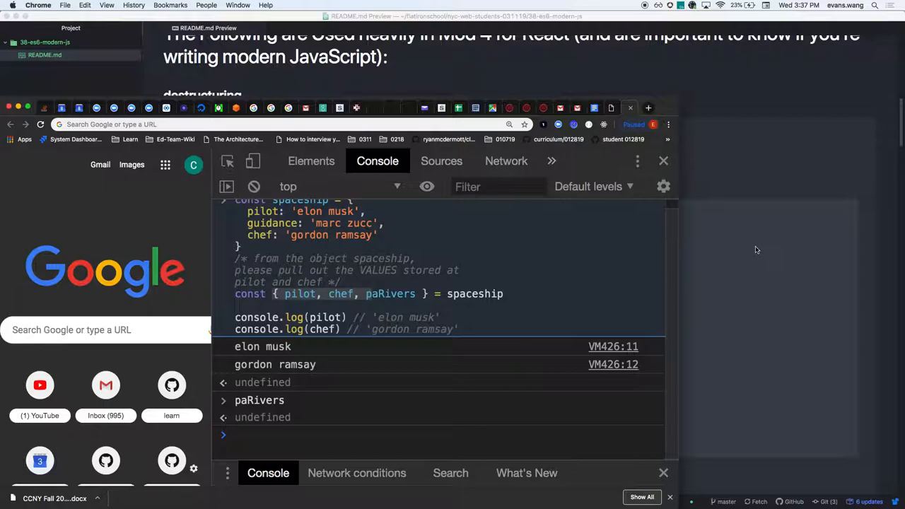
{"action": "mouse_move", "coordinate": [739, 251]}
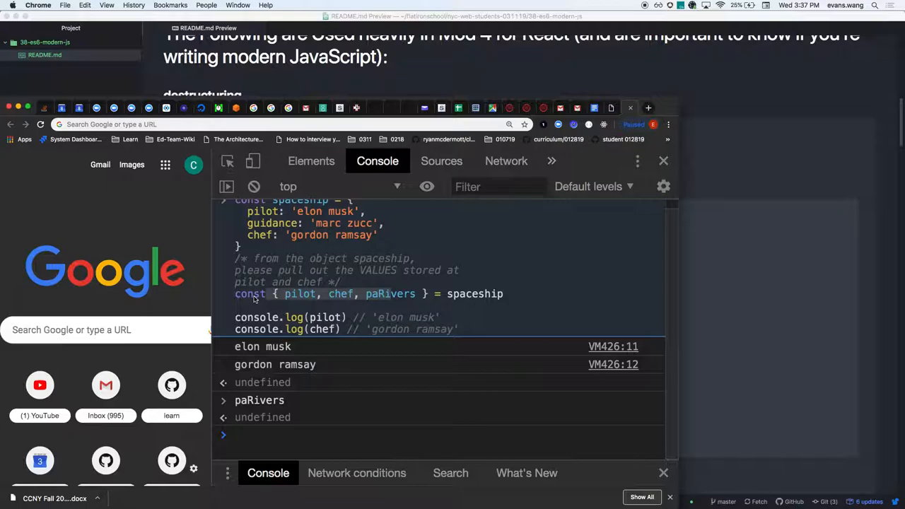
{"action": "mouse_move", "coordinate": [722, 272]}
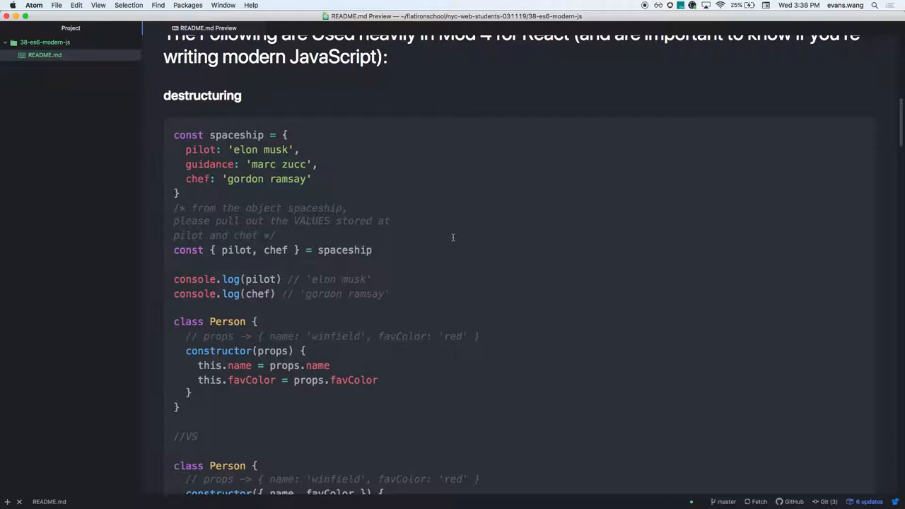
{"action": "scroll", "scroll_direction": "down", "scroll_amount": 3}
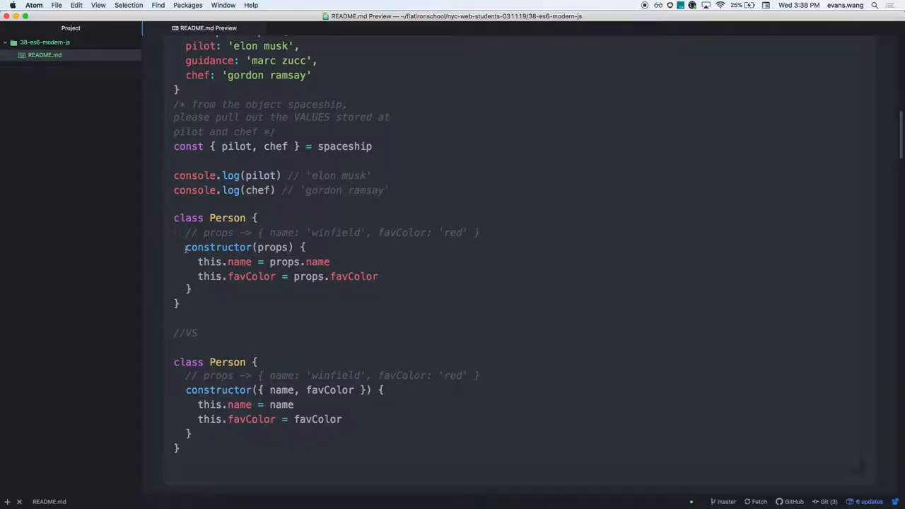
{"action": "scroll", "scroll_direction": "down", "scroll_amount": 3}
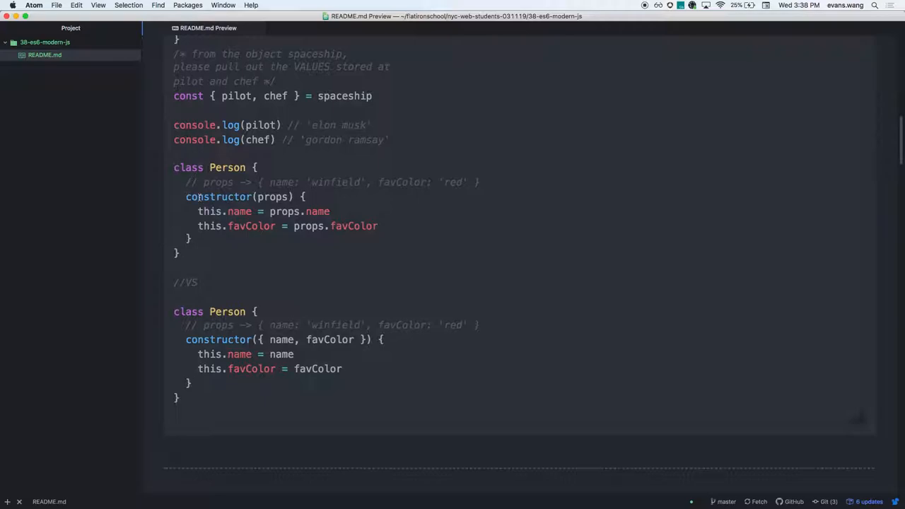
{"action": "double_click", "coordinate": [298, 211]}
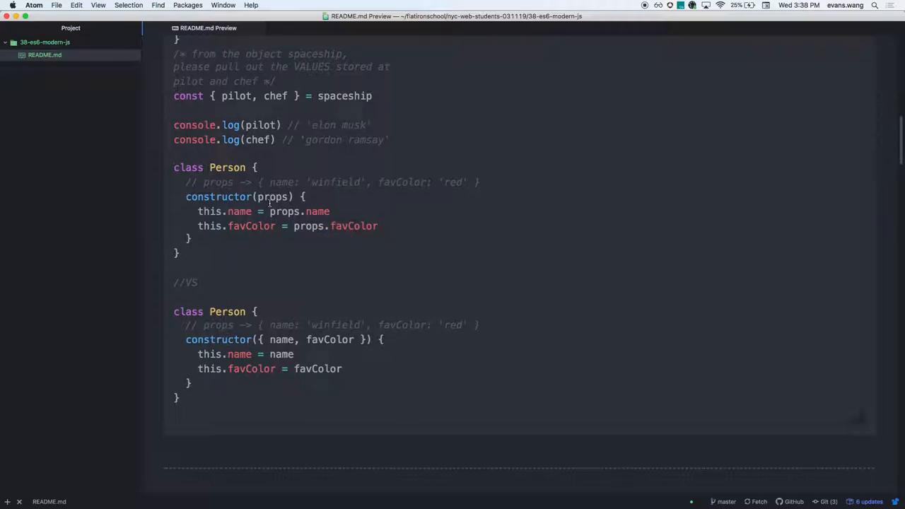
{"action": "double_click", "coordinate": [273, 197]}
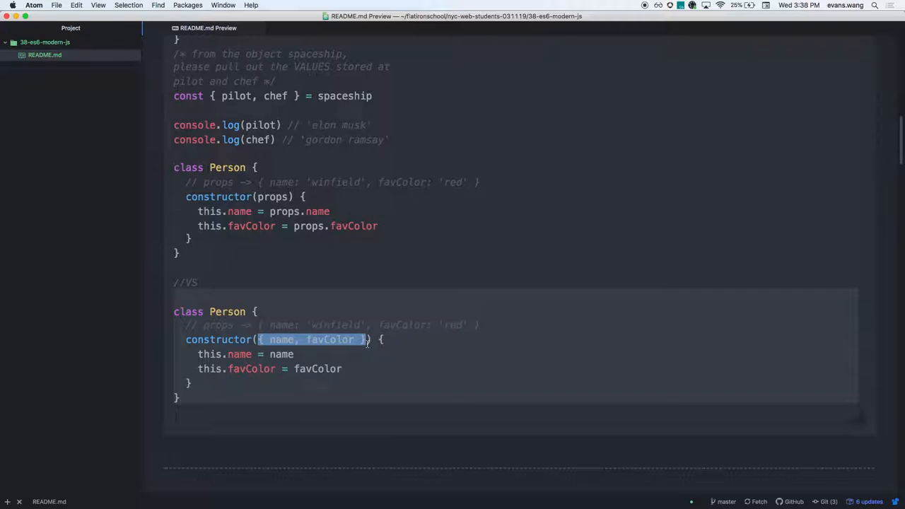
{"action": "mouse_move", "coordinate": [258, 365]}
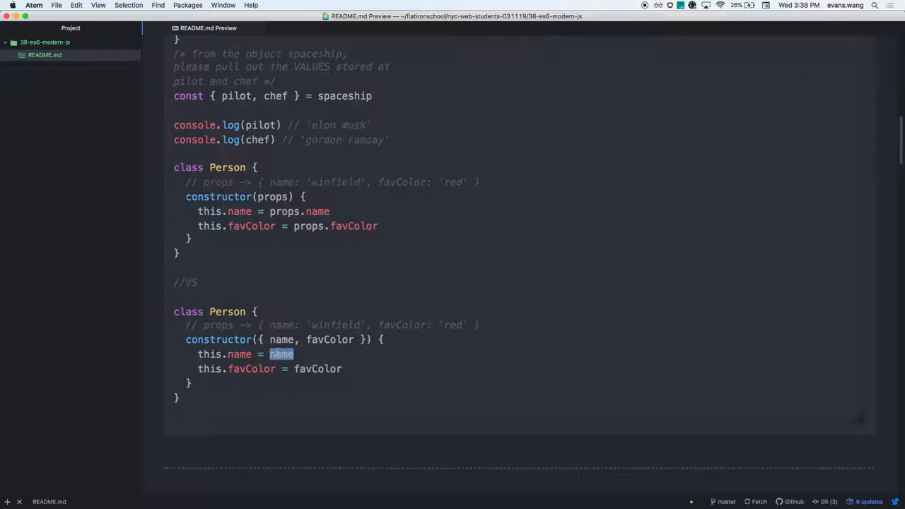
{"action": "double_click", "coordinate": [274, 197]}
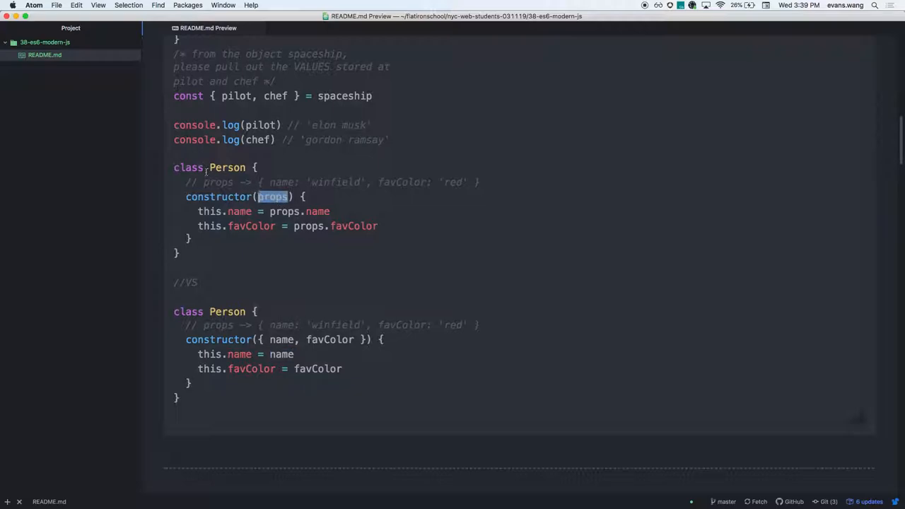
{"action": "double_click", "coordinate": [218, 181]}
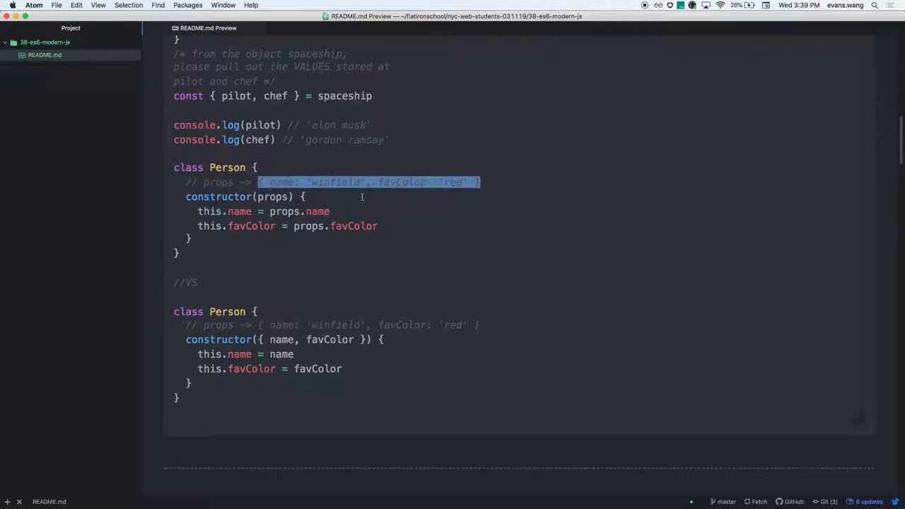
{"action": "double_click", "coordinate": [316, 211]}
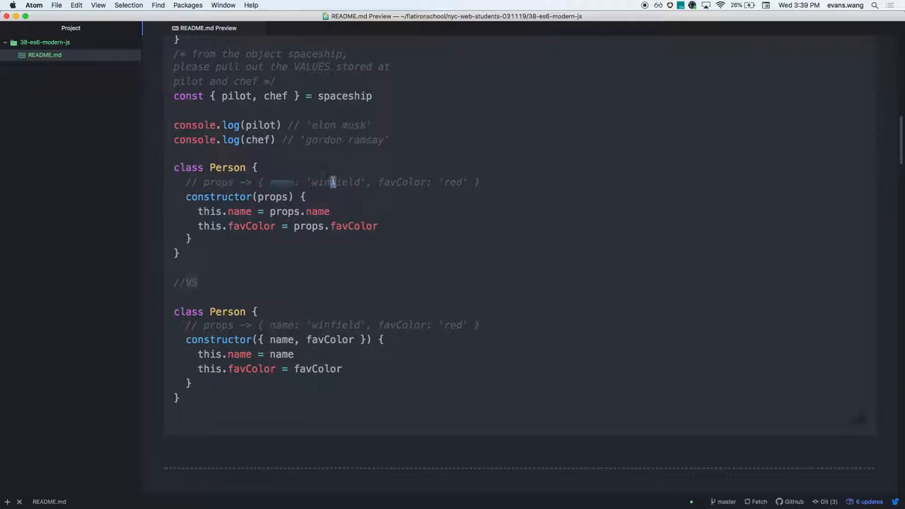
{"action": "double_click", "coordinate": [213, 211]}
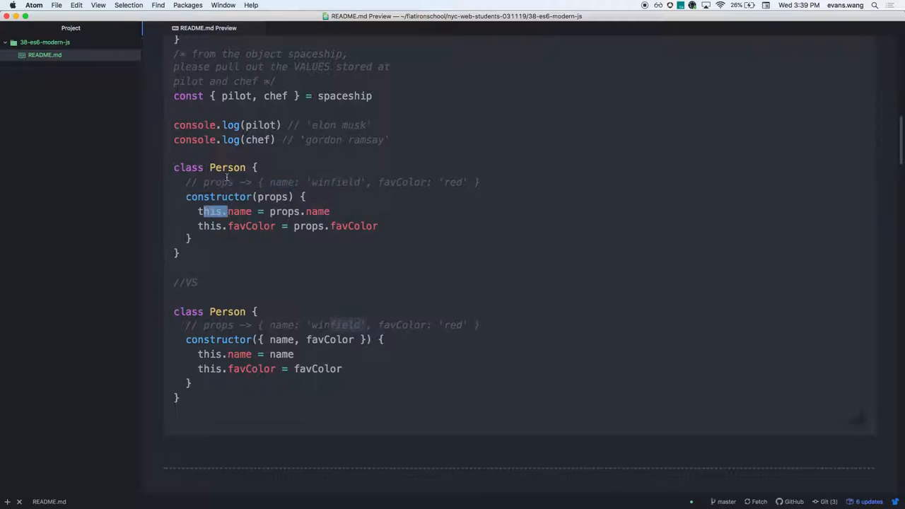
{"action": "double_click", "coordinate": [299, 211]}
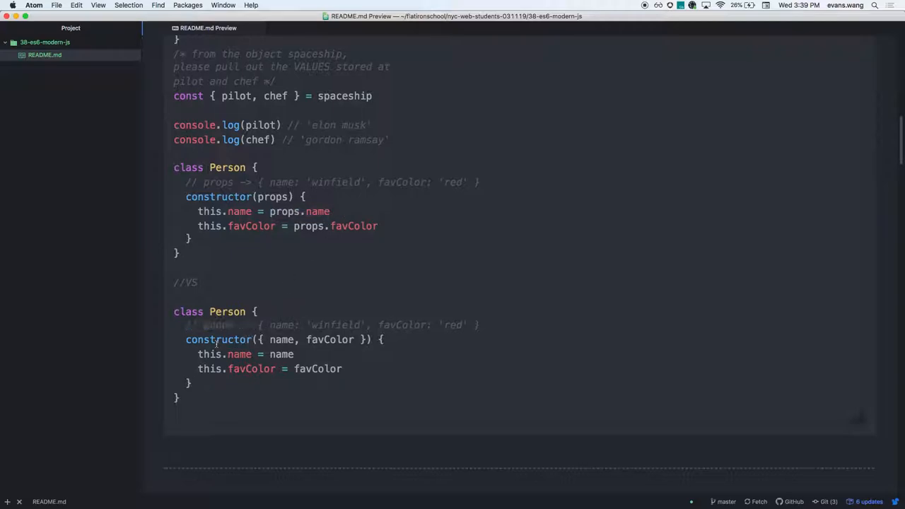
{"action": "double_click", "coordinate": [313, 339]}
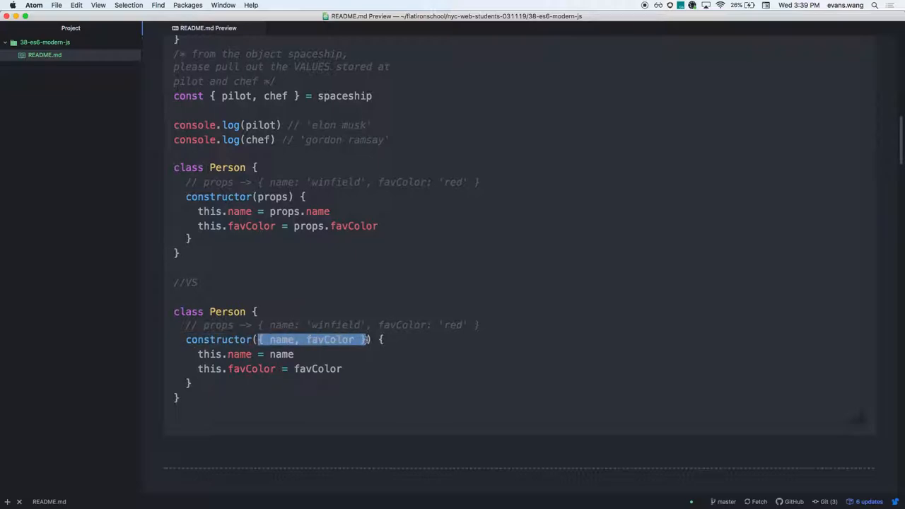
{"action": "double_click", "coordinate": [281, 340]}
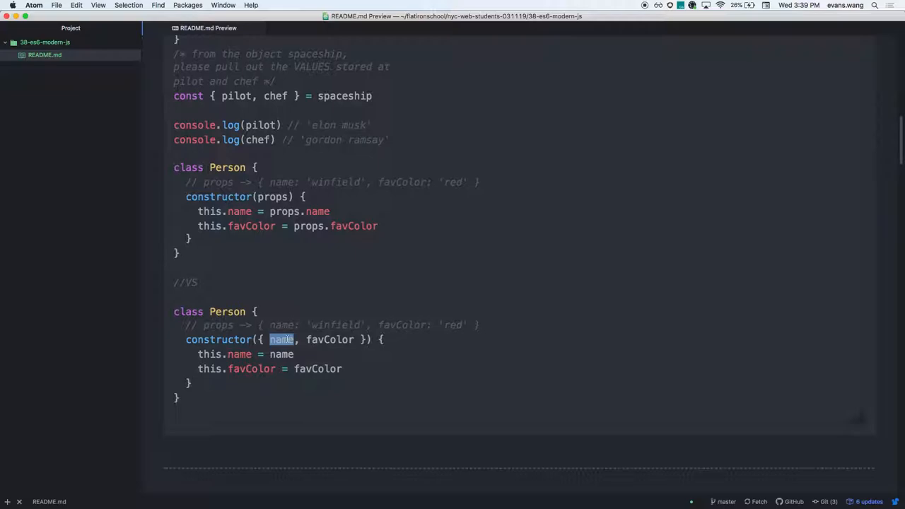
{"action": "double_click", "coordinate": [218, 324]}
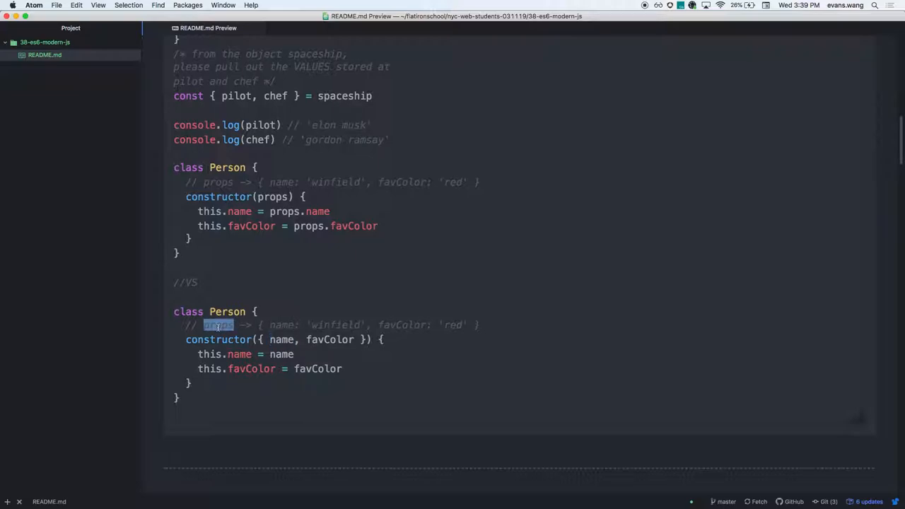
{"action": "double_click", "coordinate": [281, 324]}
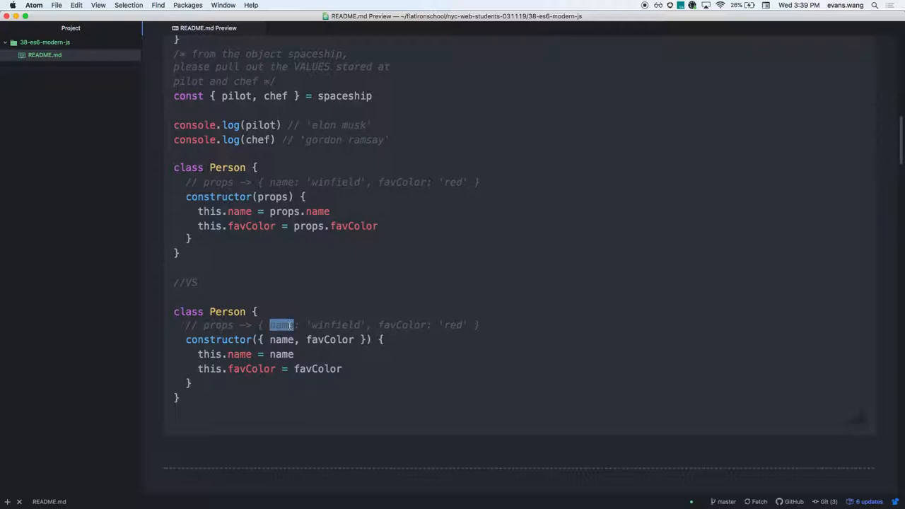
{"action": "double_click", "coordinate": [334, 325]}
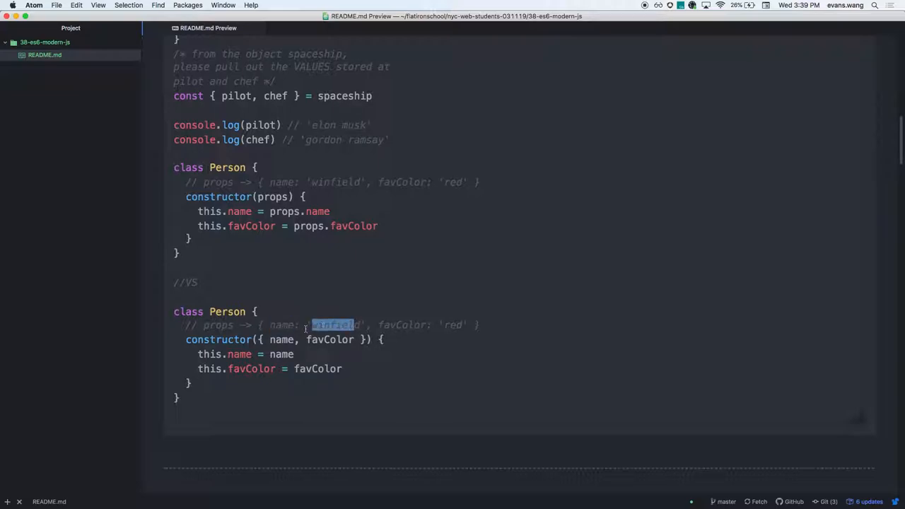
{"action": "double_click", "coordinate": [281, 339]}
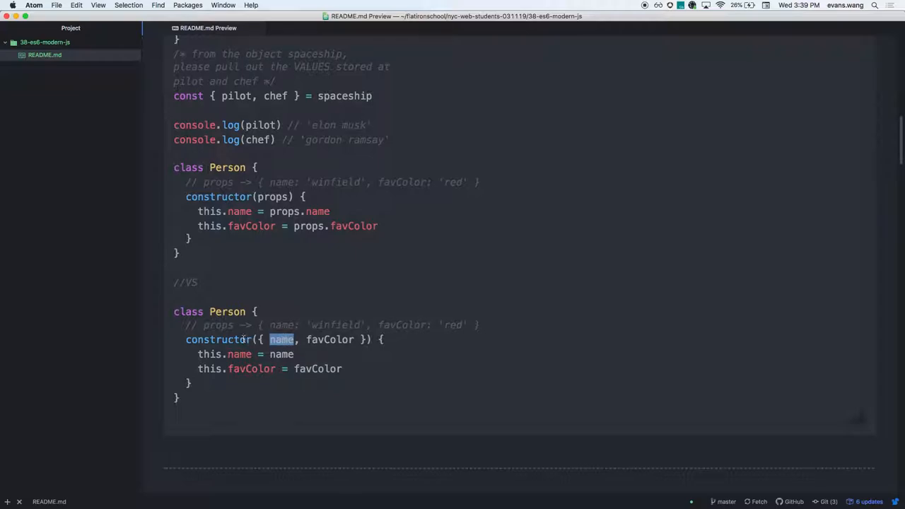
{"action": "double_click", "coordinate": [282, 354]}
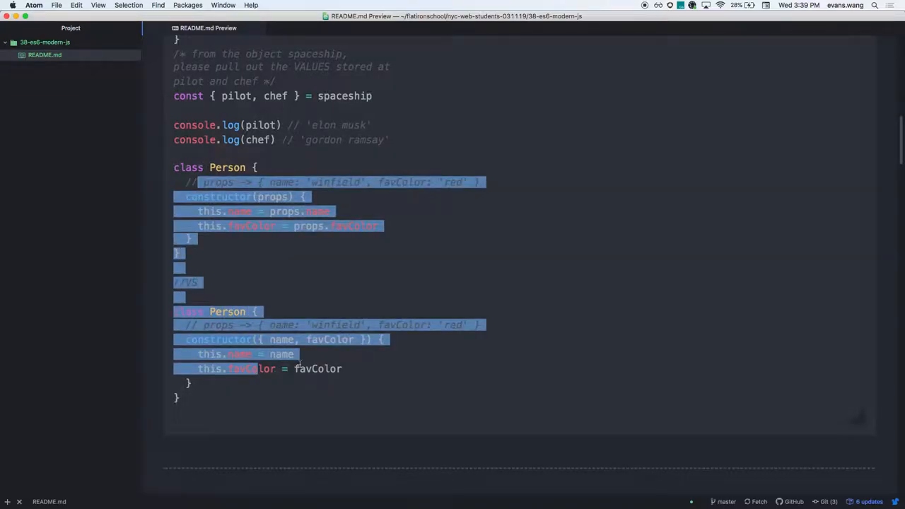
{"action": "left_click", "coordinate": [265, 396]}
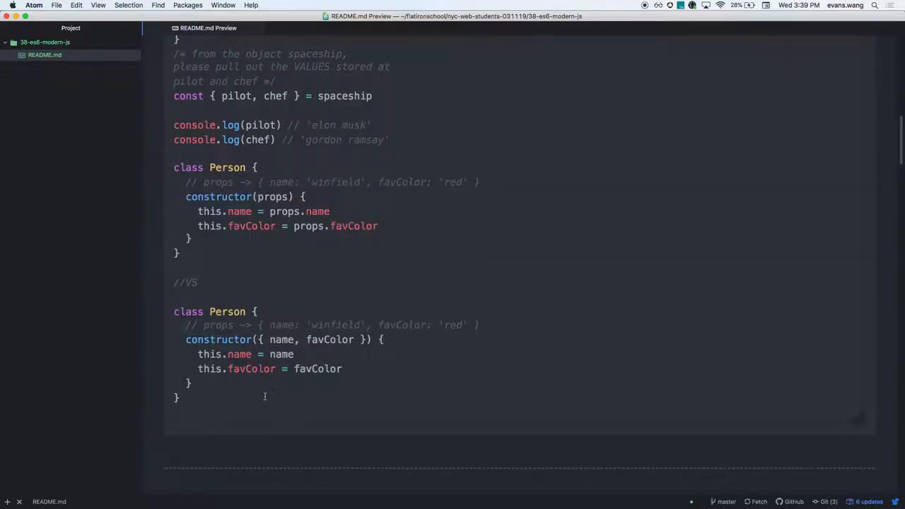
{"action": "mouse_move", "coordinate": [308, 281]}
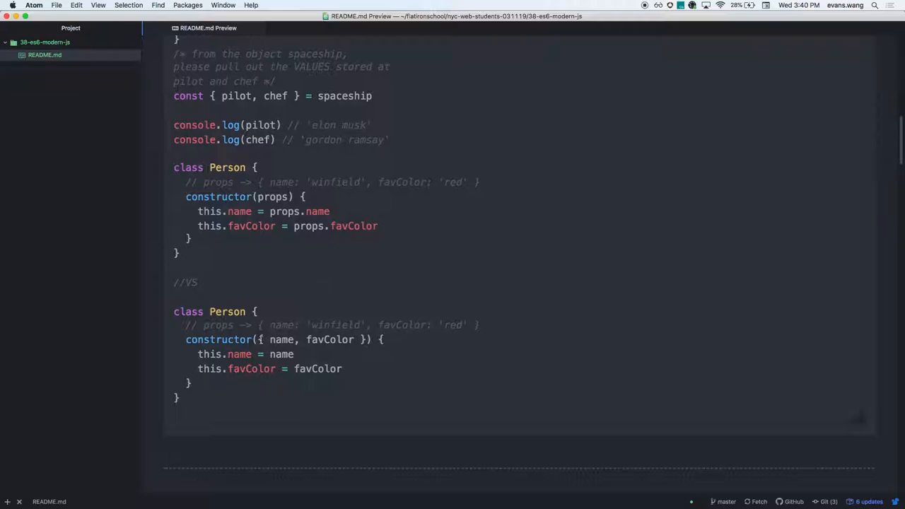
{"action": "left_click_drag", "start_coordinate": [259, 339], "coordinate": [331, 339]}
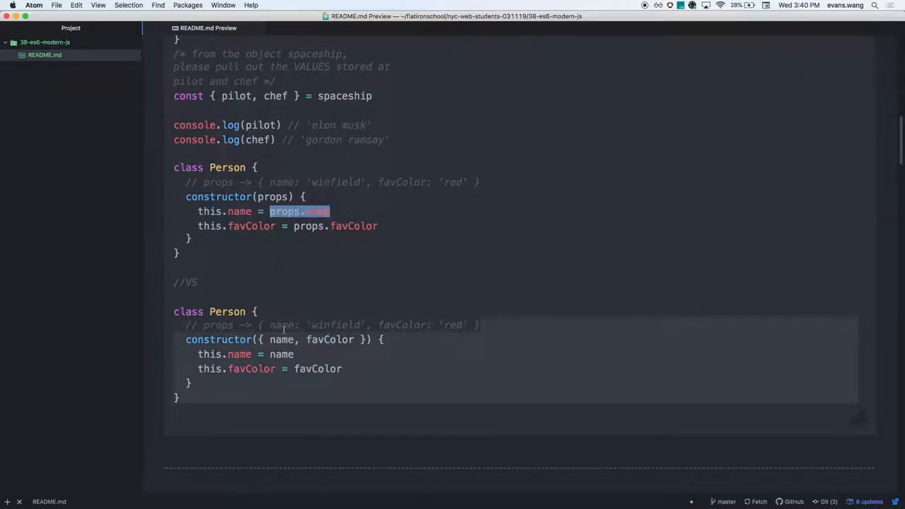
{"action": "double_click", "coordinate": [280, 354]}
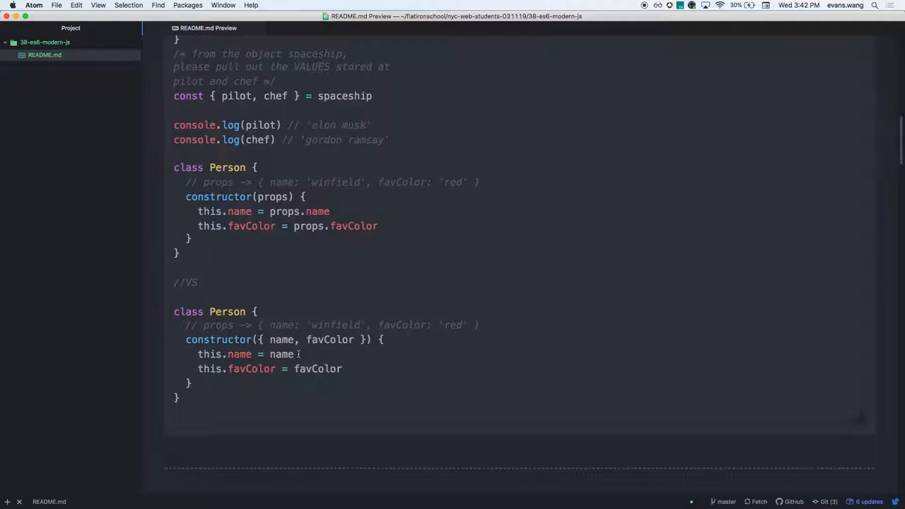
Step: Scroll to the pizza and restaurant example and highlight the pizza variable names
{"action": "scroll", "scroll_direction": "down", "scroll_amount": 3}
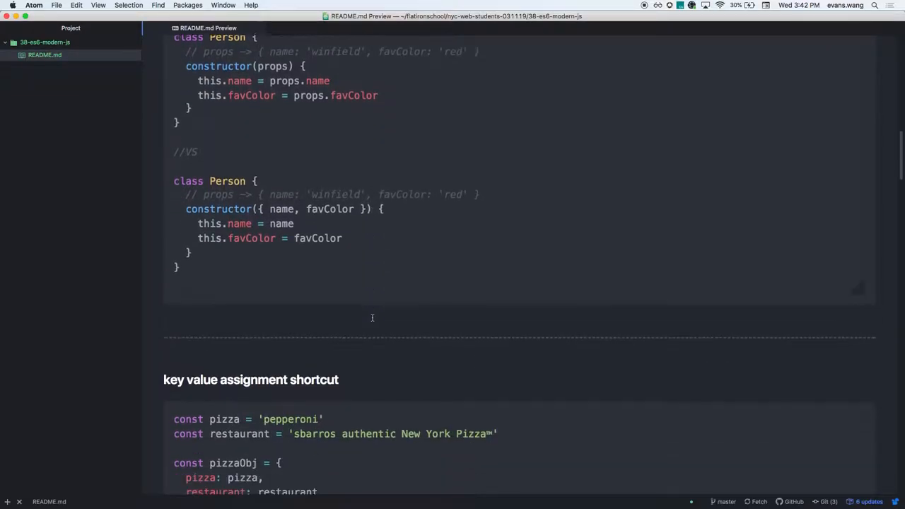
{"action": "scroll", "scroll_direction": "down", "scroll_amount": 3}
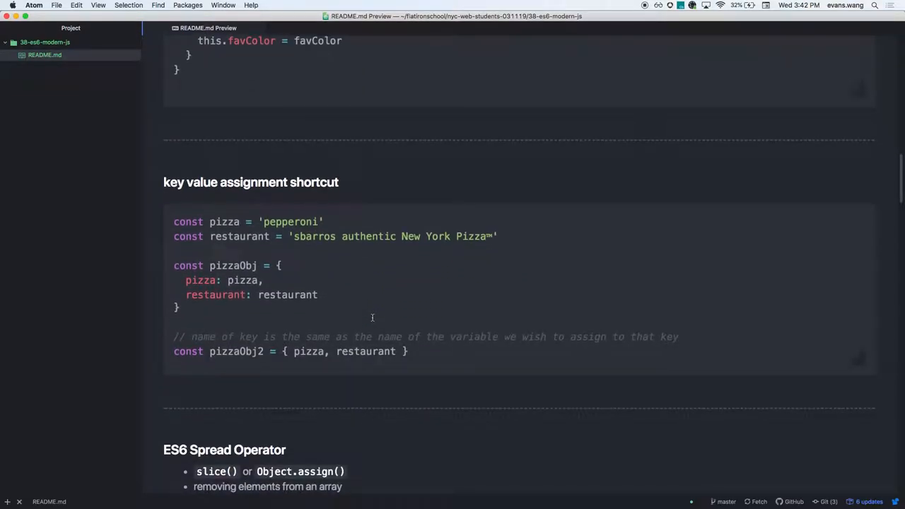
{"action": "scroll", "scroll_direction": "down", "scroll_amount": 3}
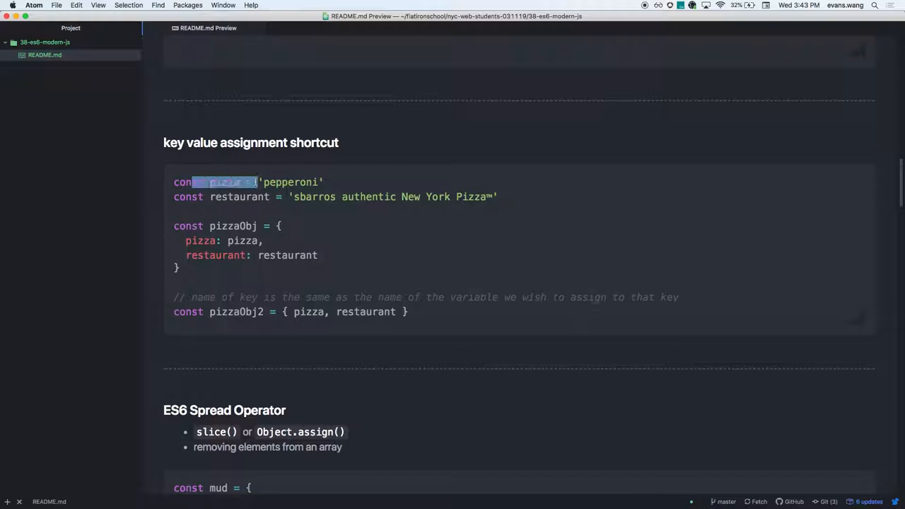
{"action": "double_click", "coordinate": [240, 196]}
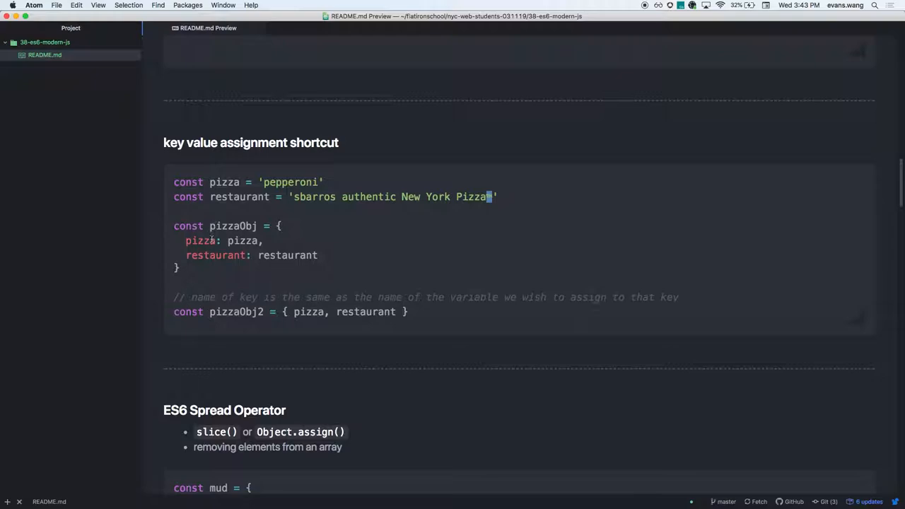
{"action": "double_click", "coordinate": [200, 241]}
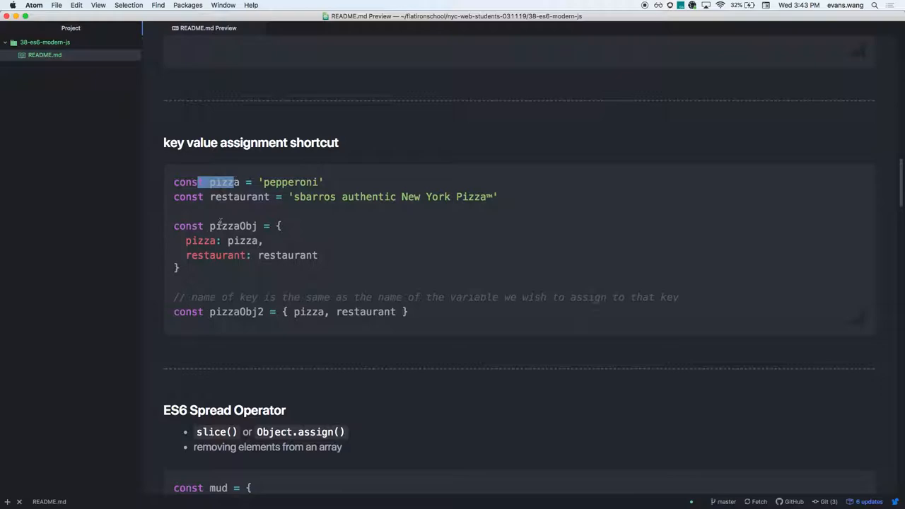
{"action": "double_click", "coordinate": [243, 240]}
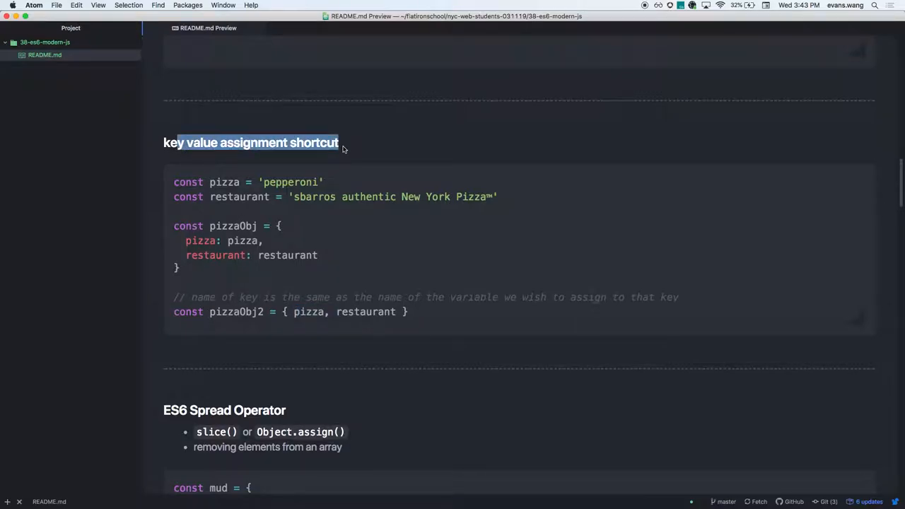
{"action": "mouse_move", "coordinate": [343, 203]}
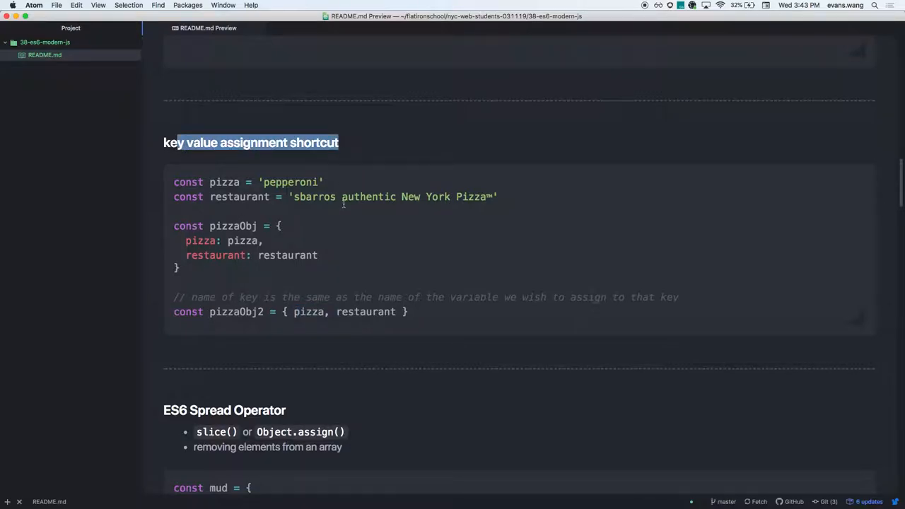
{"action": "mouse_move", "coordinate": [348, 242]}
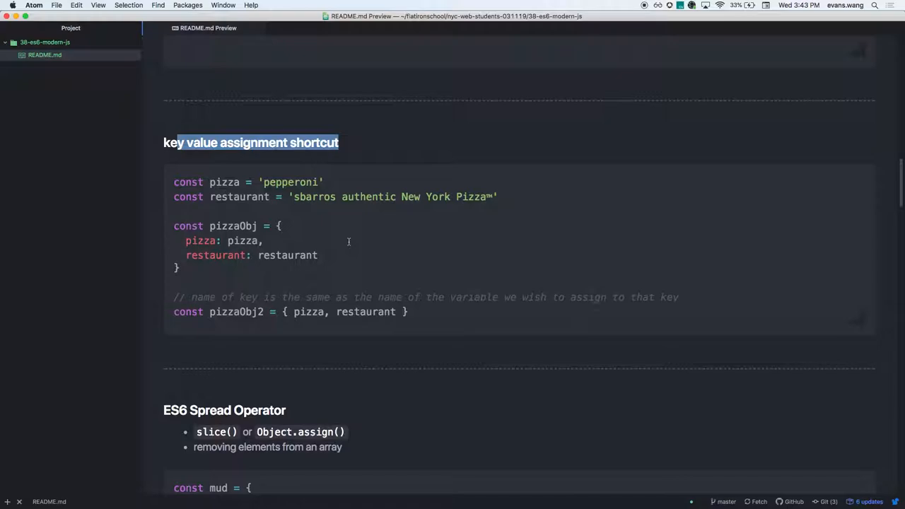
{"action": "scroll", "scroll_direction": "down", "scroll_amount": 3}
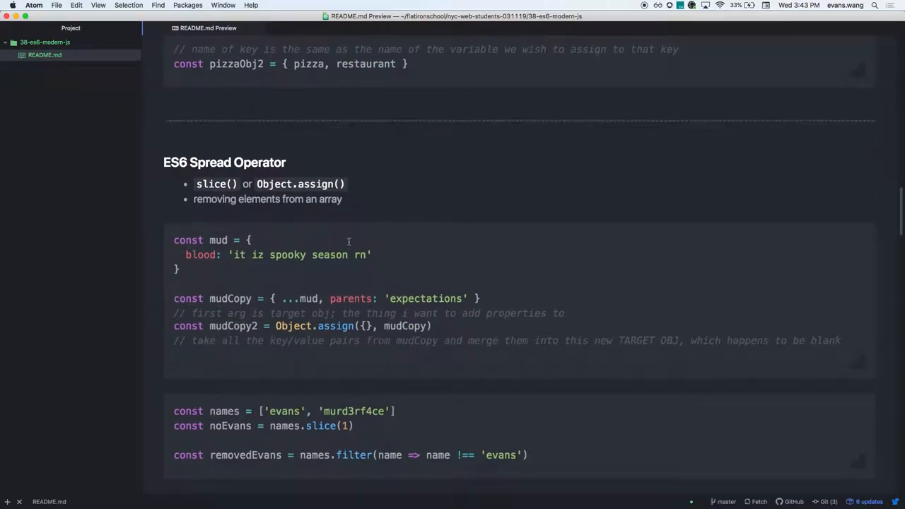
{"action": "scroll", "scroll_direction": "up", "scroll_amount": 3}
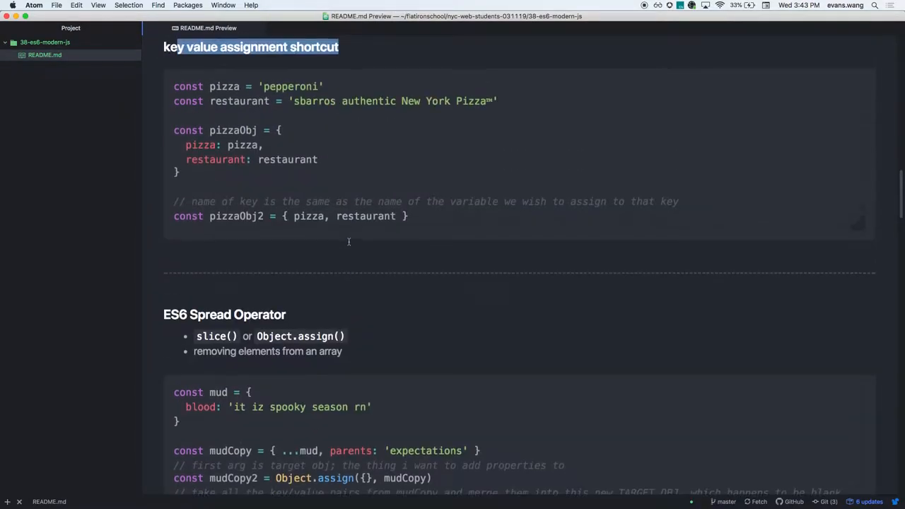
{"action": "scroll", "scroll_direction": "up", "scroll_amount": 3}
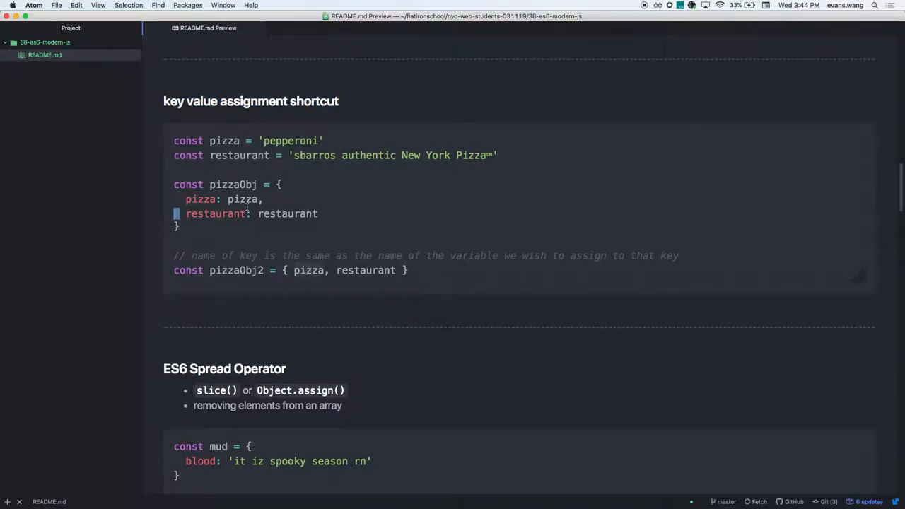
{"action": "double_click", "coordinate": [243, 199]}
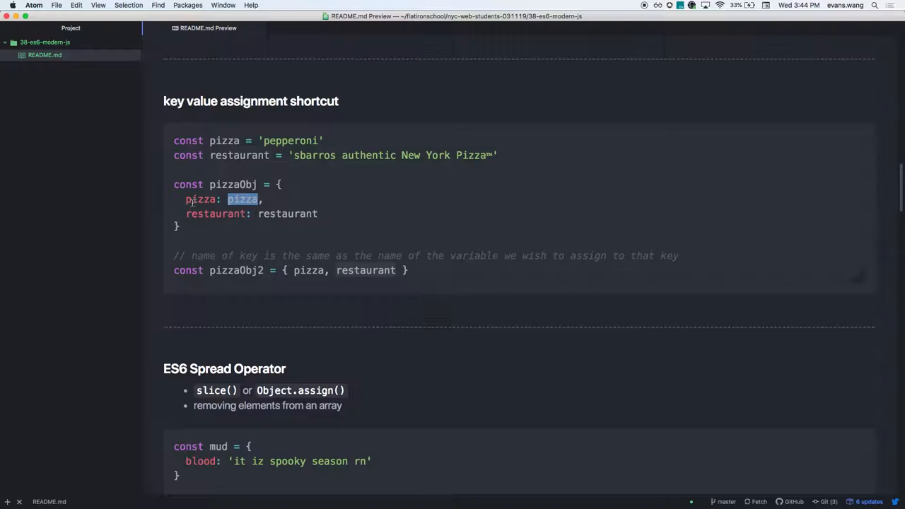
{"action": "double_click", "coordinate": [200, 200]}
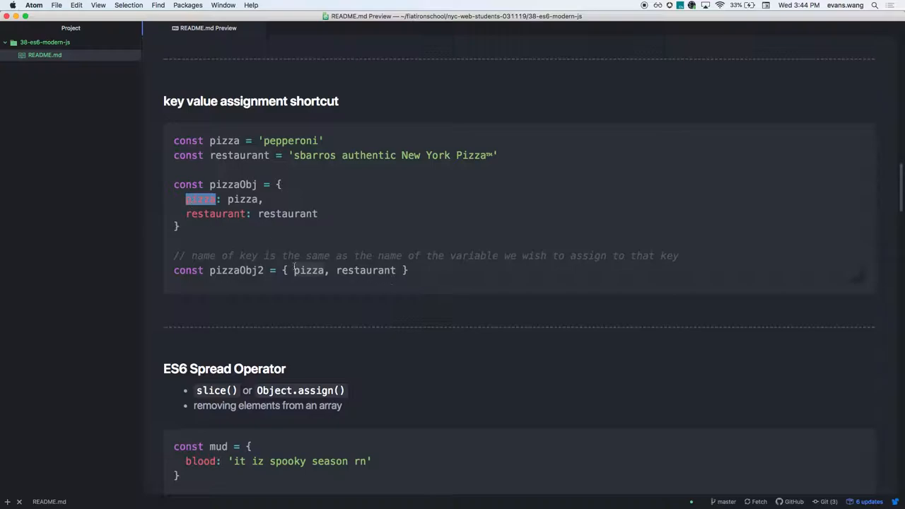
{"action": "mouse_move", "coordinate": [242, 270]}
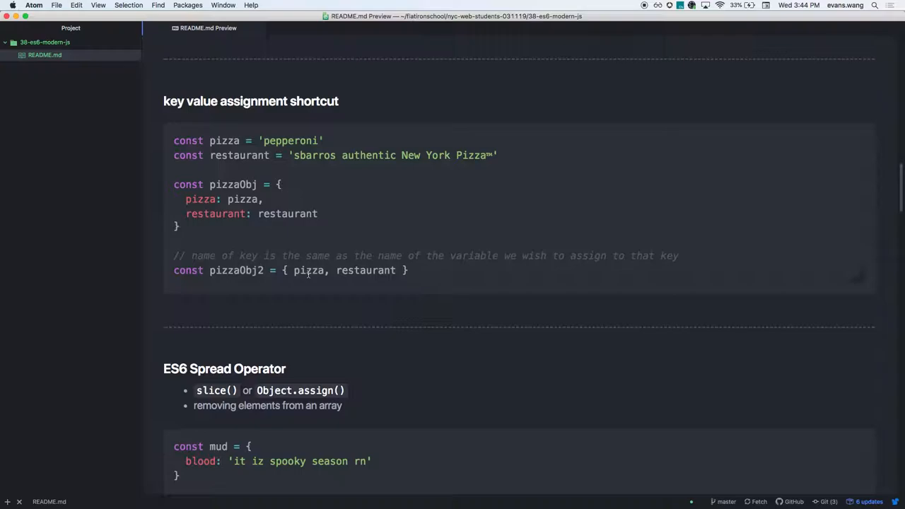
{"action": "double_click", "coordinate": [200, 199]}
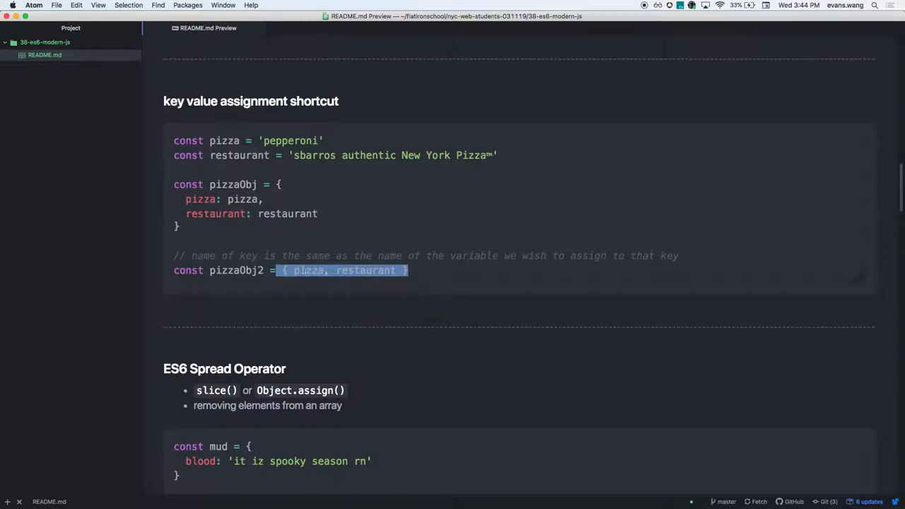
{"action": "double_click", "coordinate": [309, 270]}
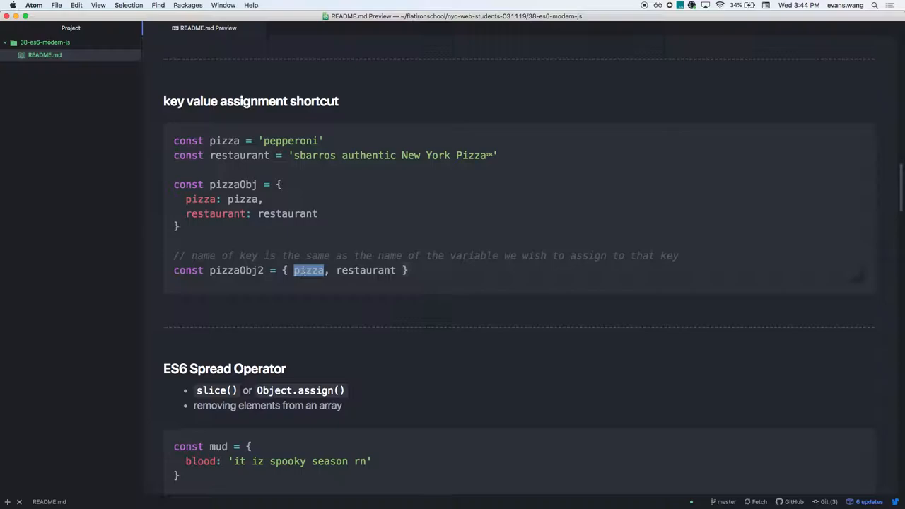
{"action": "scroll", "scroll_direction": "down", "scroll_amount": 3}
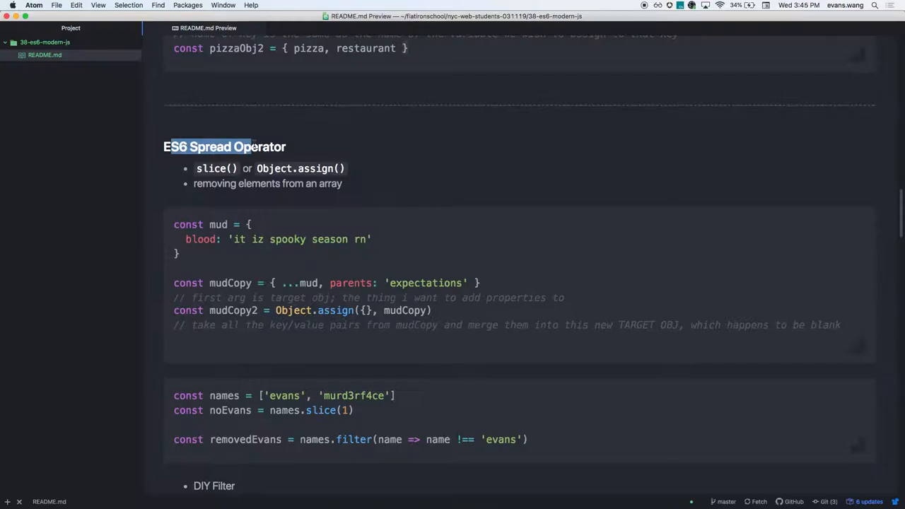
{"action": "scroll", "scroll_direction": "up", "scroll_amount": 3}
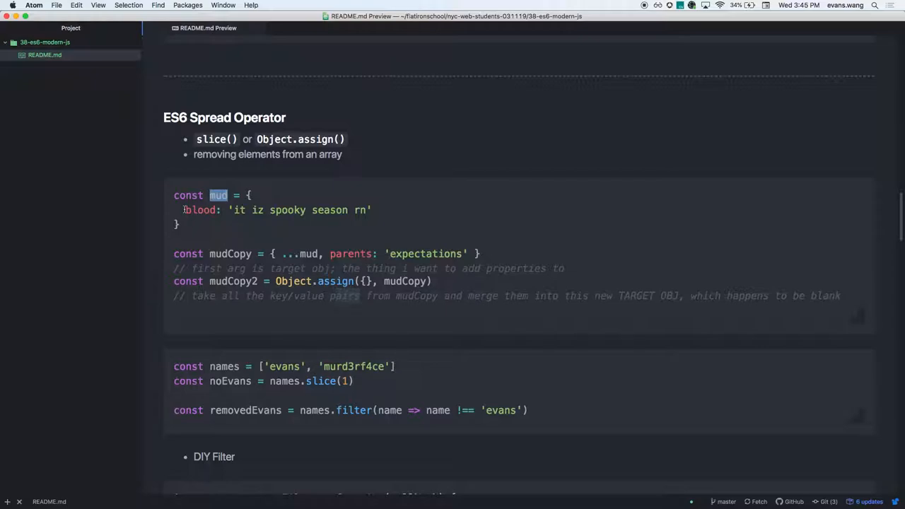
{"action": "double_click", "coordinate": [199, 210]}
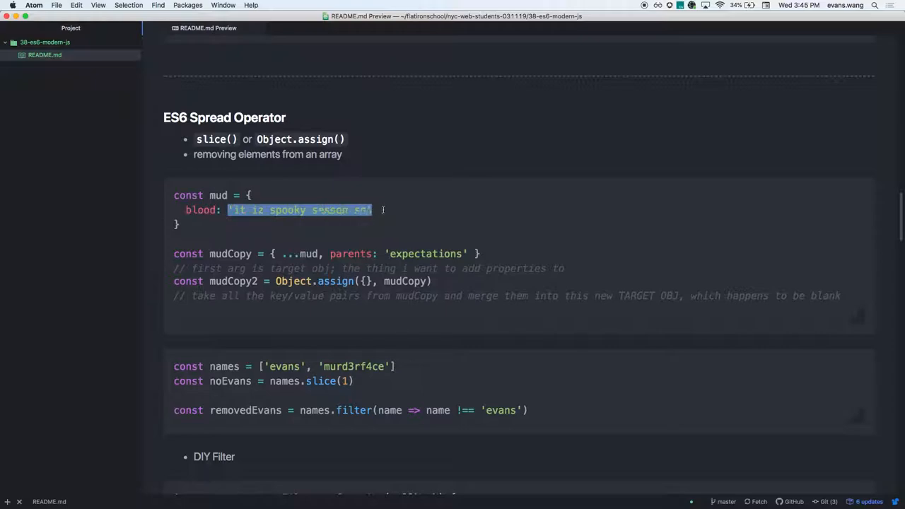
{"action": "left_click", "coordinate": [323, 224]}
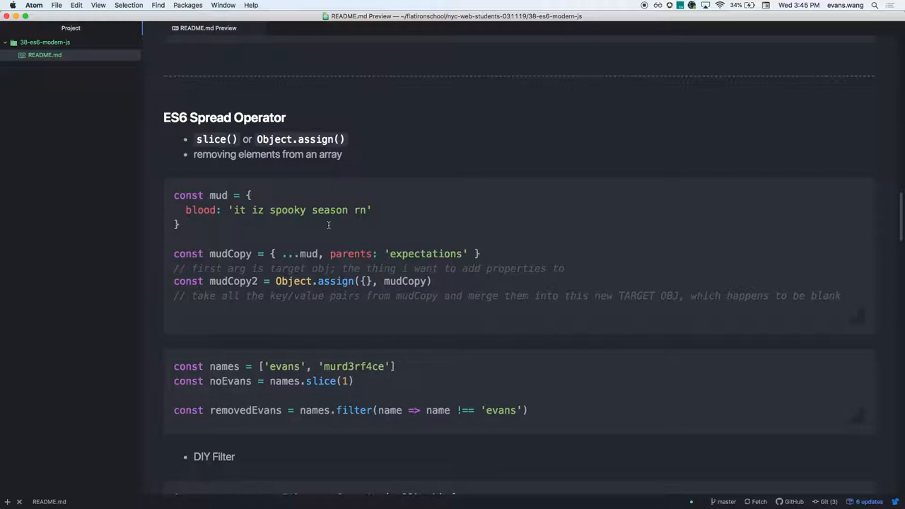
{"action": "mouse_move", "coordinate": [242, 245]}
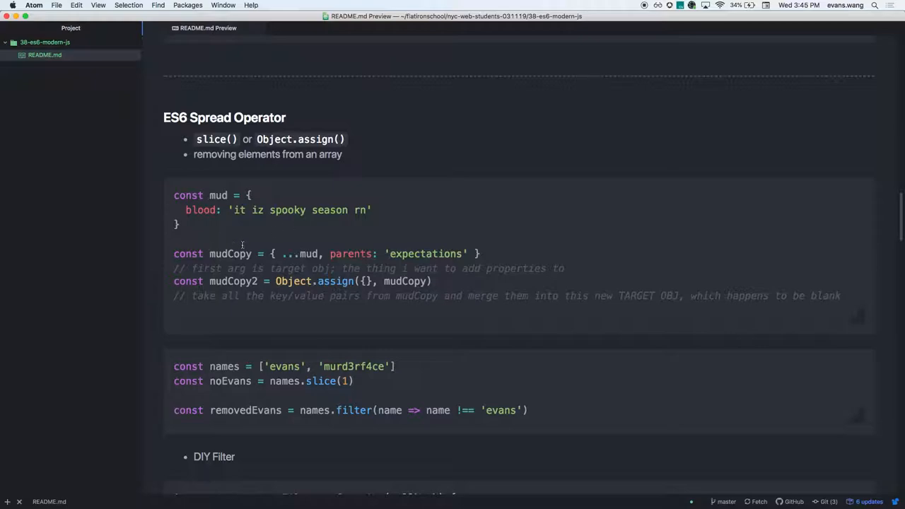
{"action": "double_click", "coordinate": [374, 254]}
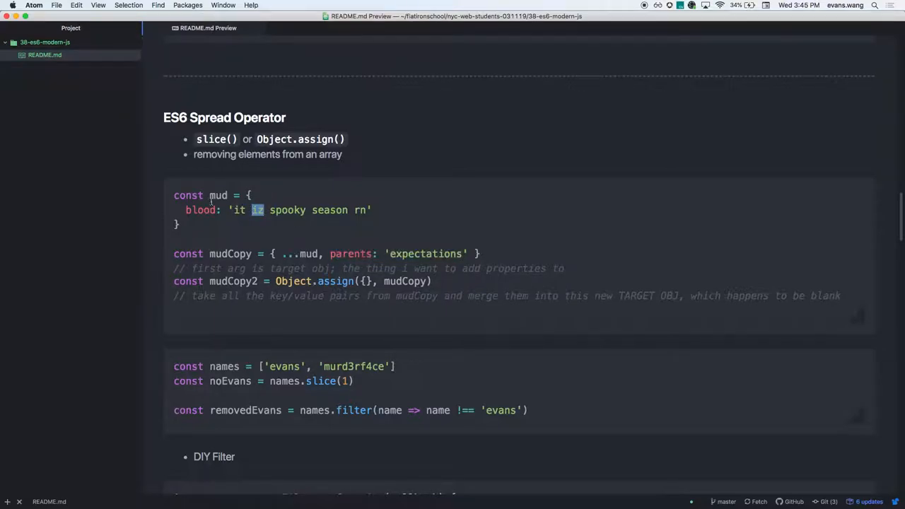
{"action": "double_click", "coordinate": [218, 196]}
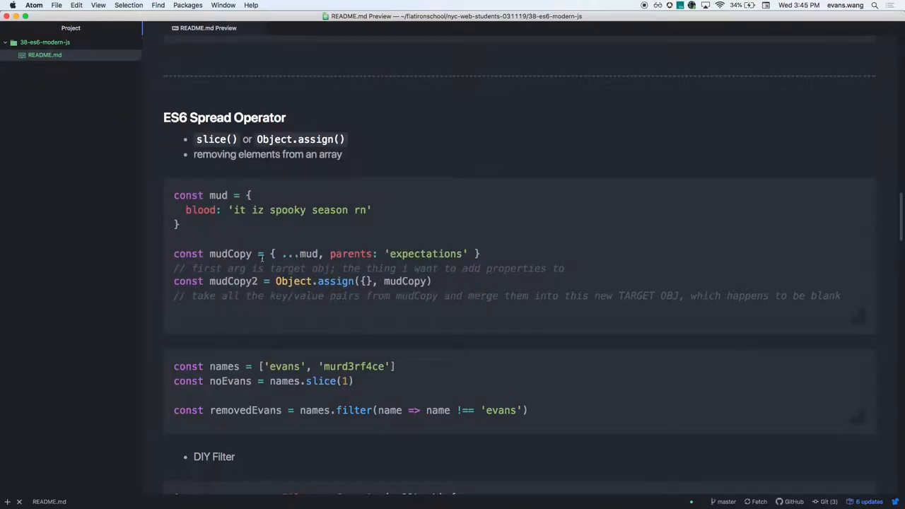
{"action": "double_click", "coordinate": [230, 254]}
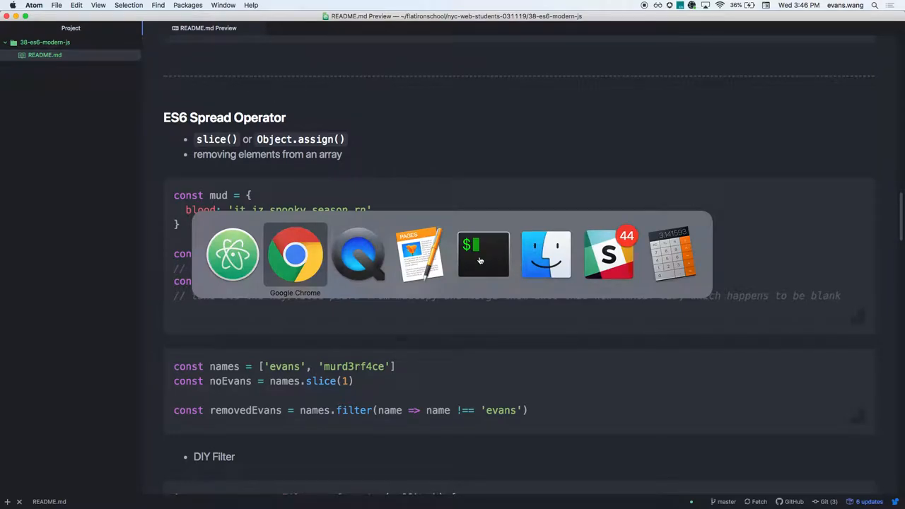
Step: Switch to Chrome and run the chairKids declaration in the console
{"action": "left_click", "coordinate": [483, 254]}
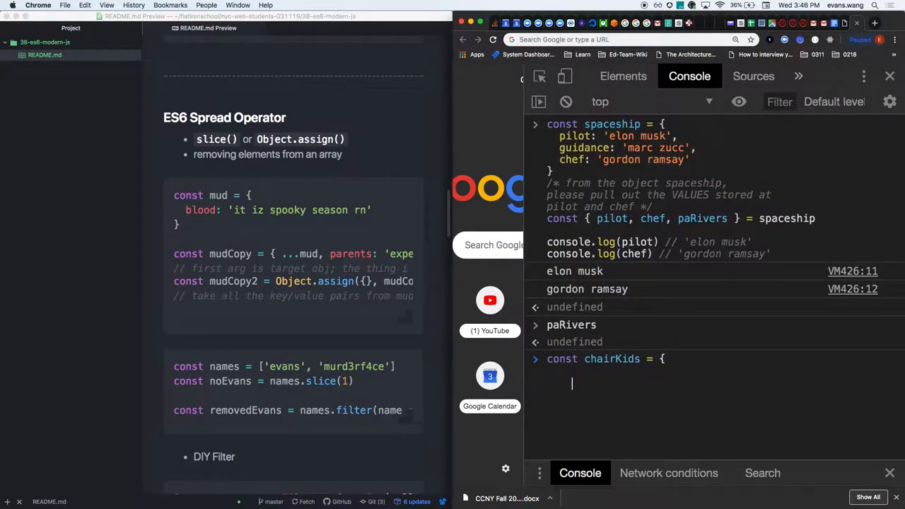
{"action": "type", "text": "pa"}
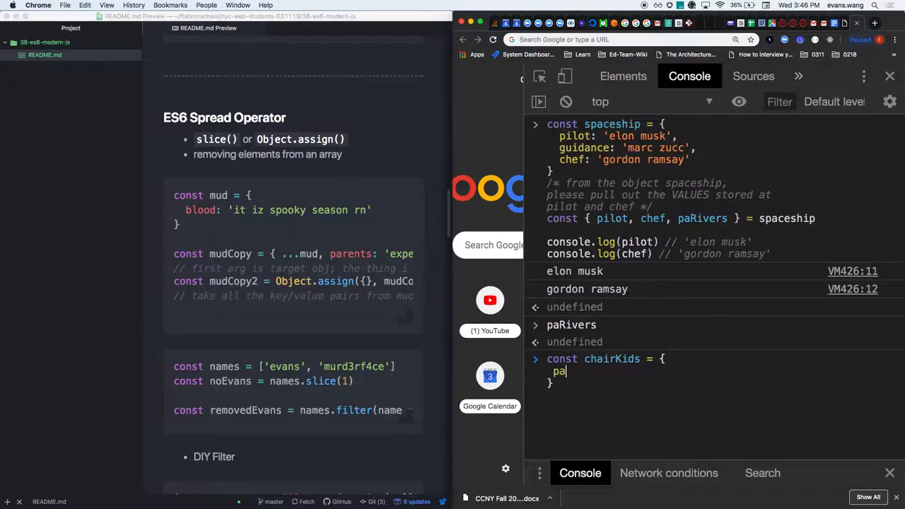
{"action": "type", "text": "rivers'"}
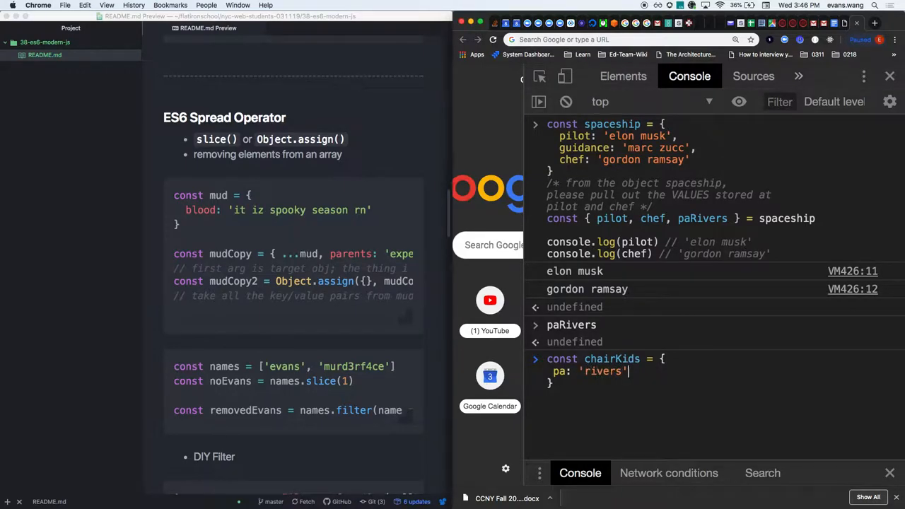
{"action": "key", "text": "Return"}
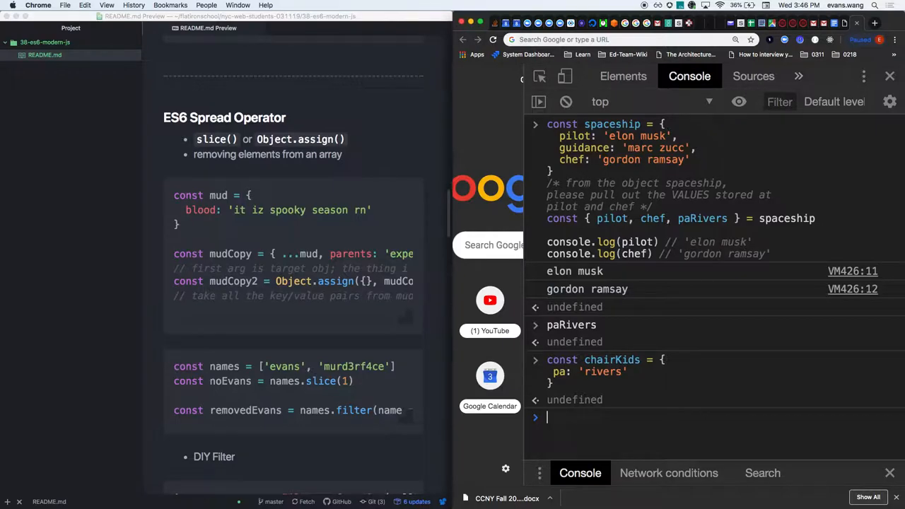
Step: Declare throneKids as a spread copy { ...chairKids }
{"action": "type", "text": "const throneKids"}
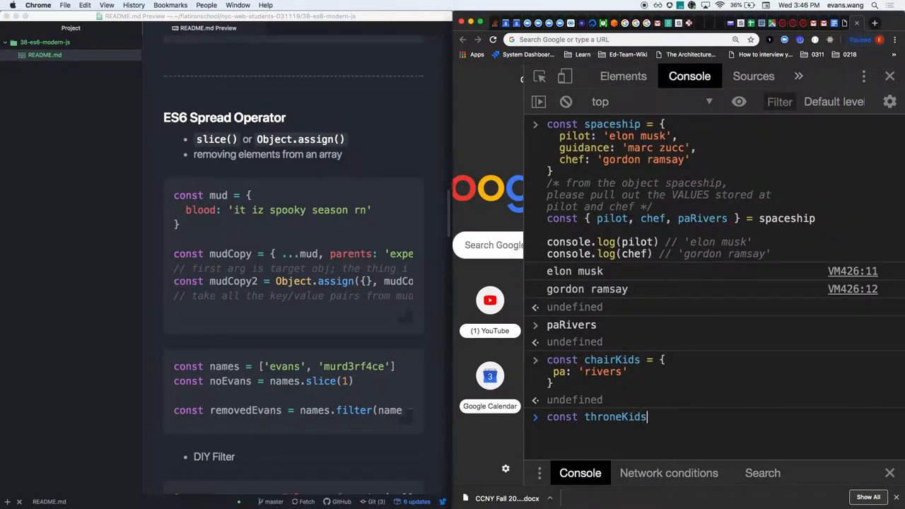
{"action": "type", "text": "="}
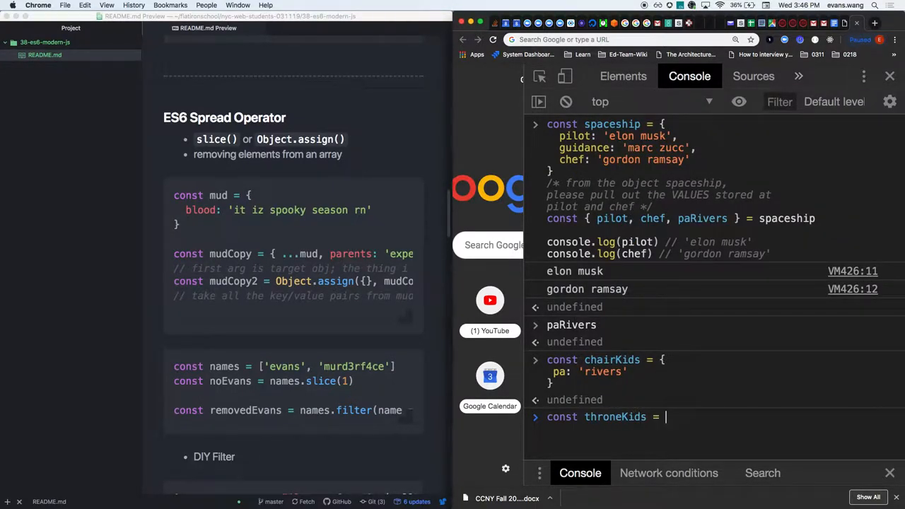
{"action": "type", "text": "{ ."}
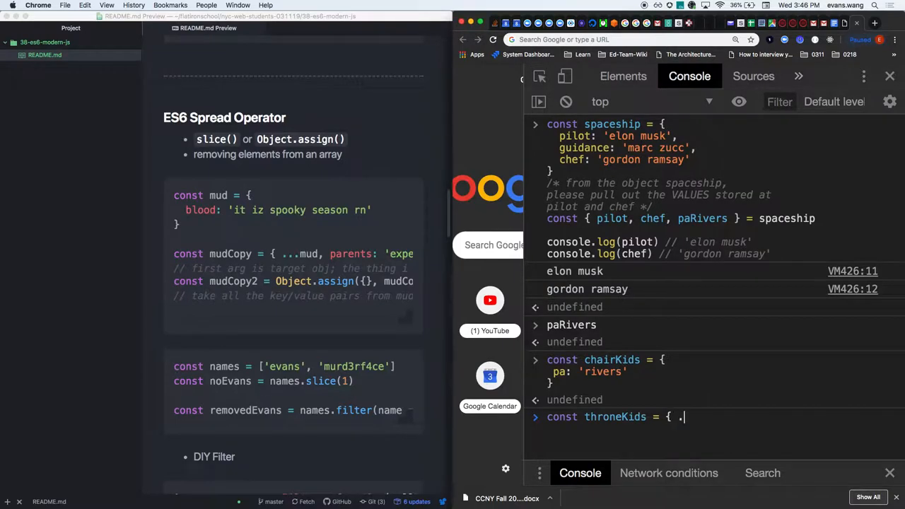
{"action": "type", "text": ".."}
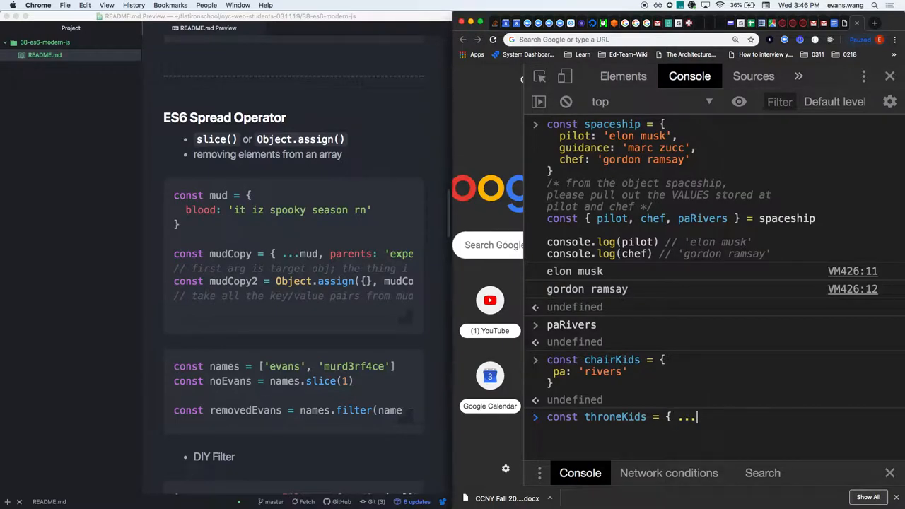
{"action": "type", "text": "chairKids"}
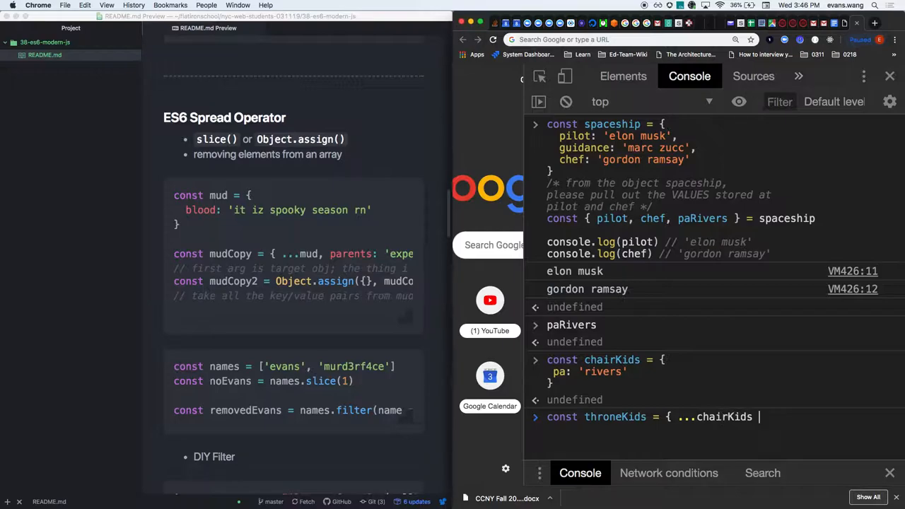
{"action": "type", "text": "}"}
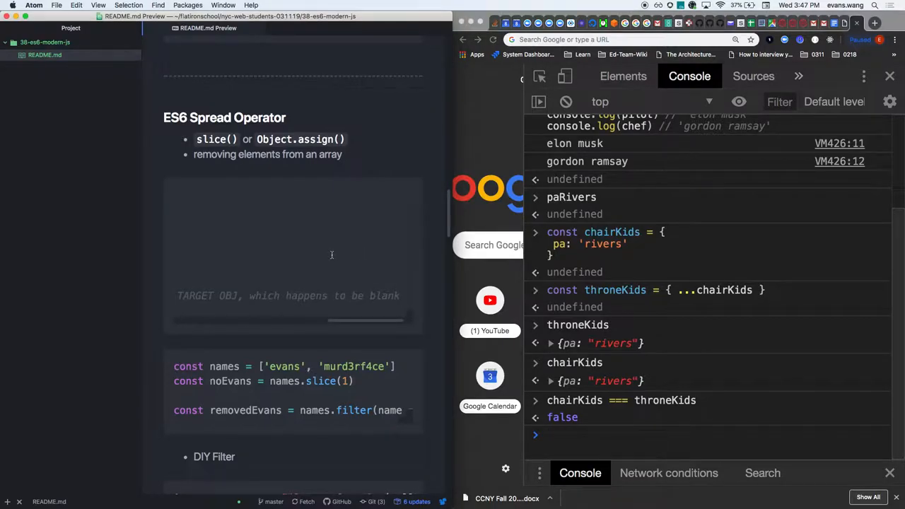
{"action": "mouse_move", "coordinate": [340, 254]}
{"action": "type", "text": "const newKidsOnDaB"}
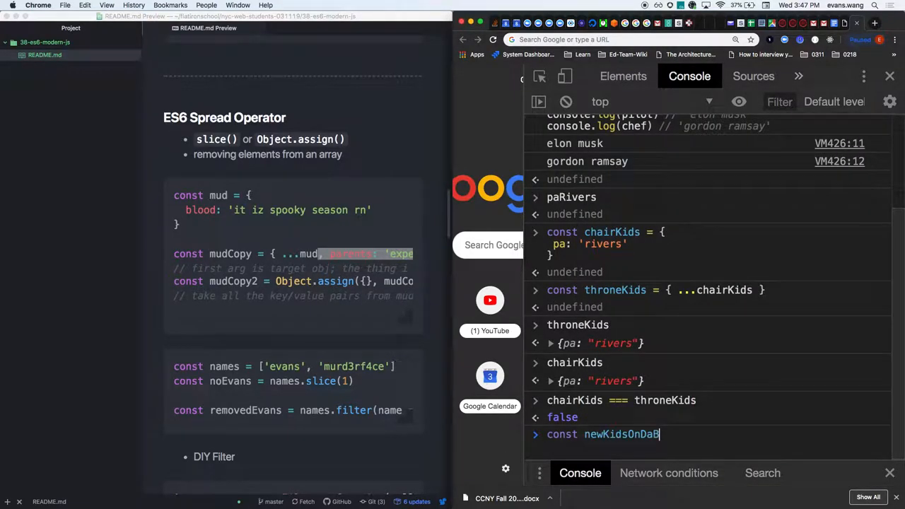
Step: Type newKidsOnDaBlock = { ...throneKids, like: "unoriginale" }, placing the cursor to add right first
{"action": "type", "text": "lock = {}"}
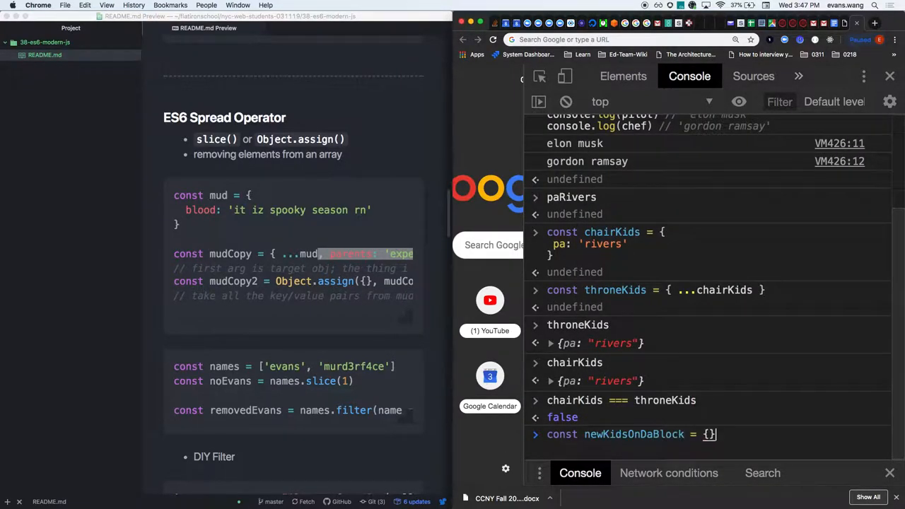
{"action": "type", "text": "..."}
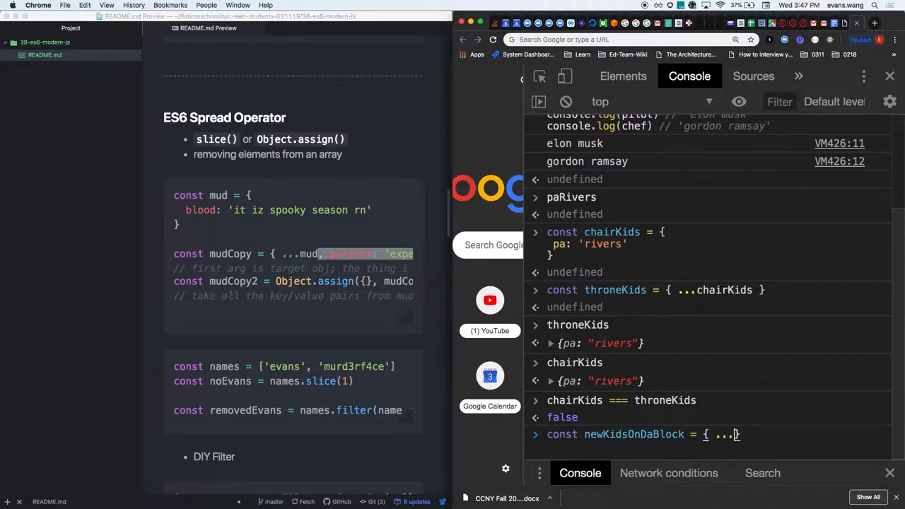
{"action": "type", "text": "throneKids}"}
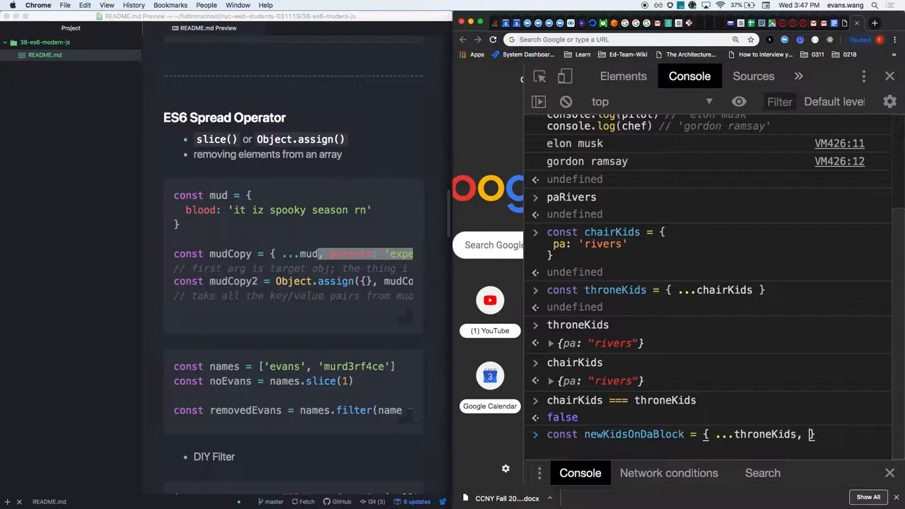
{"action": "type", "text": "like"}
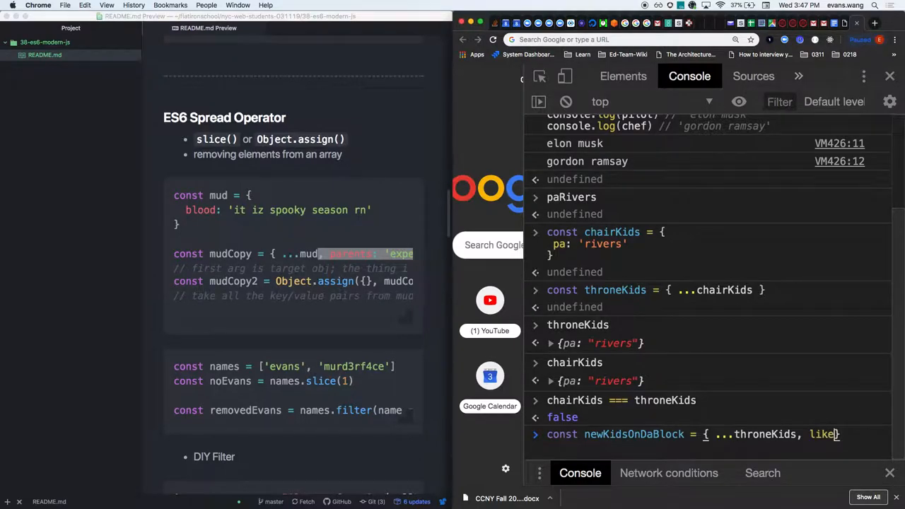
{"action": "type", "text": ": \"unoriginale"}
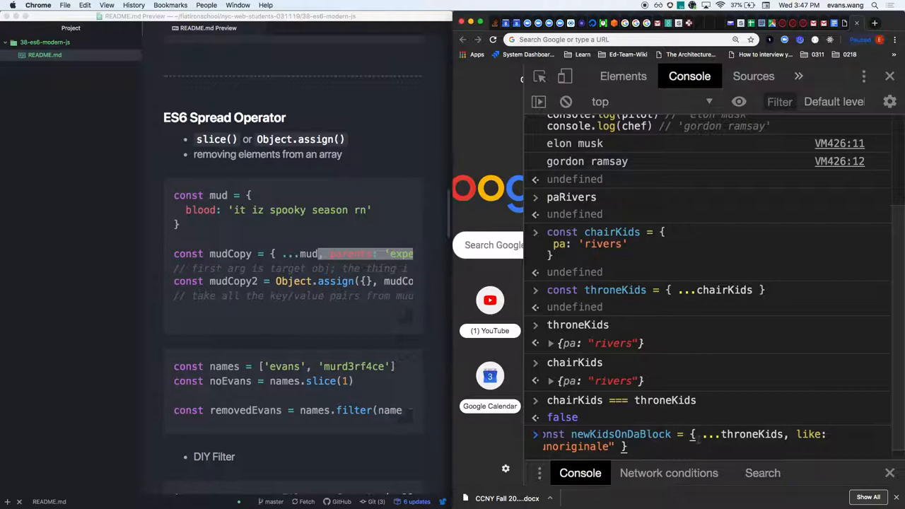
{"action": "left_click", "coordinate": [668, 473]}
{"action": "type", "text": " right: \"dere\","}
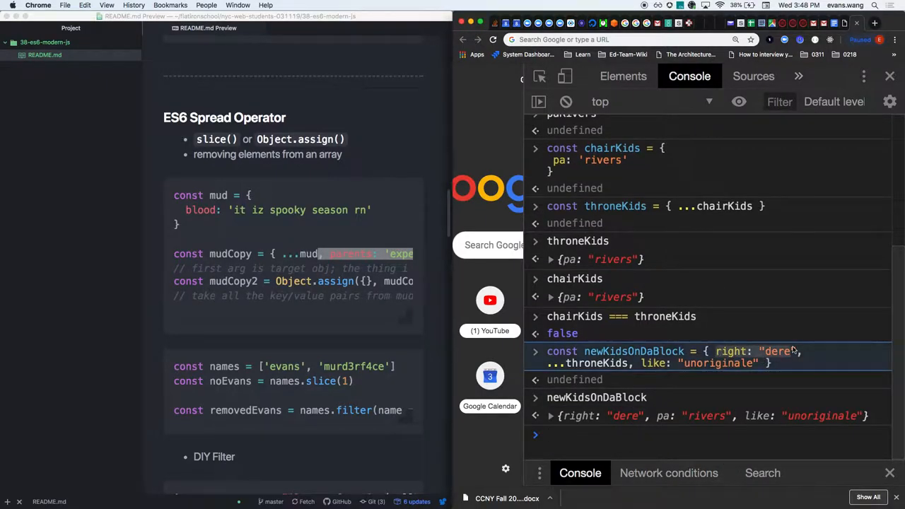
{"action": "mouse_move", "coordinate": [559, 363]}
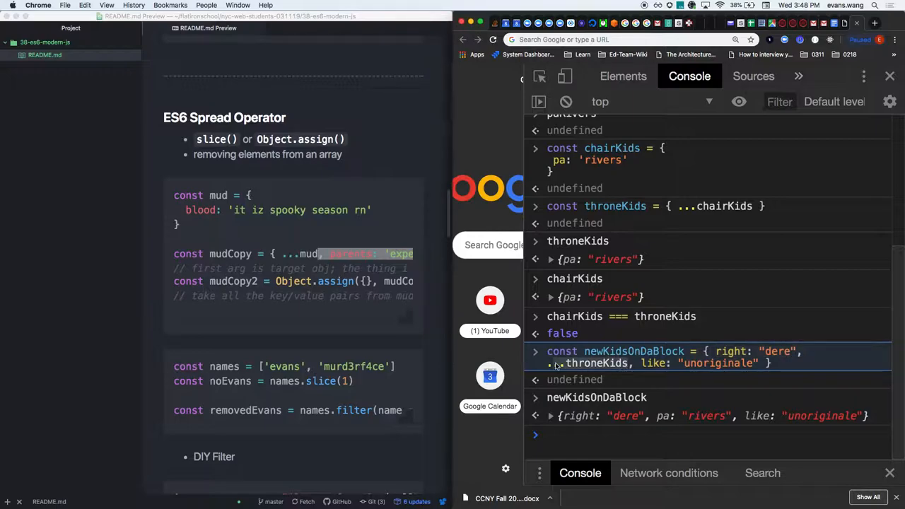
{"action": "mouse_move", "coordinate": [631, 368]}
{"action": "type", "text": "const"}
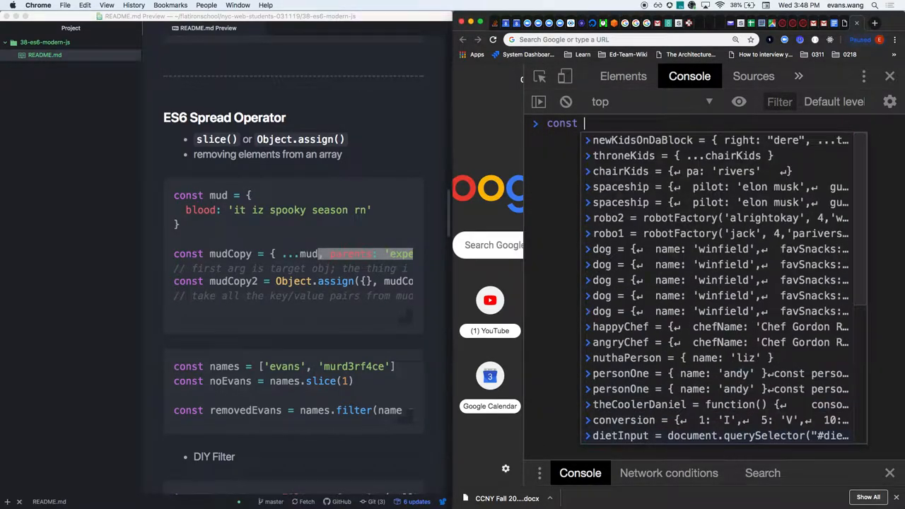
Step: Enter const newNewArray = [ ...aIsForArray ] in the console
{"action": "type", "text": "aIsForArray = [1,2,3"}
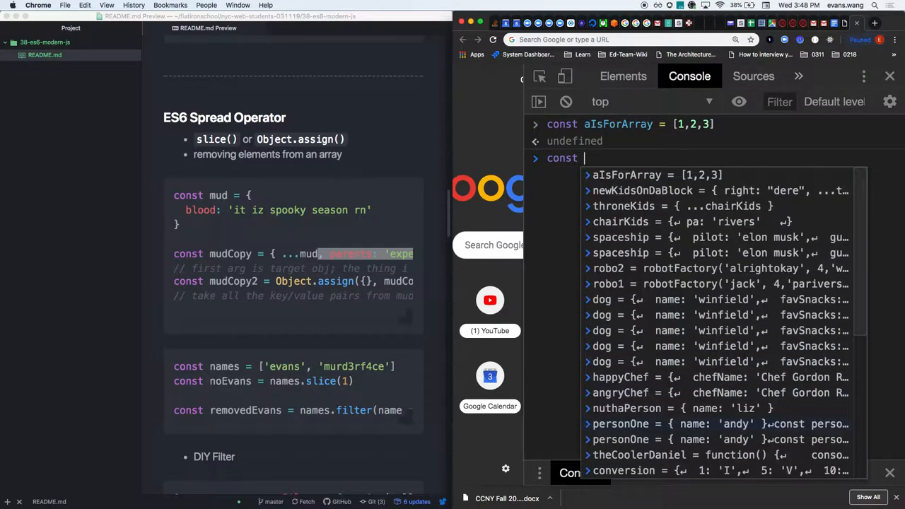
{"action": "type", "text": "newNew"}
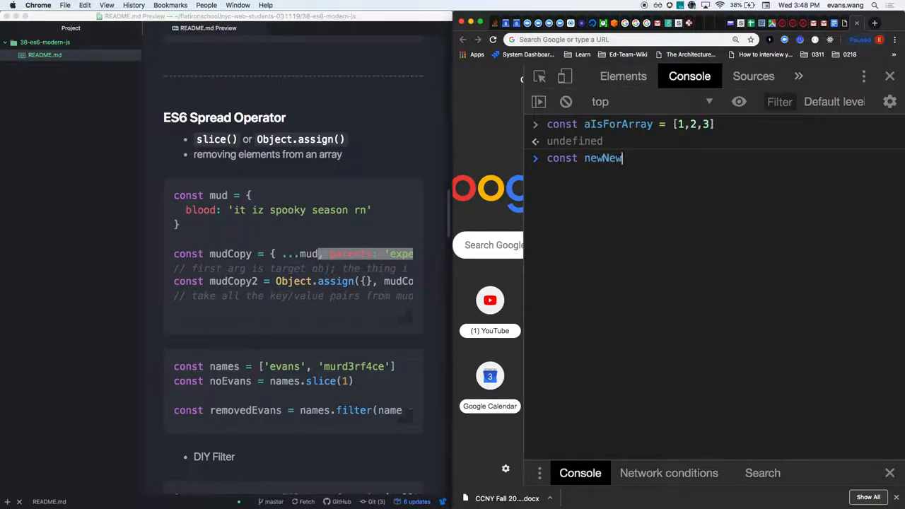
{"action": "type", "text": "Array ="}
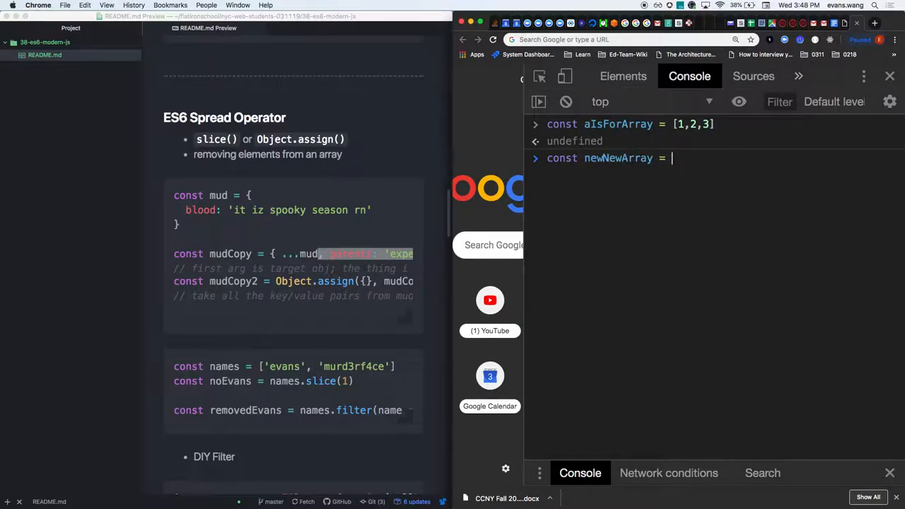
{"action": "type", "text": "[ ."}
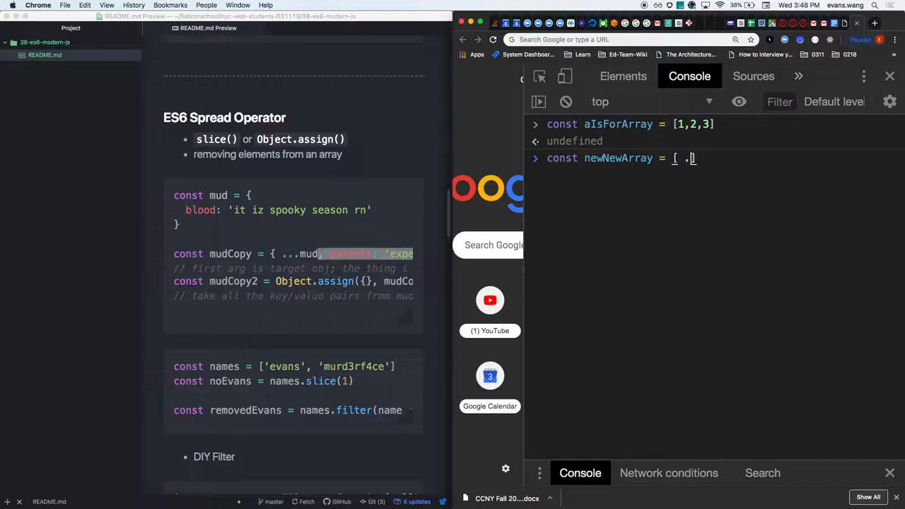
{"action": "type", "text": ".."}
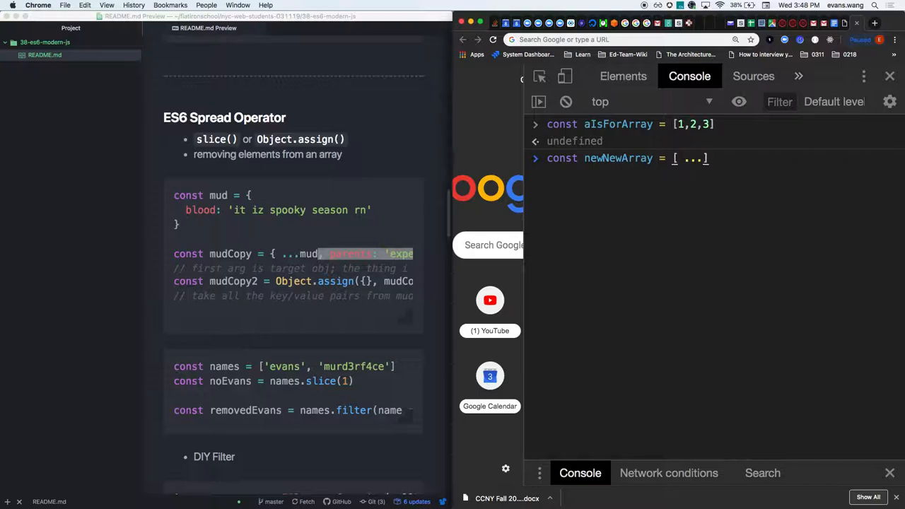
{"action": "type", "text": "a"}
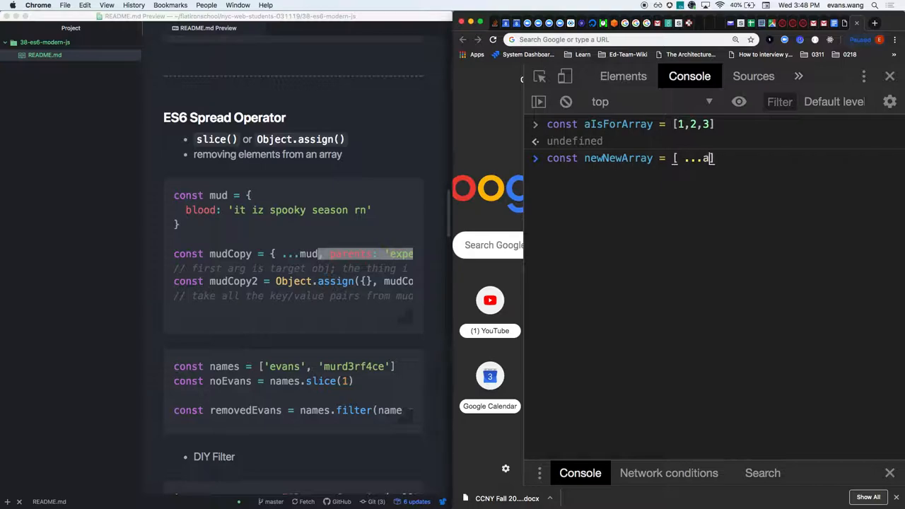
{"action": "type", "text": "IsForAr"}
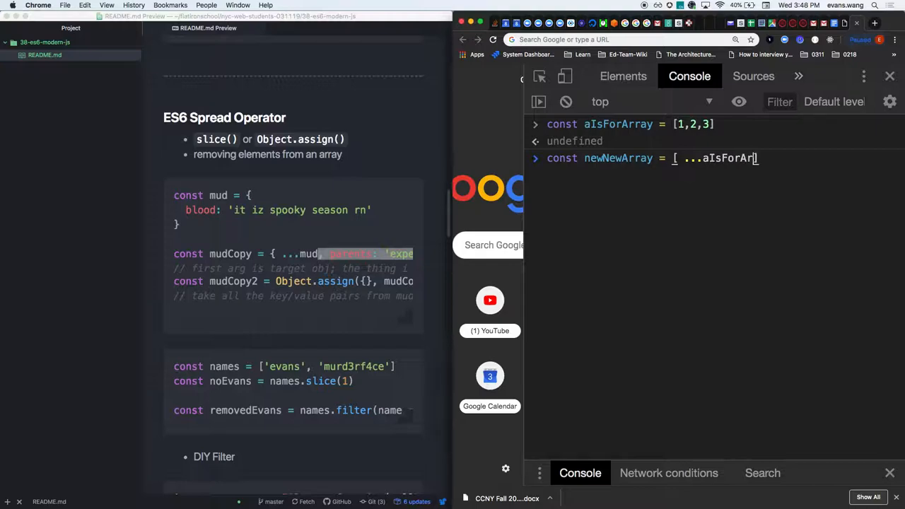
{"action": "type", "text": "n"}
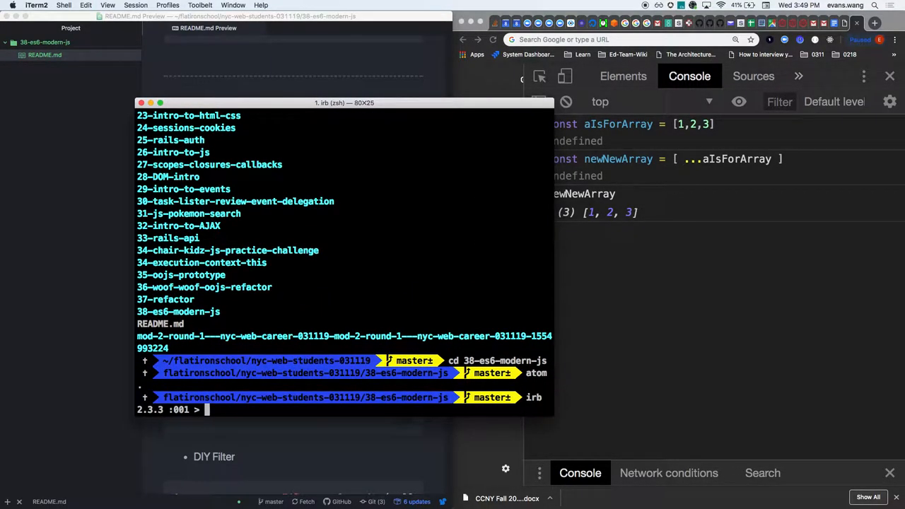
Step: In irb, evaluate 1.class, 1.ancestors and 1.ancestor on the number 1
{"action": "type", "text": "1.class"}
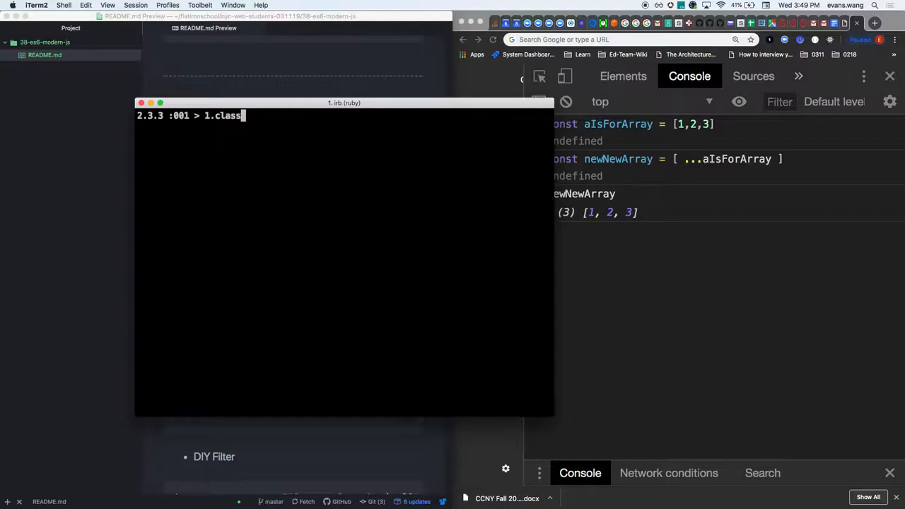
{"action": "key", "text": "Return"}
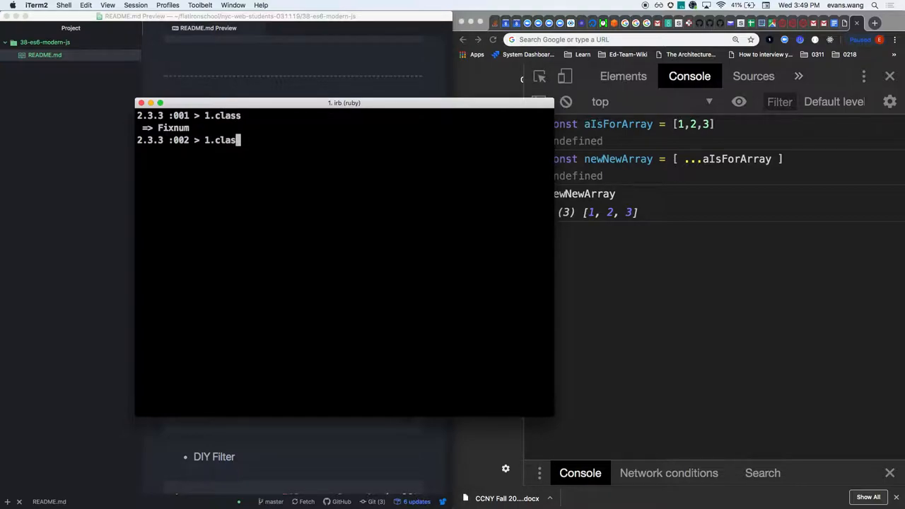
{"action": "type", "text": "ances"}
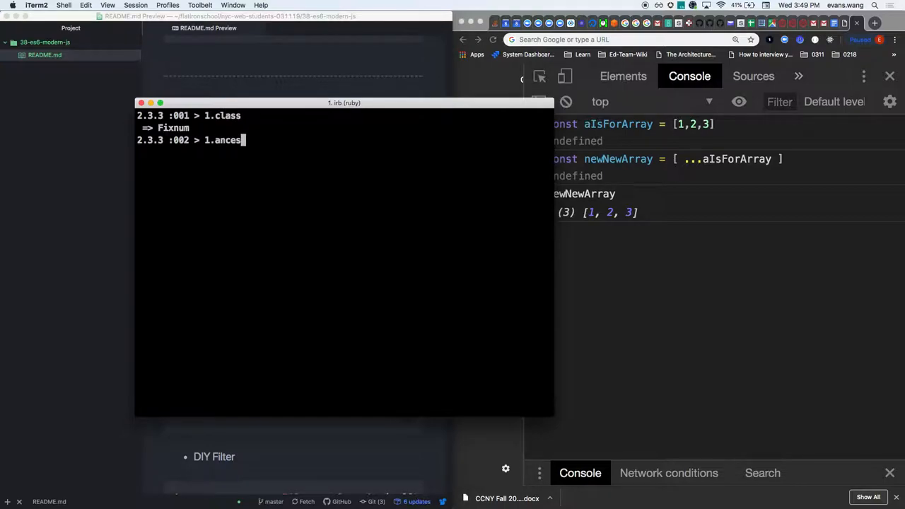
{"action": "key", "text": "Return"}
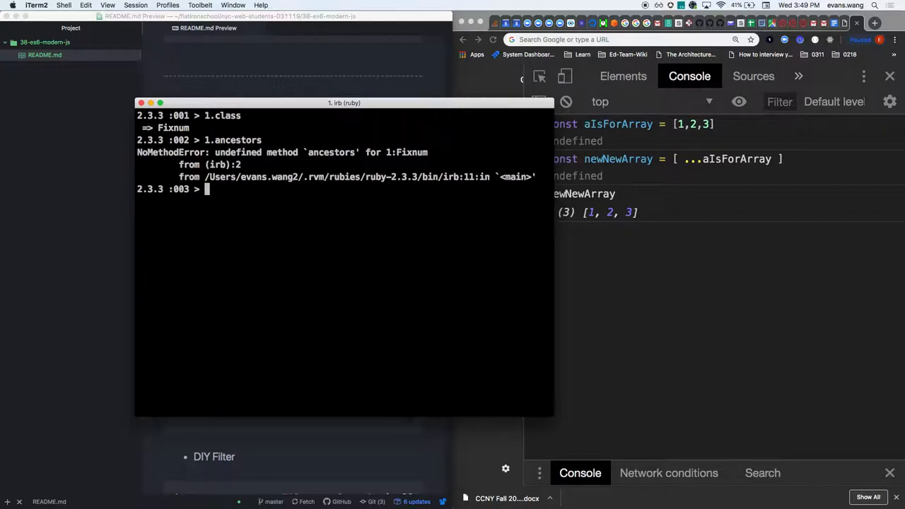
{"action": "type", "text": "1.ancestor"}
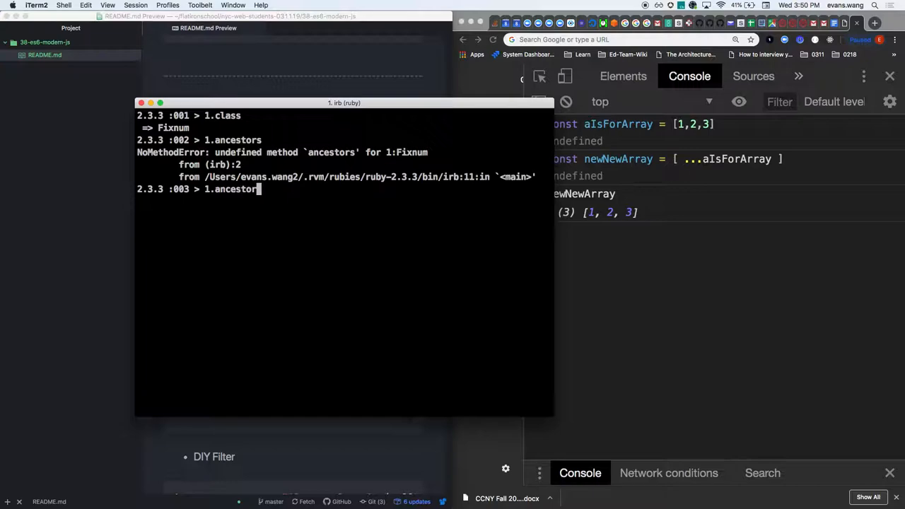
{"action": "key", "text": "Return"}
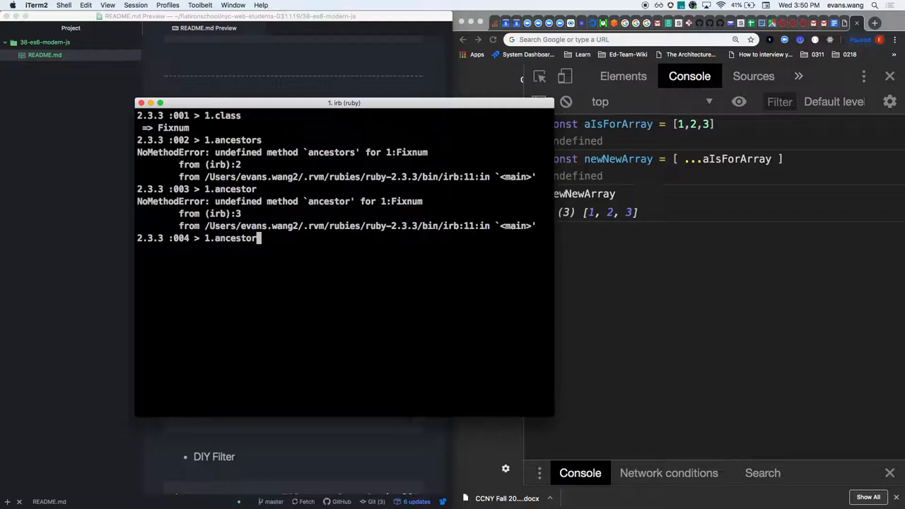
{"action": "key", "text": "Backspace"}
{"action": "type", "text": "1.methods"}
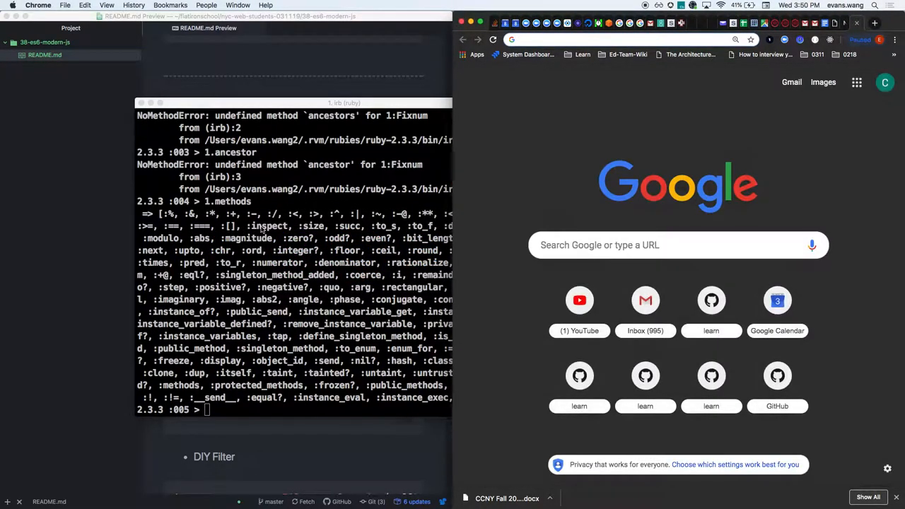
Step: Google 'ruby ancestors', open the Stack Overflow result and select 'ancestors' in its code
{"action": "type", "text": "ruby ancestors"}
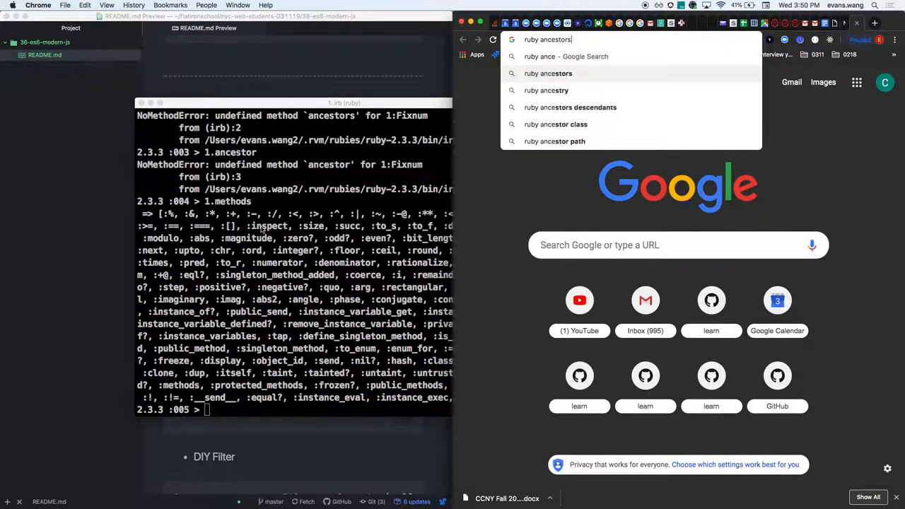
{"action": "key", "text": "Return"}
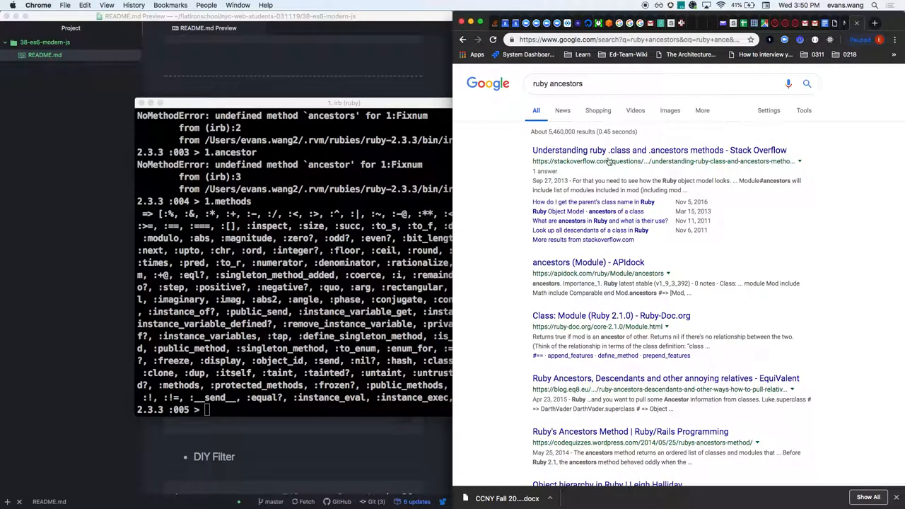
{"action": "left_click", "coordinate": [658, 150]}
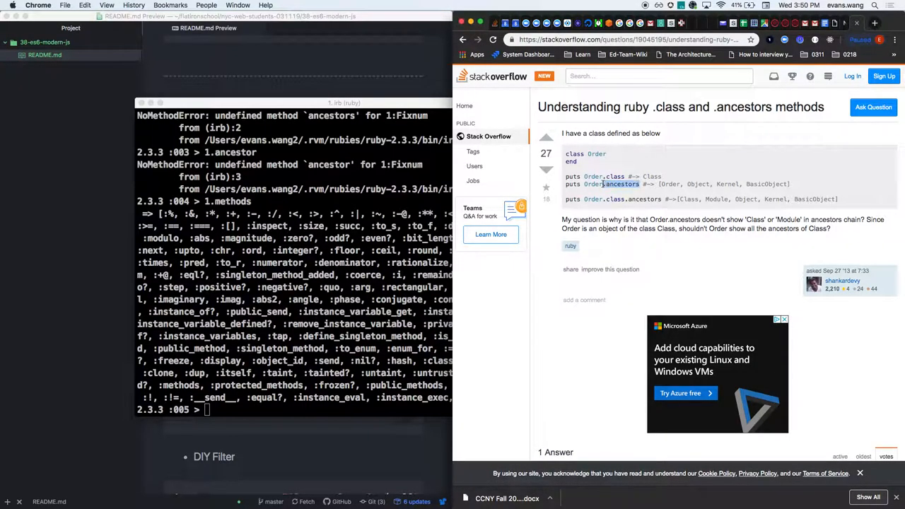
{"action": "double_click", "coordinate": [615, 199]}
{"action": "type", "text": "2.class.ancesto"}
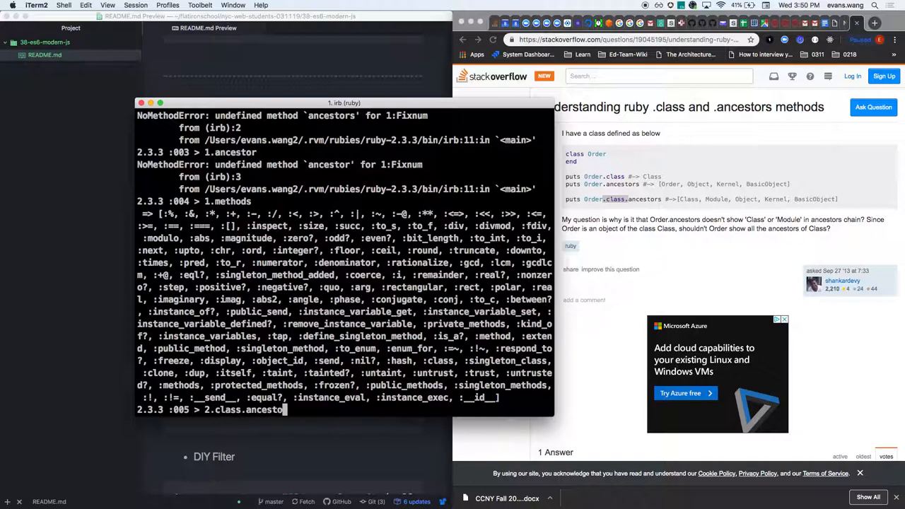
Step: Run 2.class.ancestors in irb, listing Fixnum, Integer, Numeric, Comparable, Object, Kernel, BasicObject
{"action": "key", "text": "Return"}
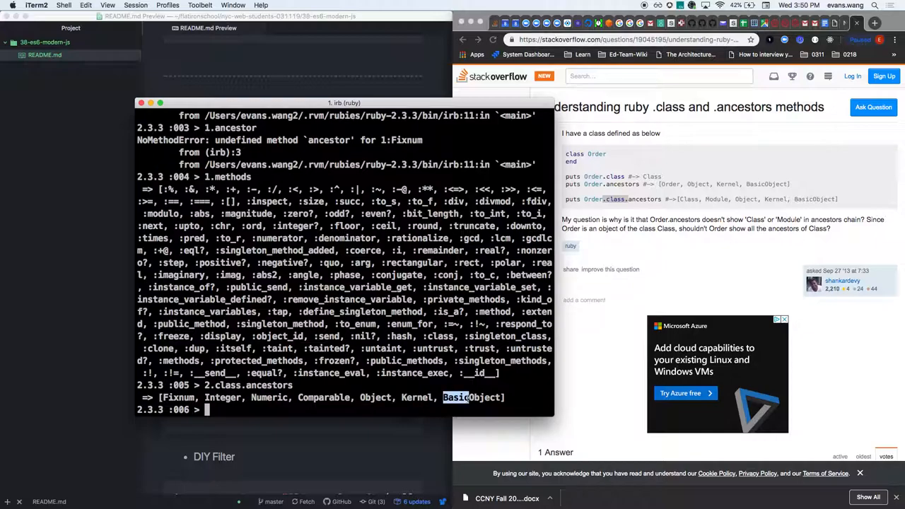
{"action": "mouse_move", "coordinate": [627, 259]}
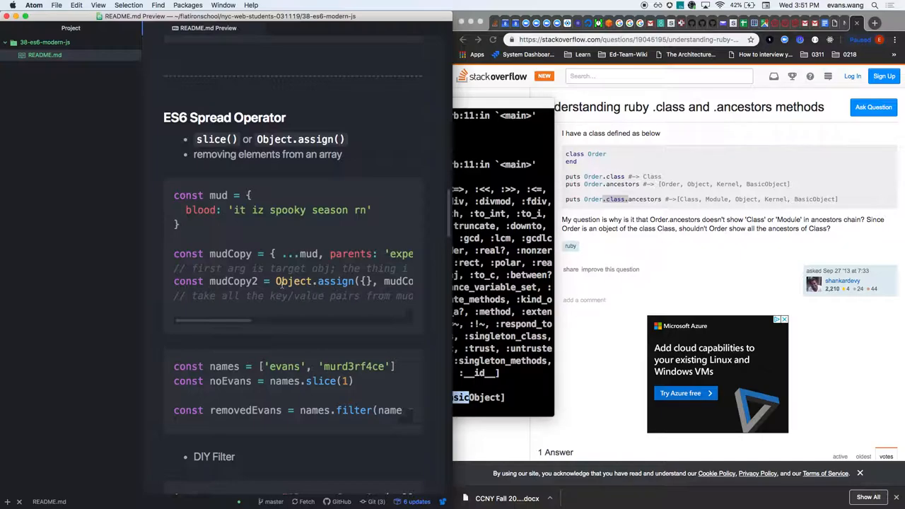
{"action": "mouse_move", "coordinate": [632, 237]}
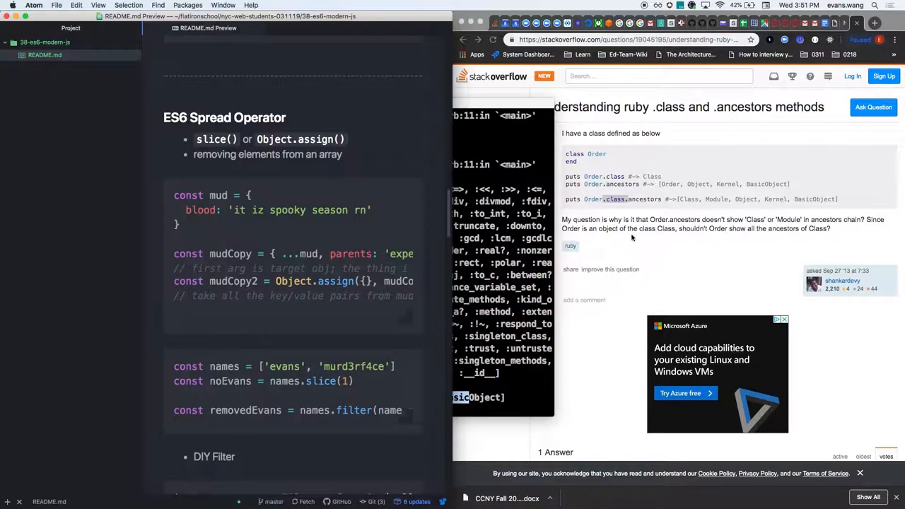
Step: Open the Chrome console and console.dir the string 'this hah not the keyword'
{"action": "key", "text": "F12"}
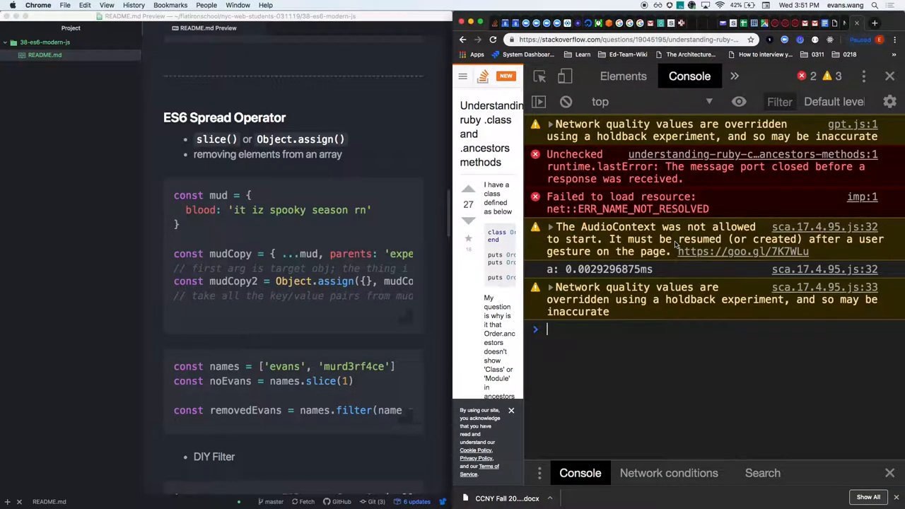
{"action": "type", "text": "c"}
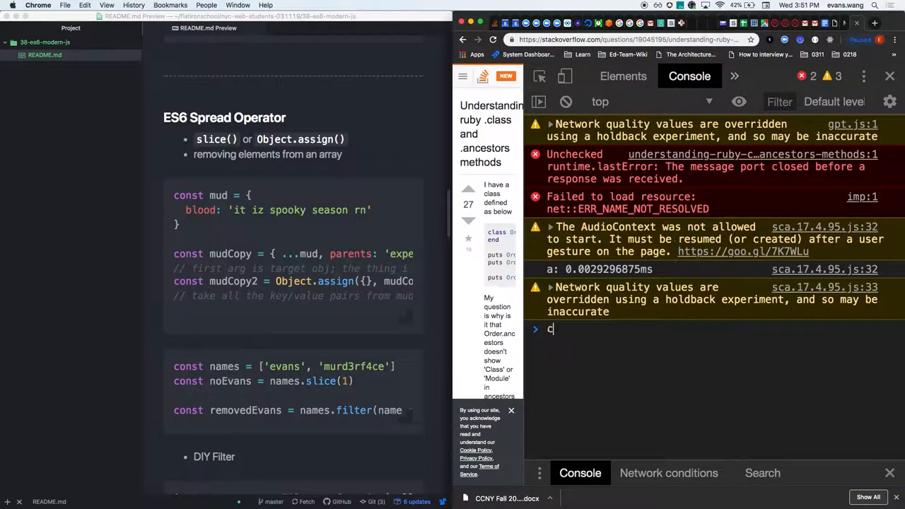
{"action": "type", "text": "onsole.dir('"}
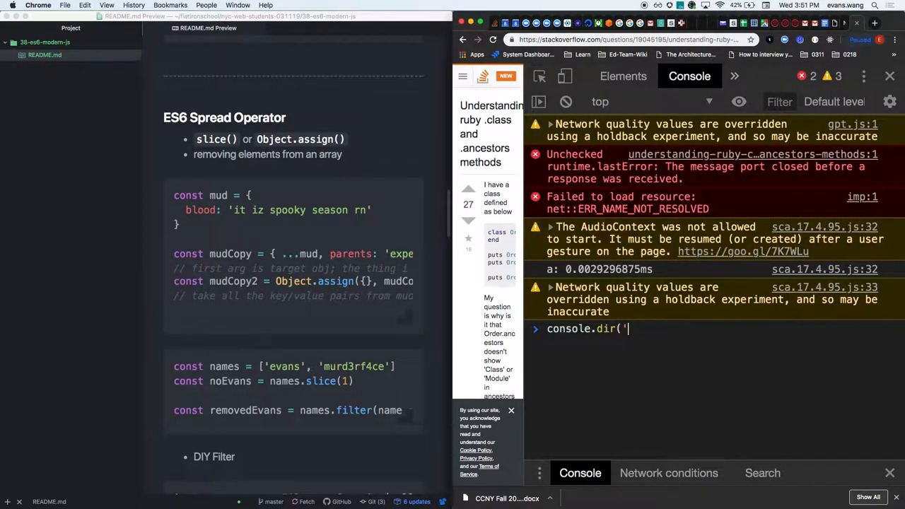
{"action": "type", "text": "this"}
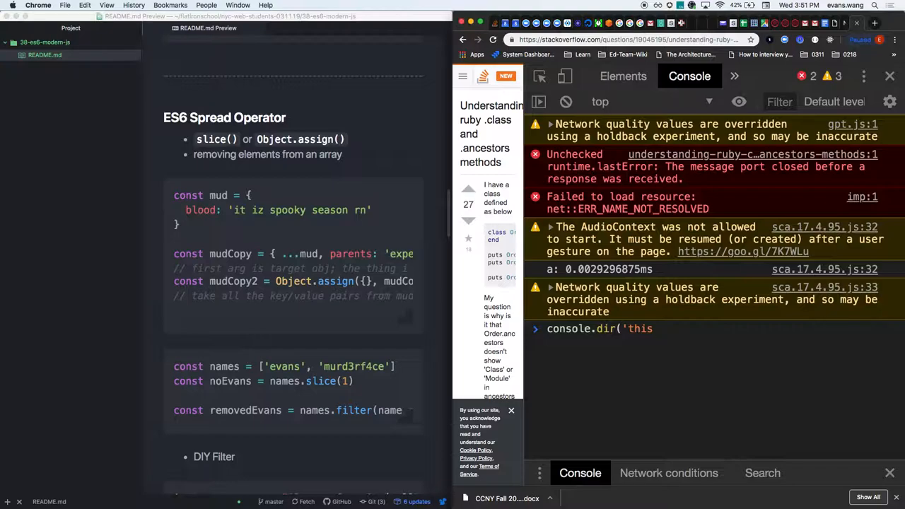
{"action": "type", "text": "hah not the keyw"}
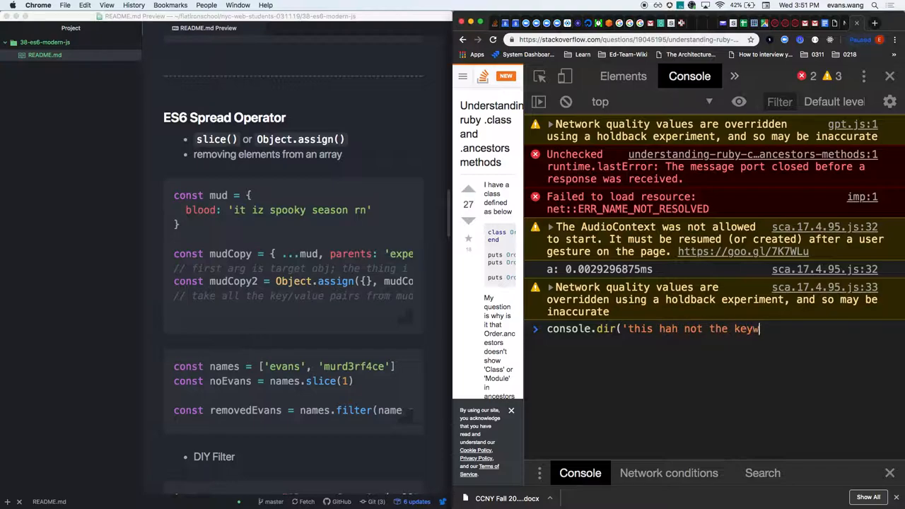
{"action": "key", "text": "Return"}
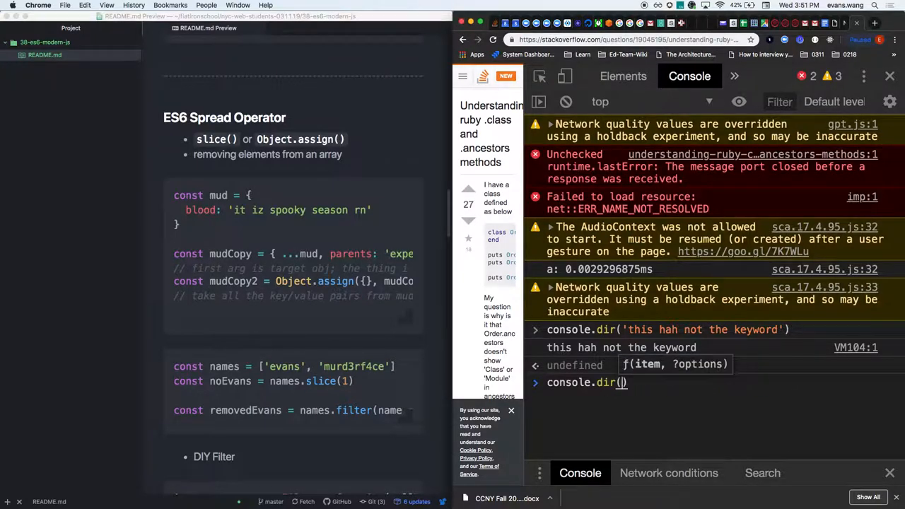
Step: Log { key: 'original value' } with console.dir and expand the object and its __proto__
{"action": "type", "text": "{ key: 'original"}
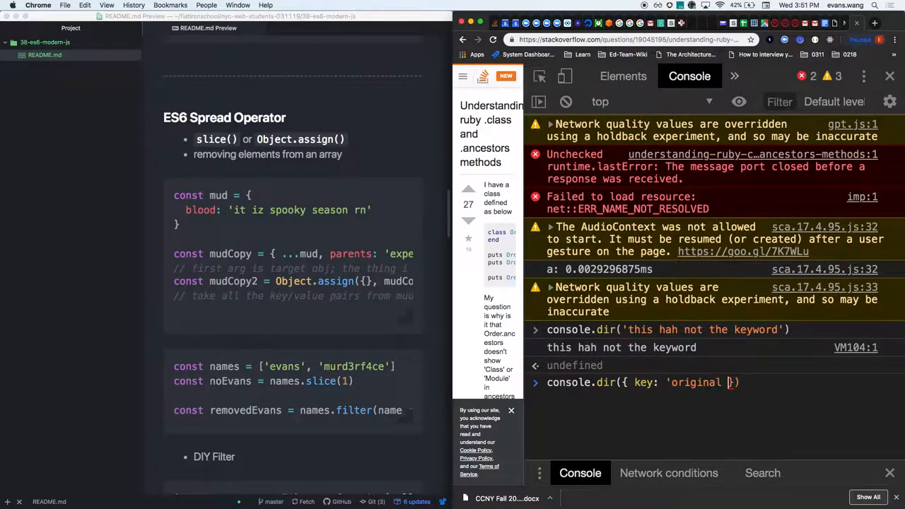
{"action": "key", "text": "Return"}
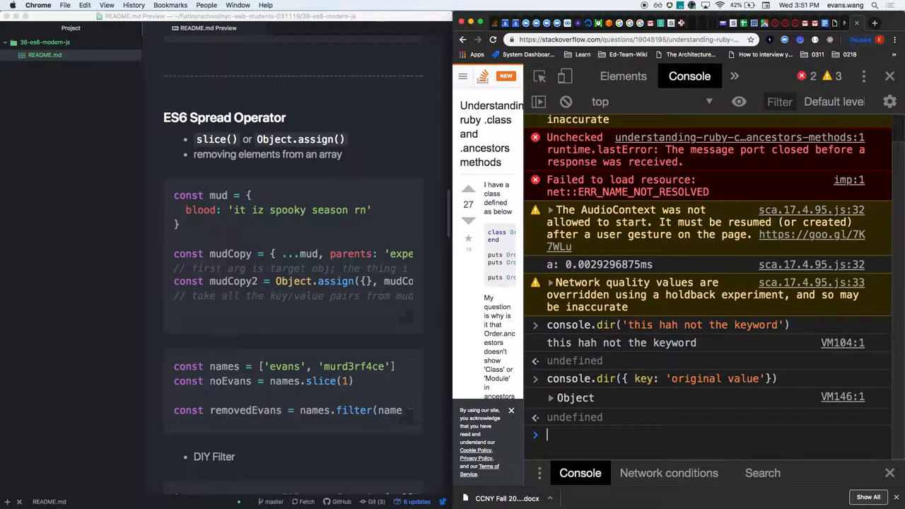
{"action": "left_click", "coordinate": [551, 398]}
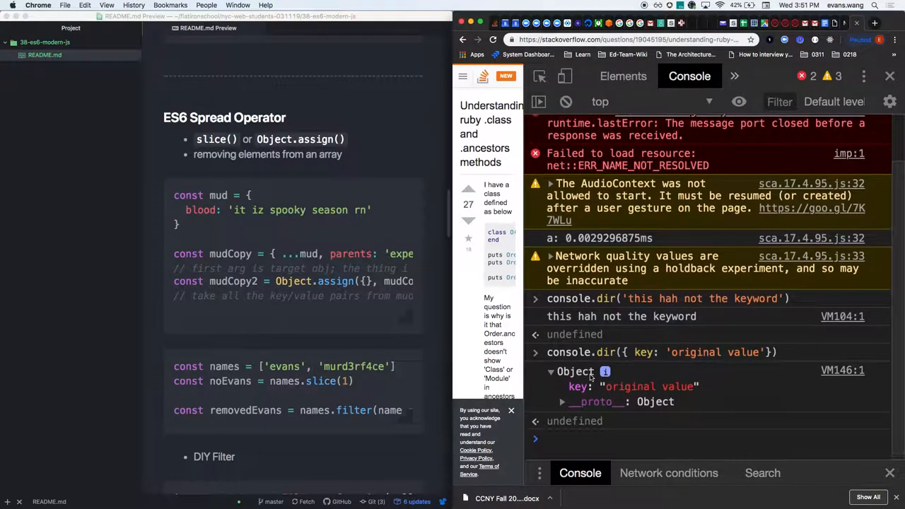
{"action": "left_click", "coordinate": [562, 402]}
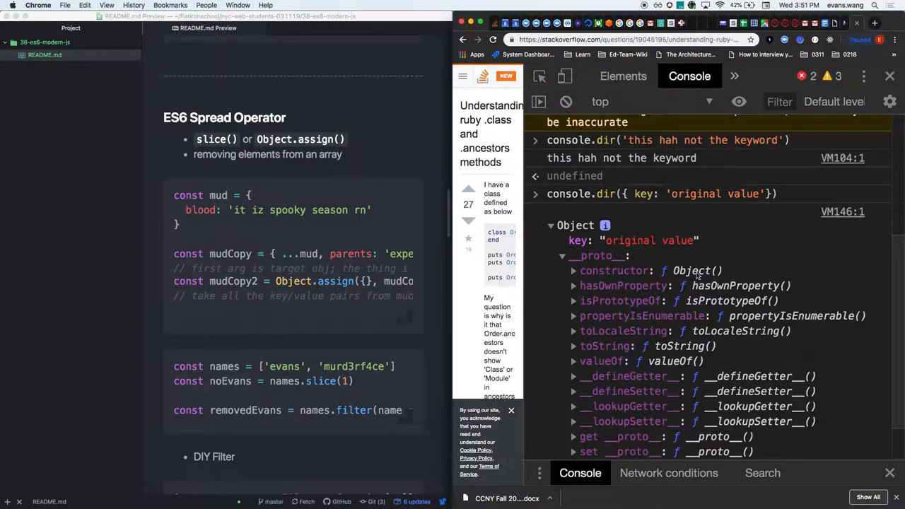
{"action": "mouse_move", "coordinate": [697, 270]}
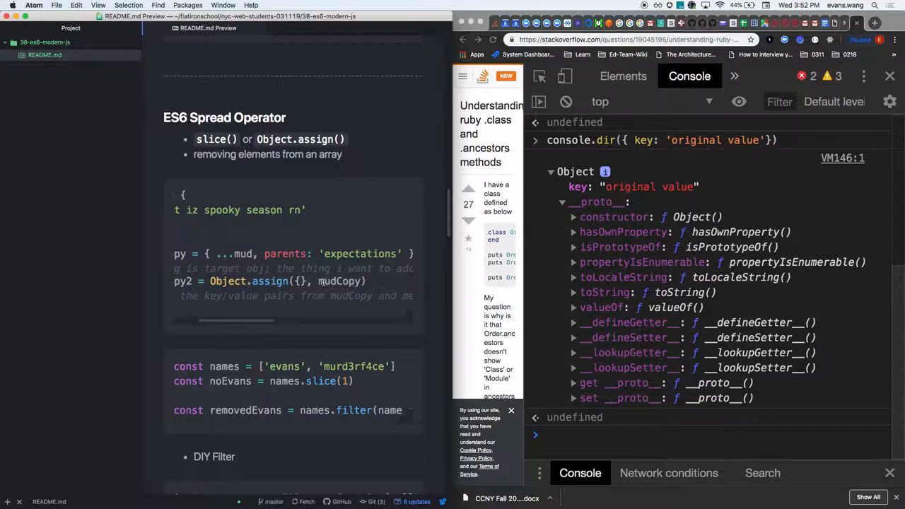
{"action": "mouse_move", "coordinate": [283, 310]}
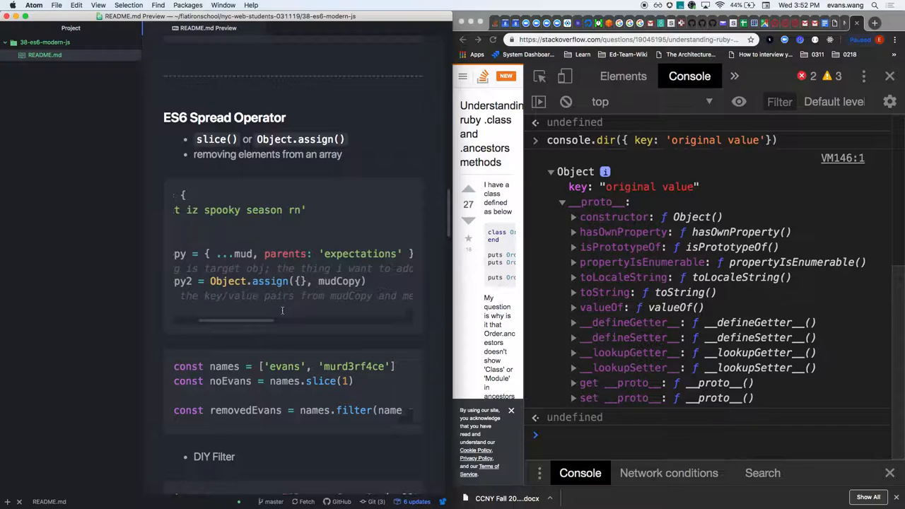
{"action": "mouse_move", "coordinate": [267, 322]}
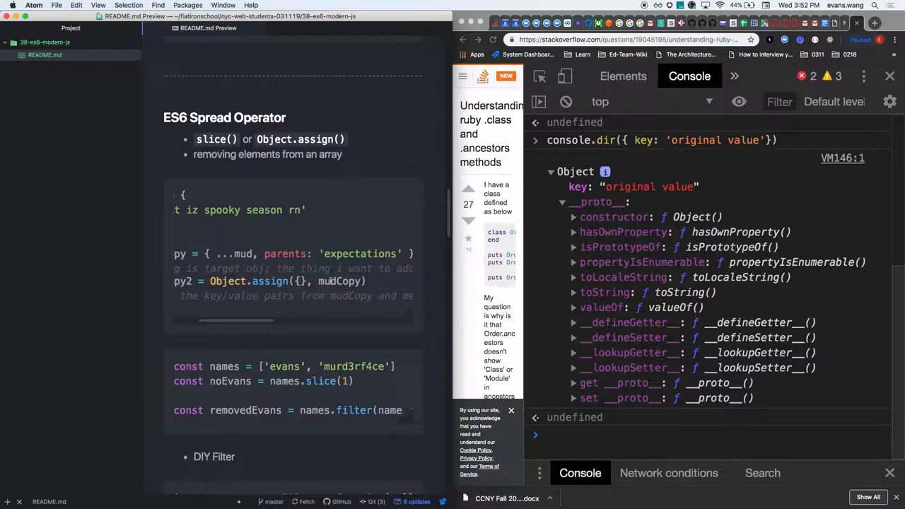
{"action": "scroll", "scroll_direction": "down", "scroll_amount": 3}
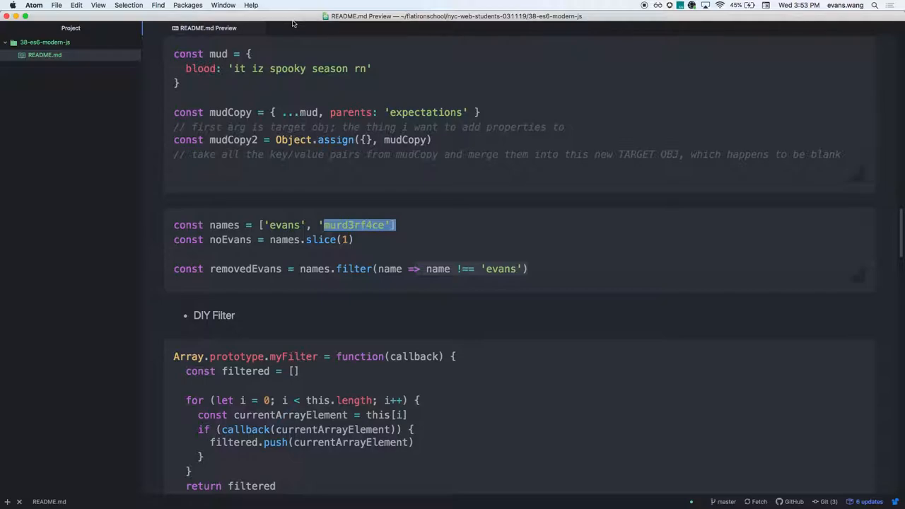
{"action": "scroll", "scroll_direction": "down", "scroll_amount": 3}
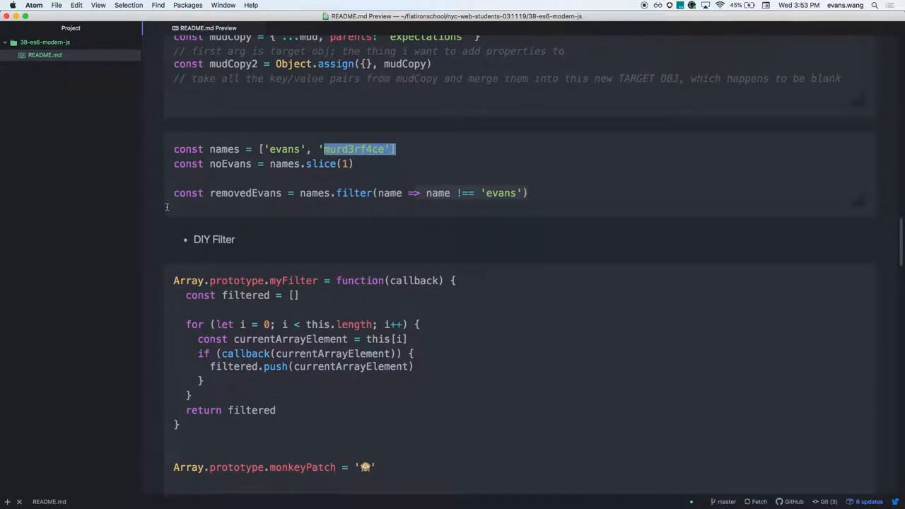
{"action": "double_click", "coordinate": [321, 163]}
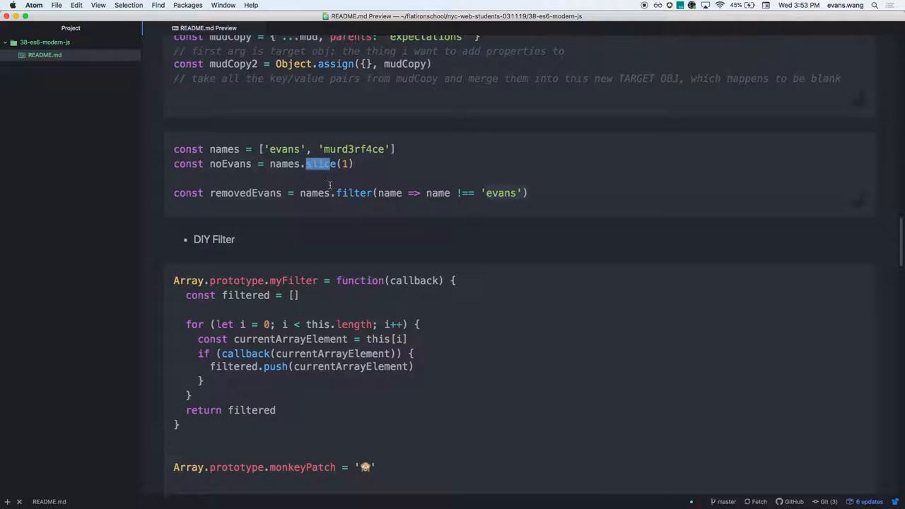
{"action": "double_click", "coordinate": [354, 192]}
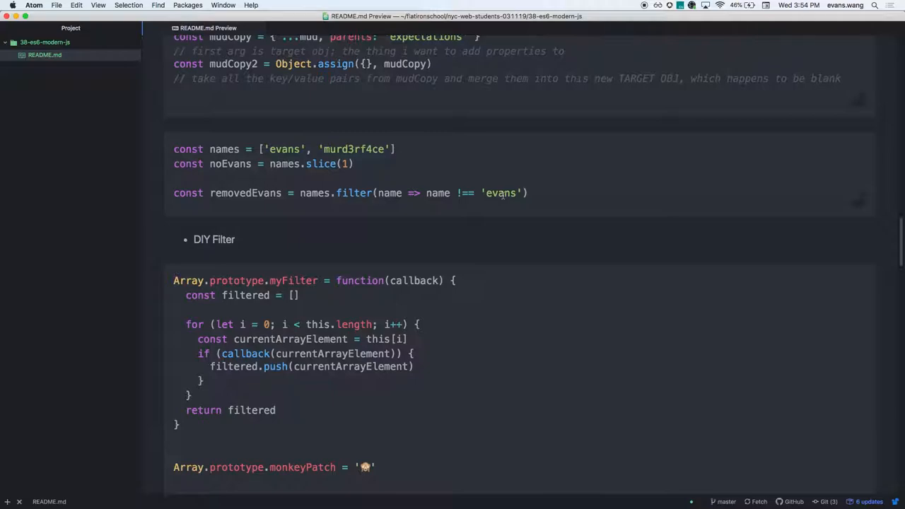
{"action": "scroll", "scroll_direction": "down", "scroll_amount": 3}
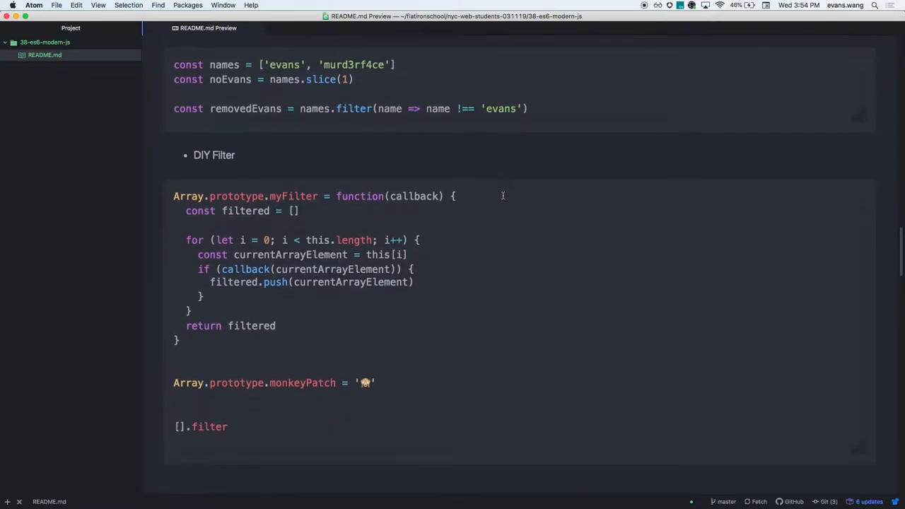
{"action": "double_click", "coordinate": [241, 196]}
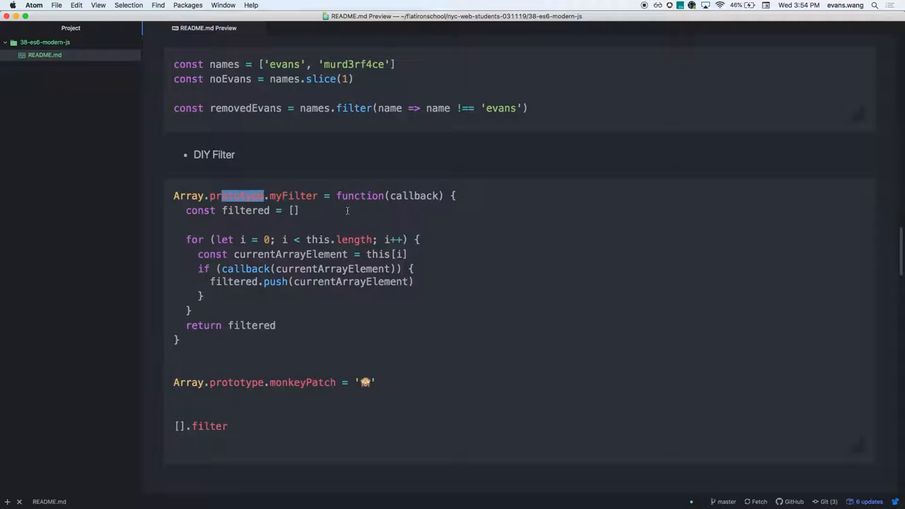
{"action": "double_click", "coordinate": [359, 196]}
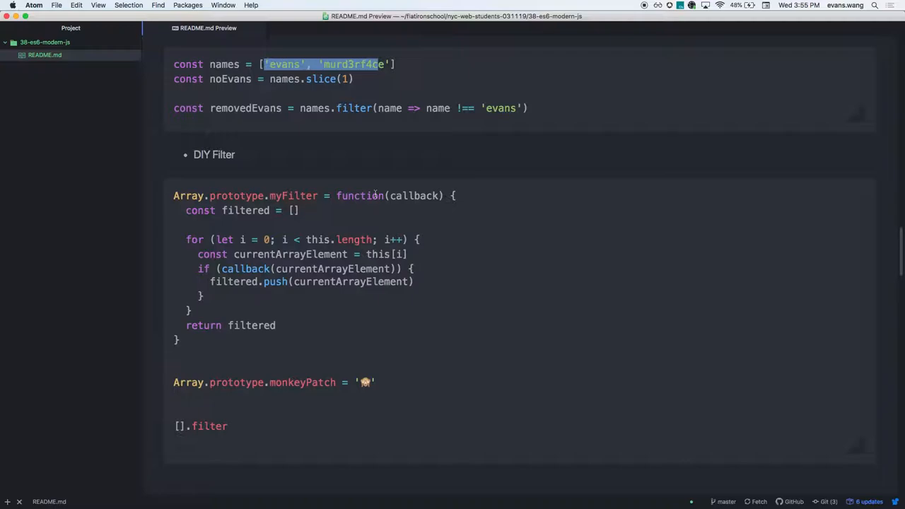
{"action": "mouse_move", "coordinate": [352, 250]}
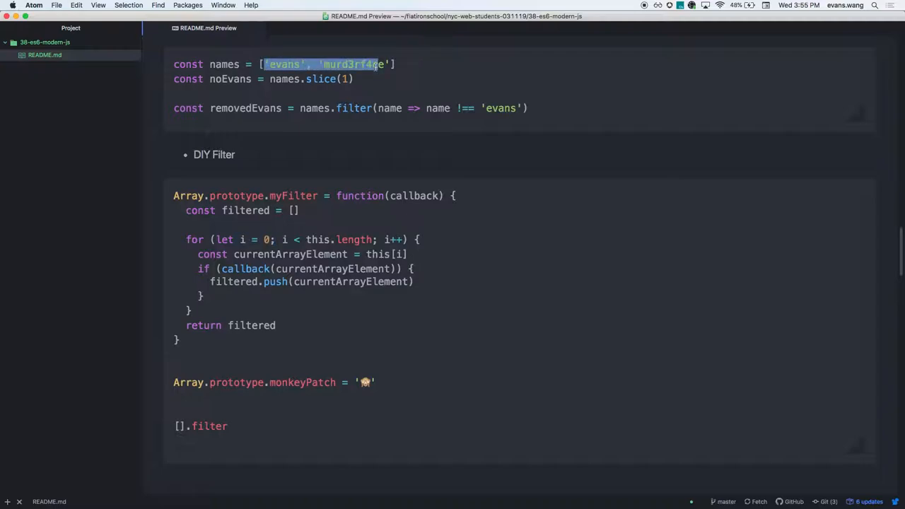
{"action": "mouse_move", "coordinate": [203, 271]}
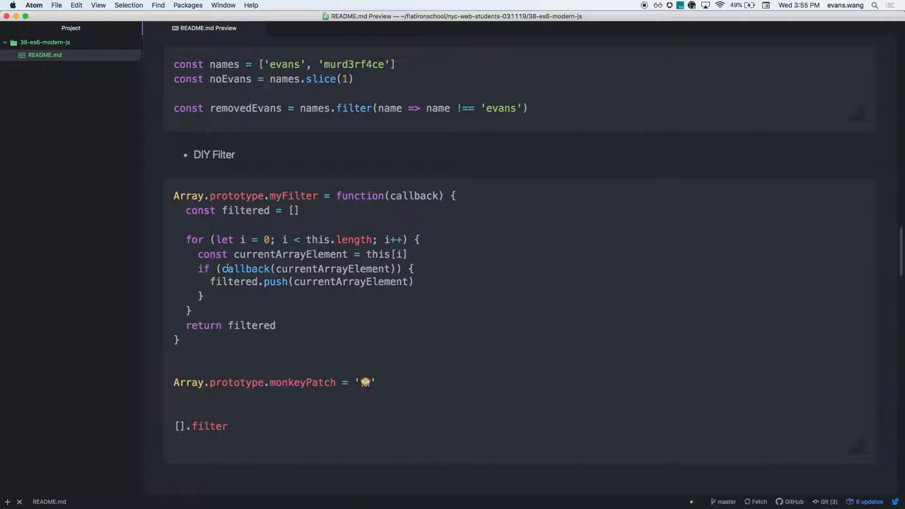
{"action": "double_click", "coordinate": [244, 268]}
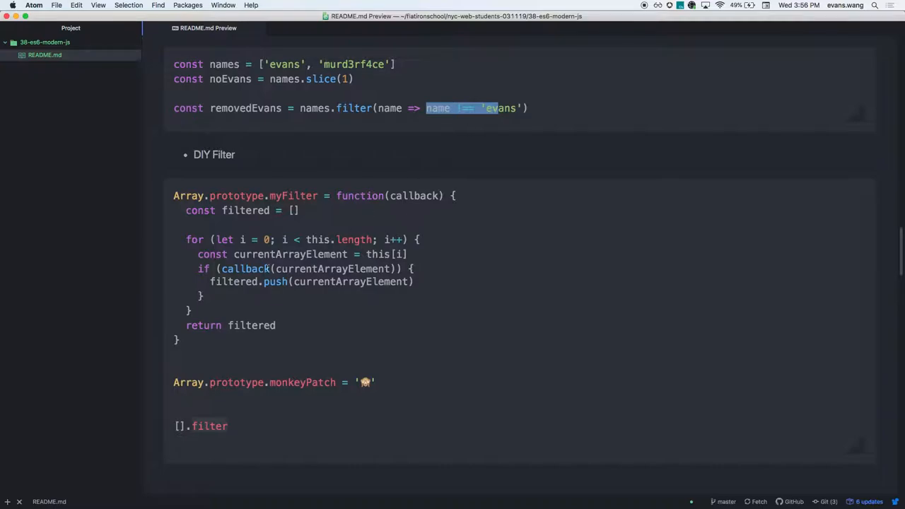
{"action": "mouse_move", "coordinate": [254, 268]}
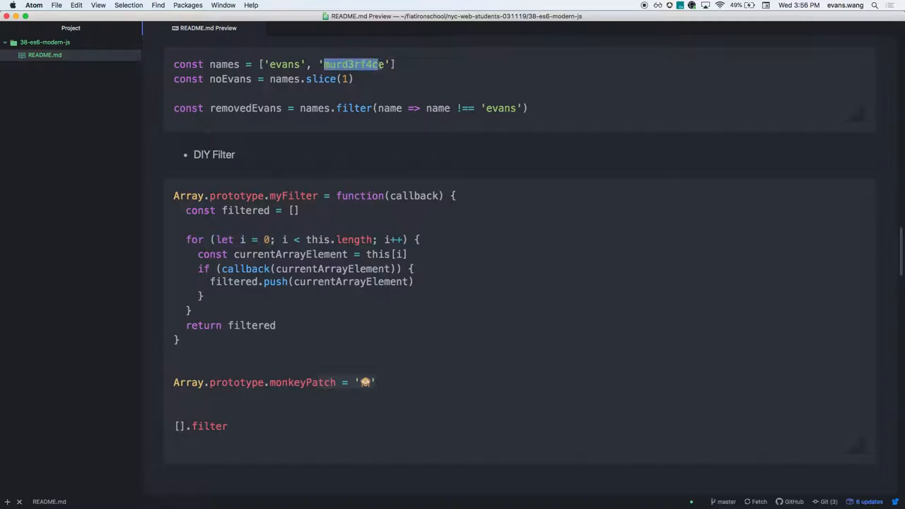
{"action": "double_click", "coordinate": [245, 269]}
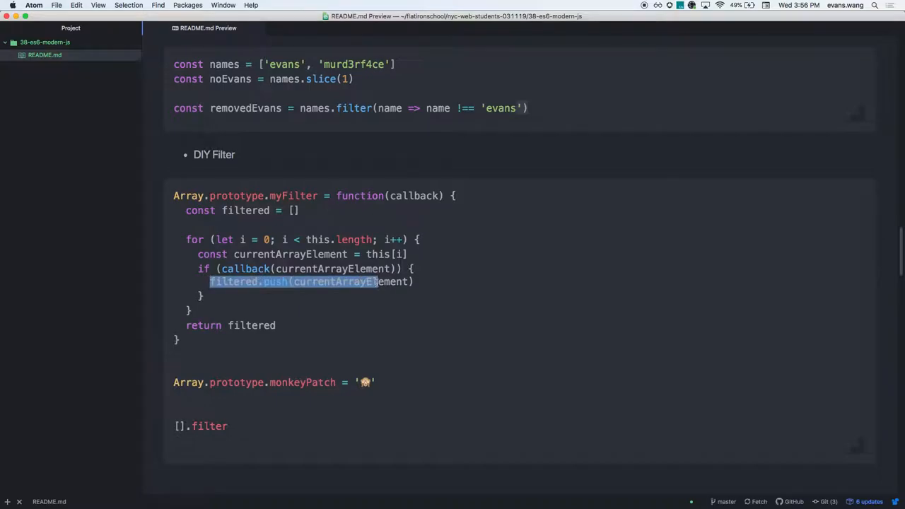
{"action": "left_click", "coordinate": [212, 325]}
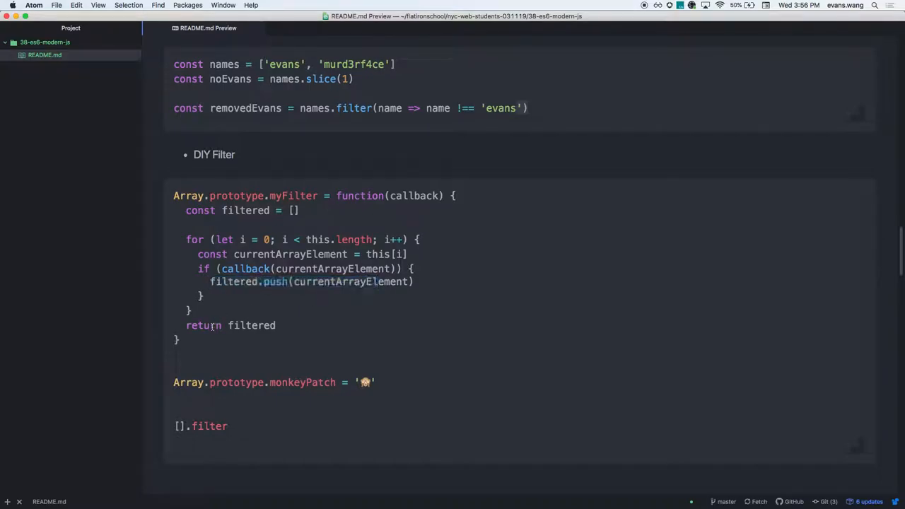
{"action": "double_click", "coordinate": [244, 325]}
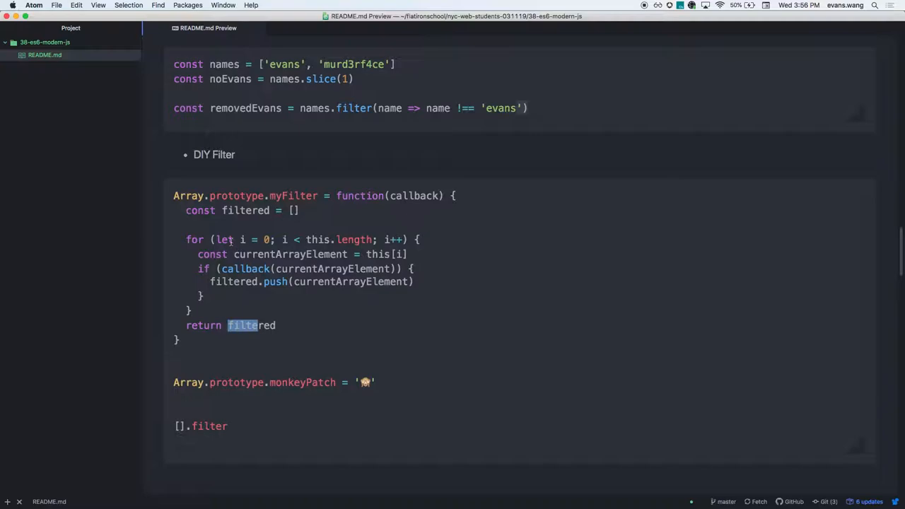
{"action": "left_click_drag", "start_coordinate": [186, 239], "coordinate": [275, 325]}
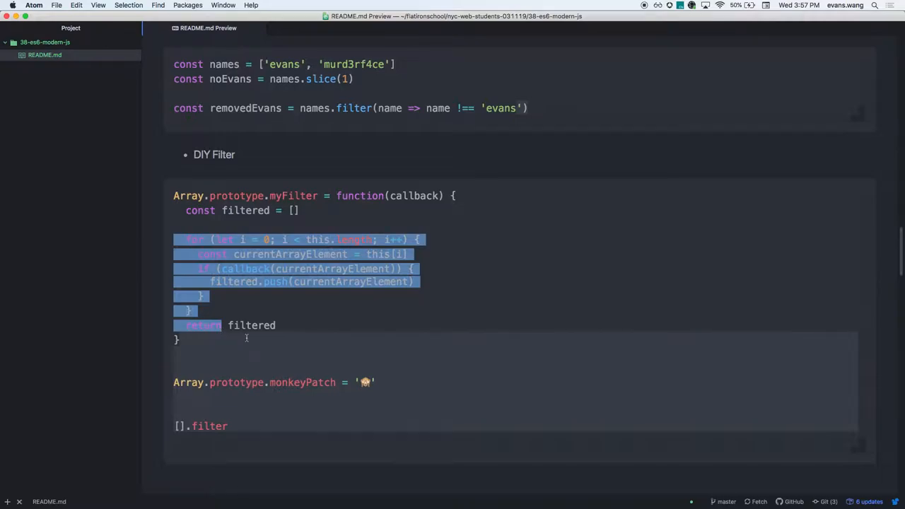
{"action": "double_click", "coordinate": [295, 382]}
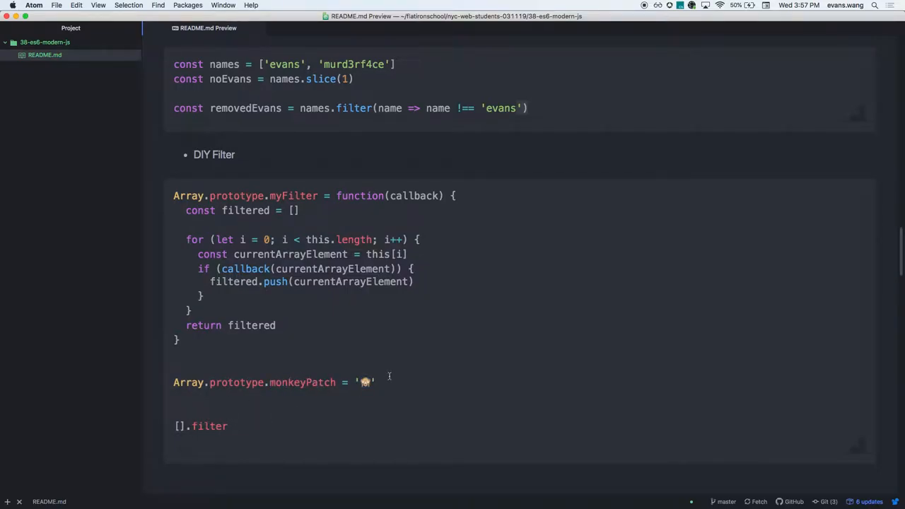
Step: Scroll to the arrow function forms and highlight implicitReturn's arrow and explicitReturn's return
{"action": "scroll", "scroll_direction": "down", "scroll_amount": 3}
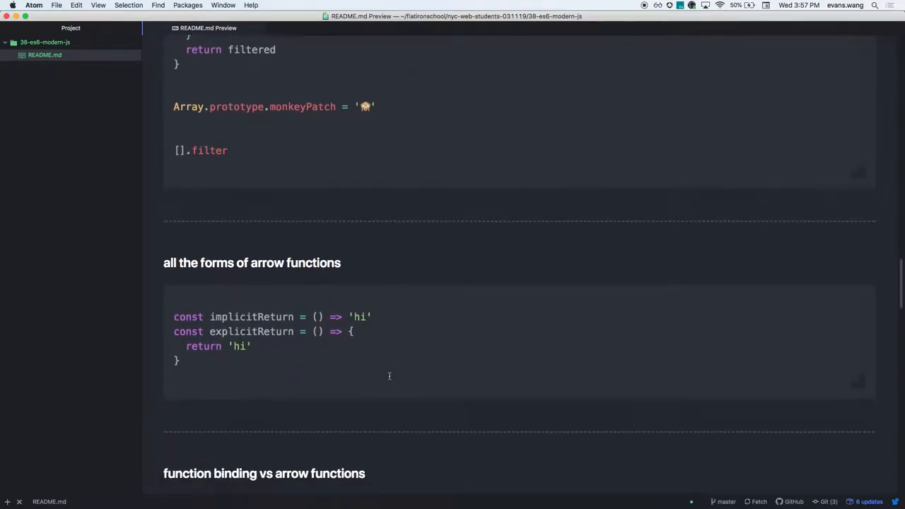
{"action": "scroll", "scroll_direction": "down", "scroll_amount": 3}
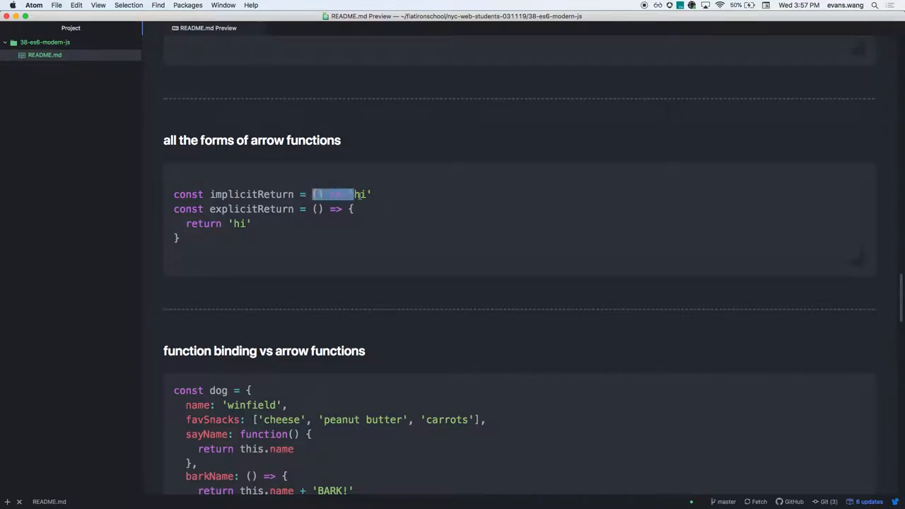
{"action": "left_click_drag", "start_coordinate": [311, 195], "coordinate": [371, 194]}
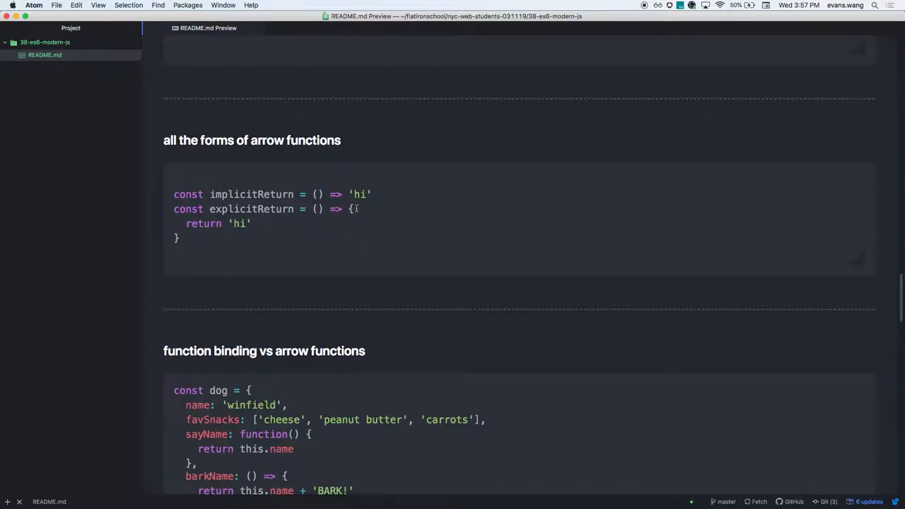
{"action": "double_click", "coordinate": [203, 224]}
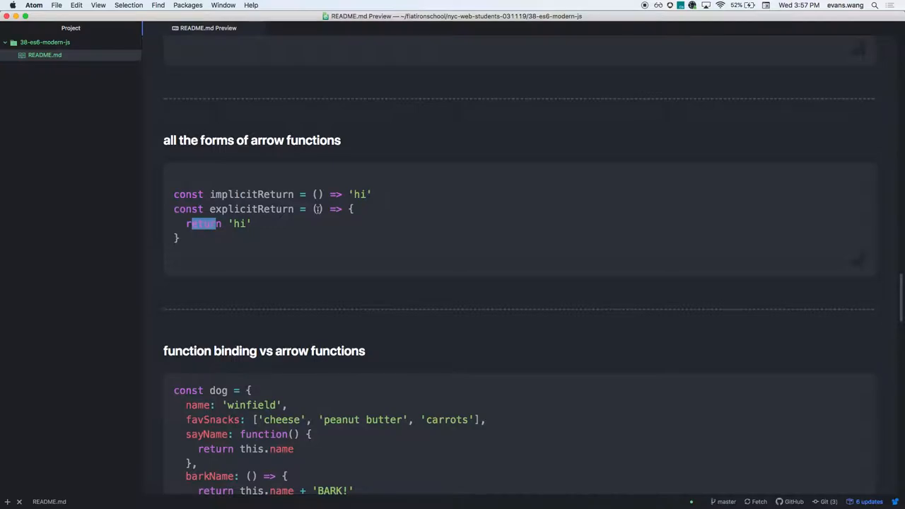
Step: Scroll to the function binding vs arrow functions section and highlight the dog's sayFavFoods
{"action": "scroll", "scroll_direction": "down", "scroll_amount": 3}
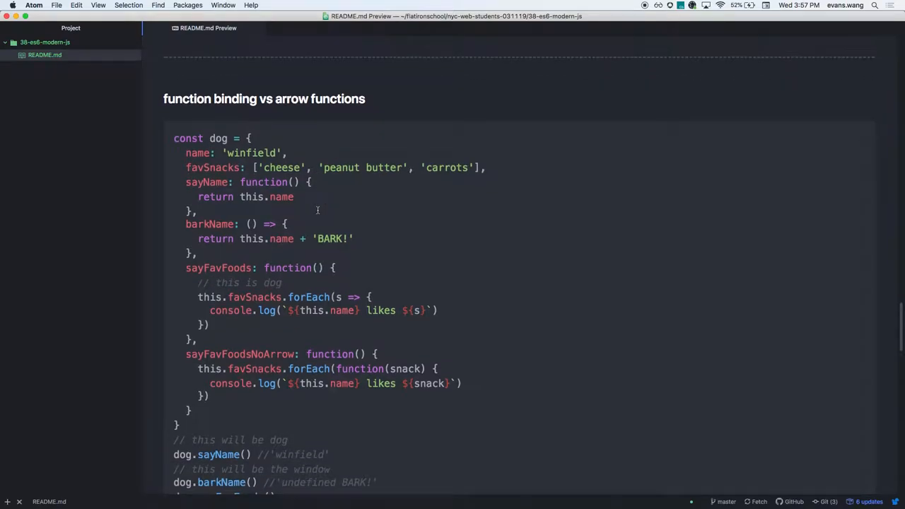
{"action": "scroll", "scroll_direction": "up", "scroll_amount": 3}
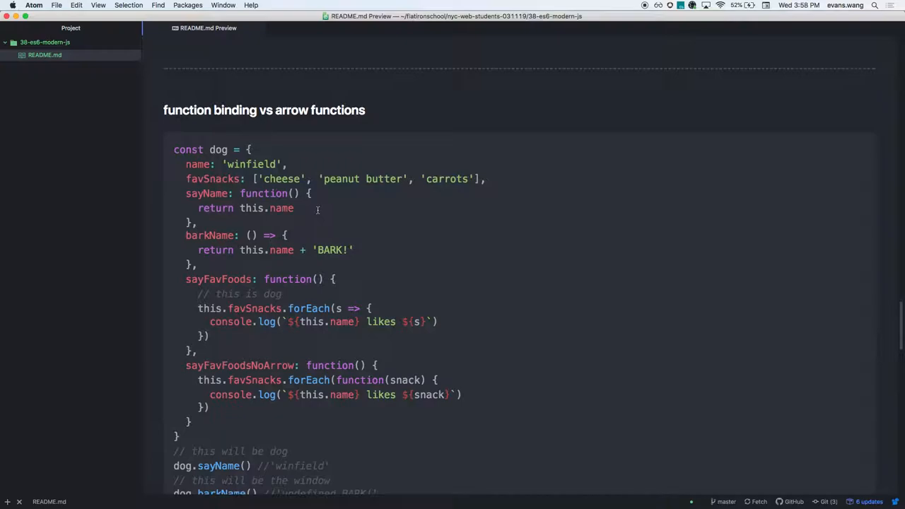
{"action": "scroll", "scroll_direction": "up", "scroll_amount": 3}
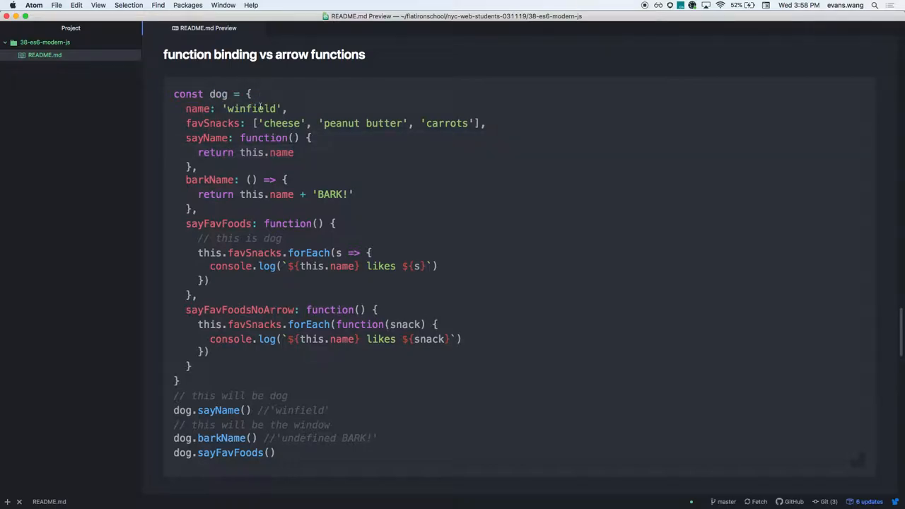
{"action": "mouse_move", "coordinate": [221, 217]}
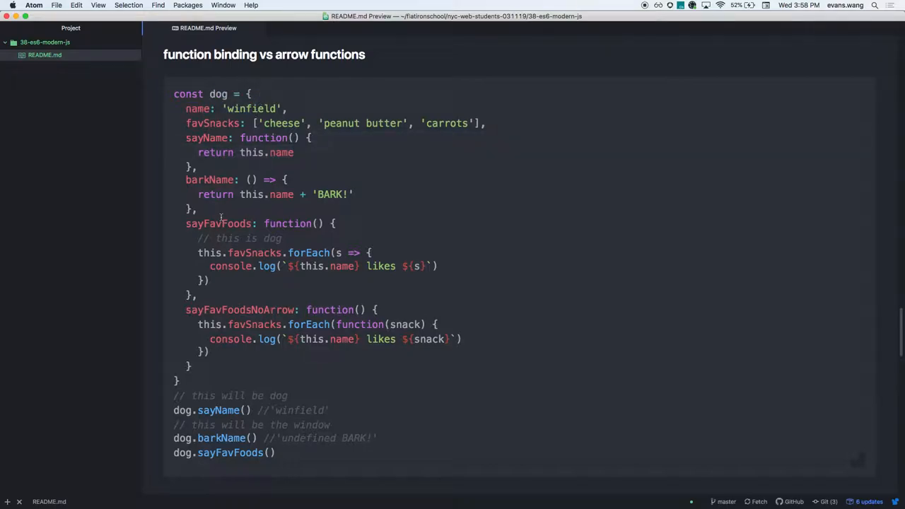
{"action": "double_click", "coordinate": [212, 223]}
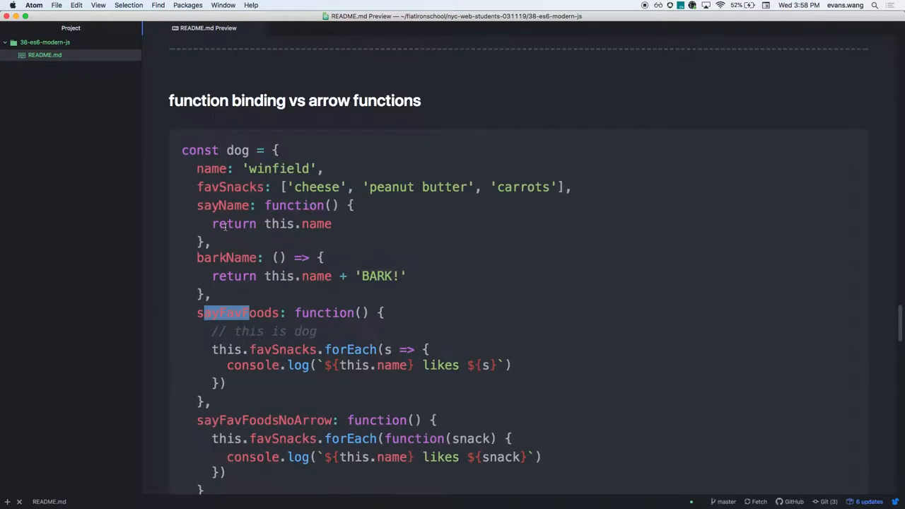
{"action": "mouse_move", "coordinate": [310, 291]}
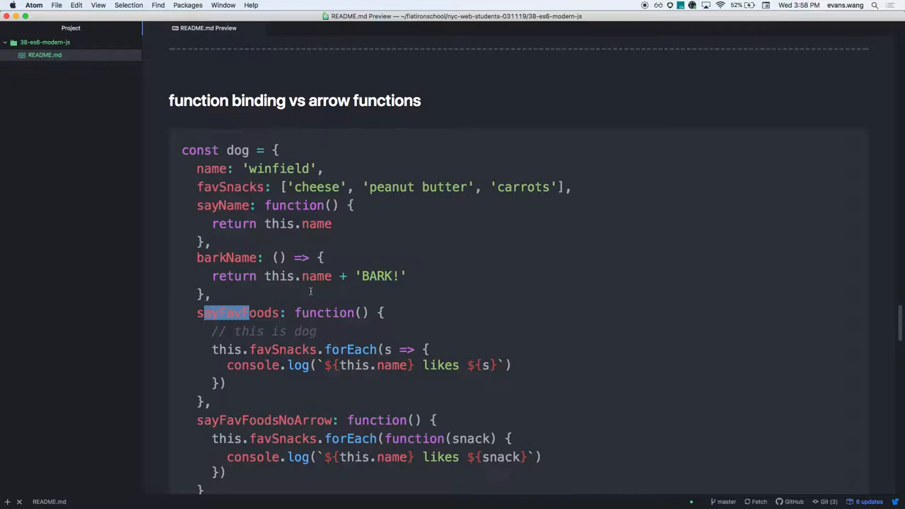
{"action": "mouse_move", "coordinate": [226, 349]}
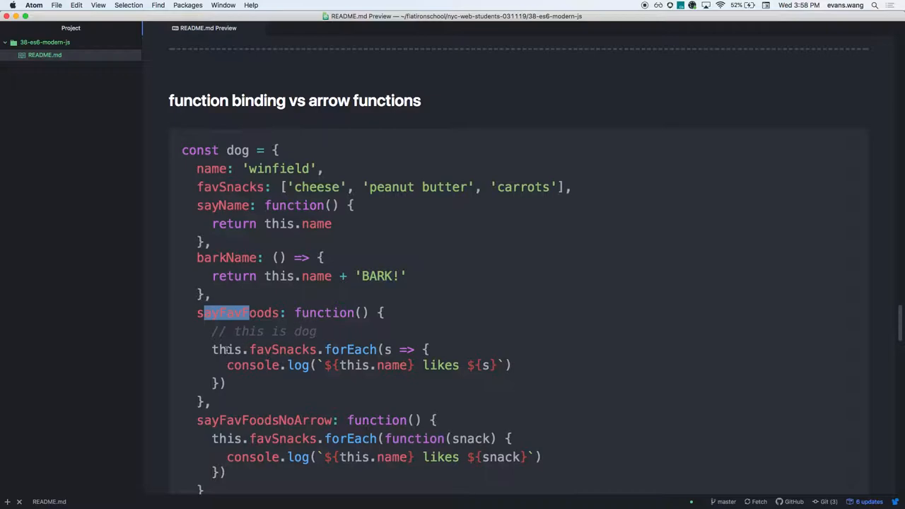
{"action": "double_click", "coordinate": [237, 312]}
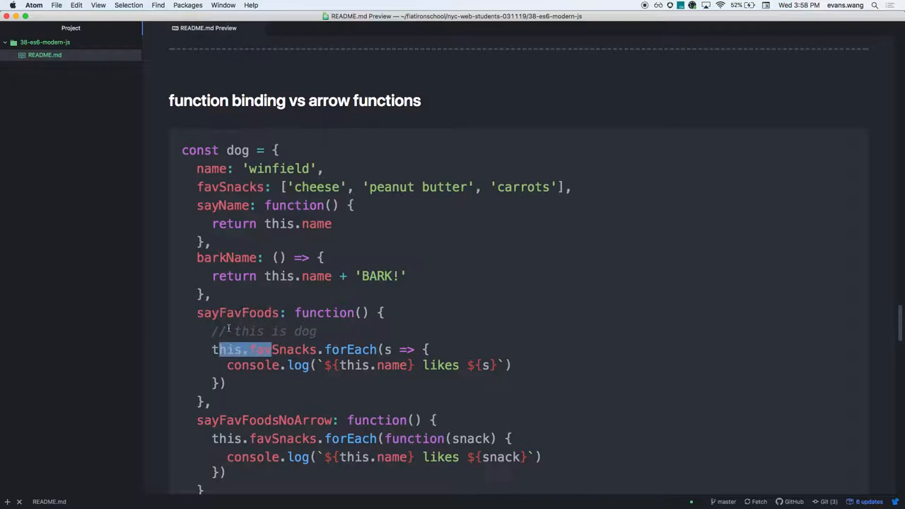
{"action": "mouse_move", "coordinate": [302, 335]}
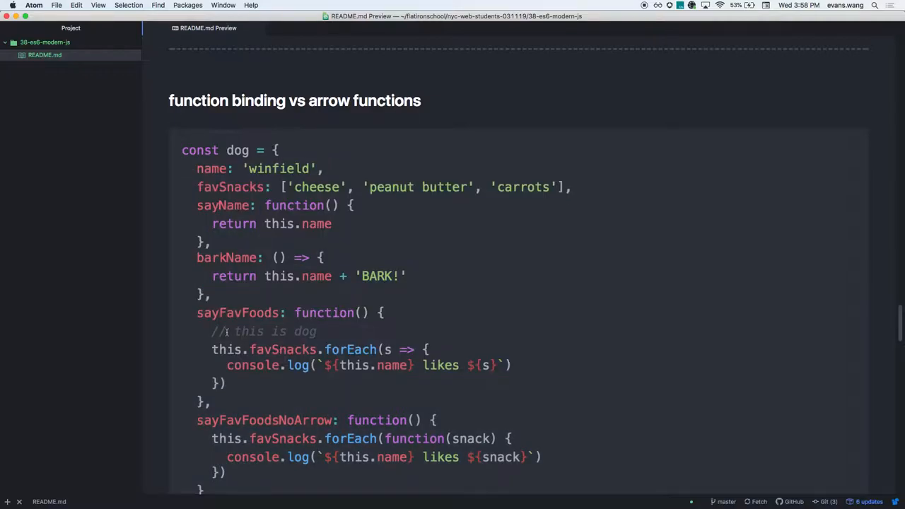
{"action": "double_click", "coordinate": [237, 313]}
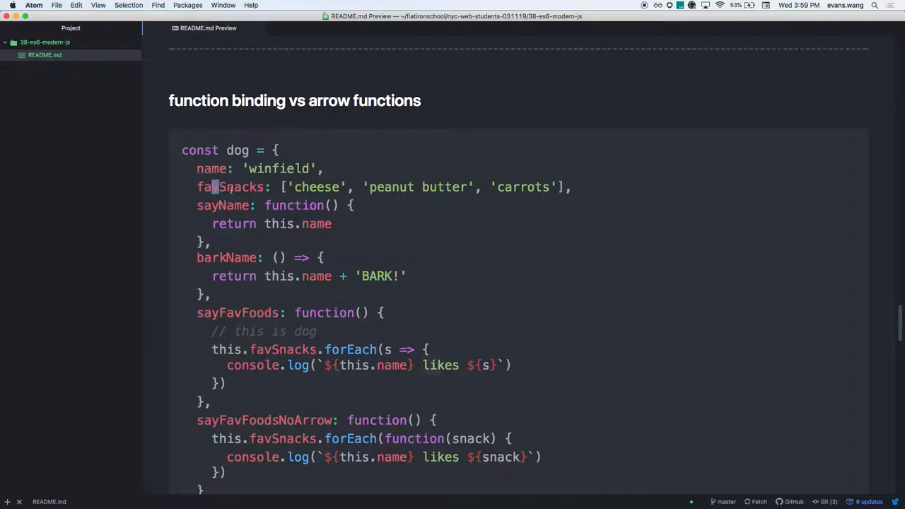
{"action": "double_click", "coordinate": [239, 186]}
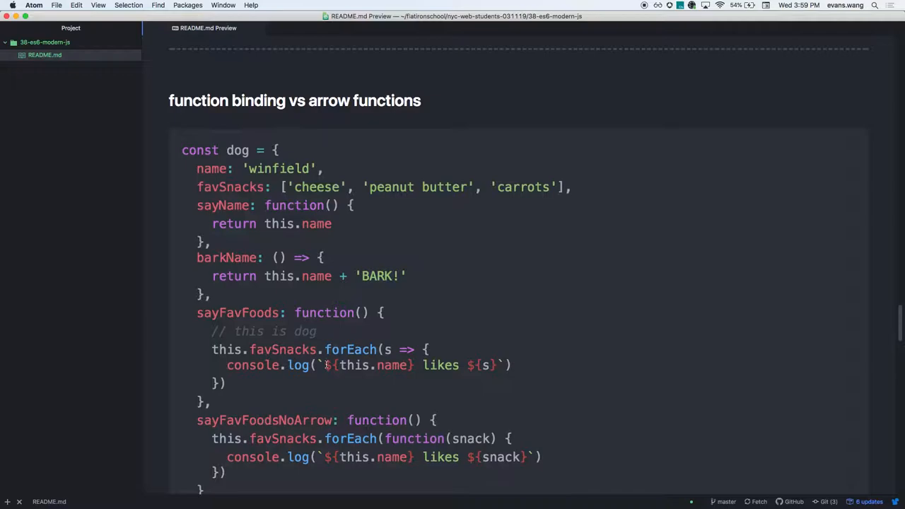
{"action": "mouse_move", "coordinate": [228, 313]}
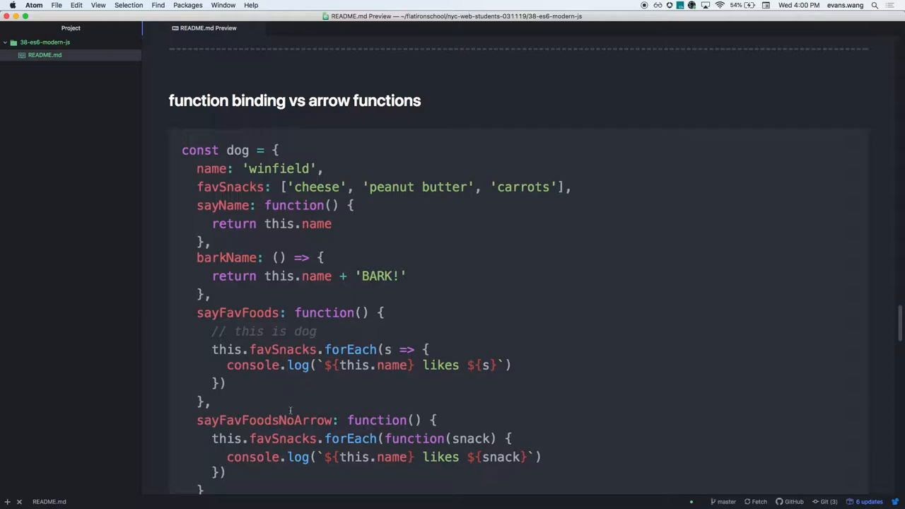
{"action": "double_click", "coordinate": [244, 420]}
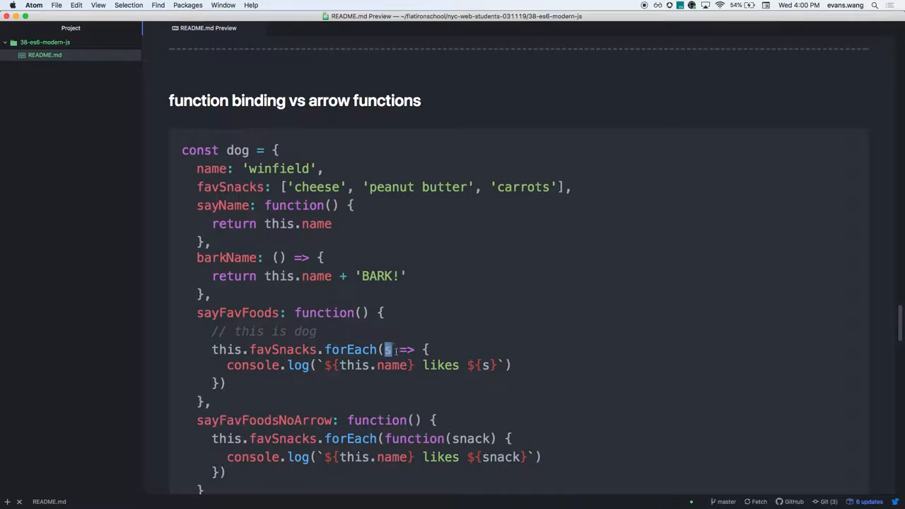
{"action": "double_click", "coordinate": [415, 438]}
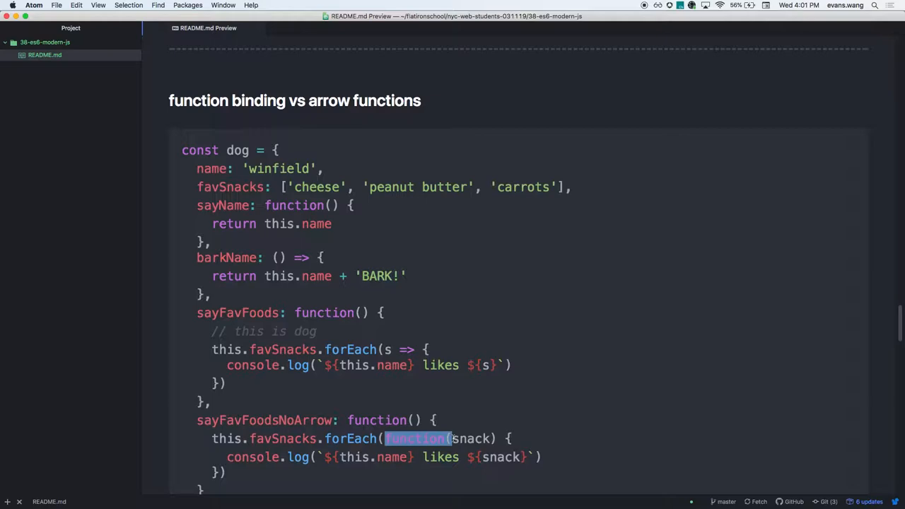
{"action": "scroll", "scroll_direction": "down", "scroll_amount": 3}
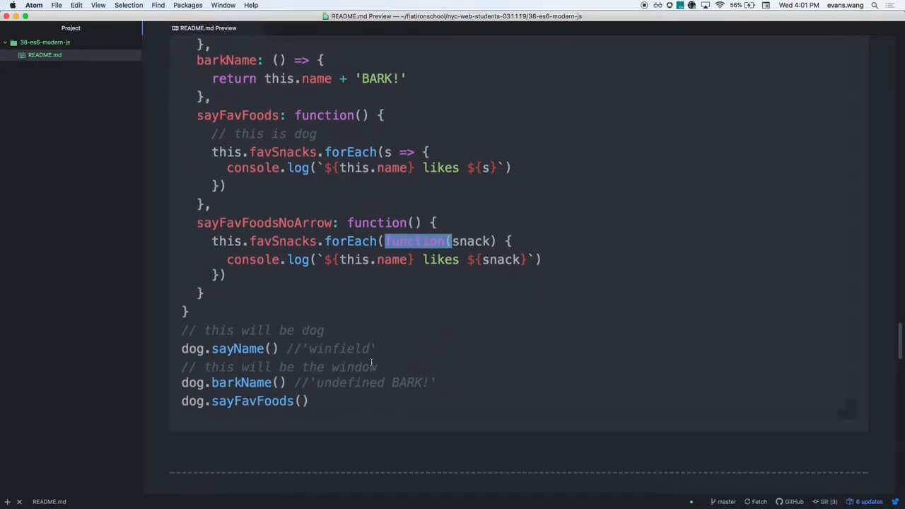
Step: Scroll up to the class syntax section and highlight the Dog class example code
{"action": "scroll", "scroll_direction": "up", "scroll_amount": 3}
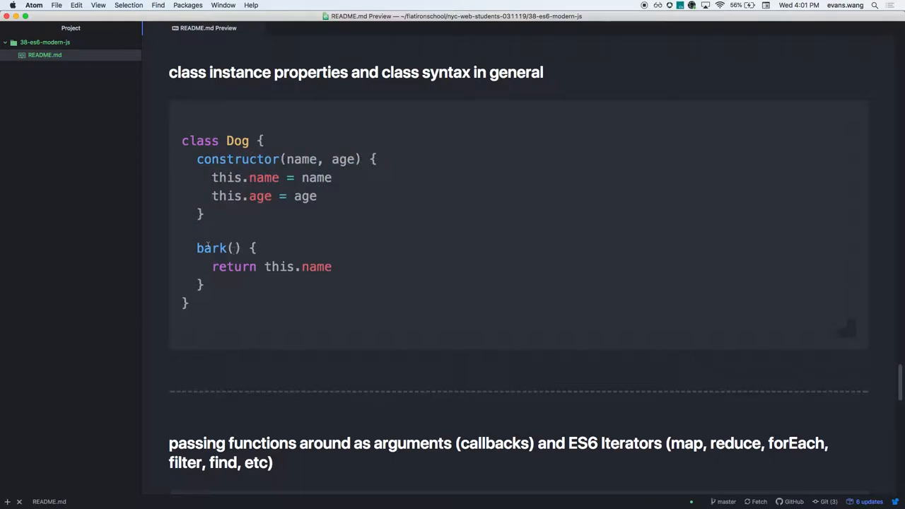
{"action": "double_click", "coordinate": [211, 248]}
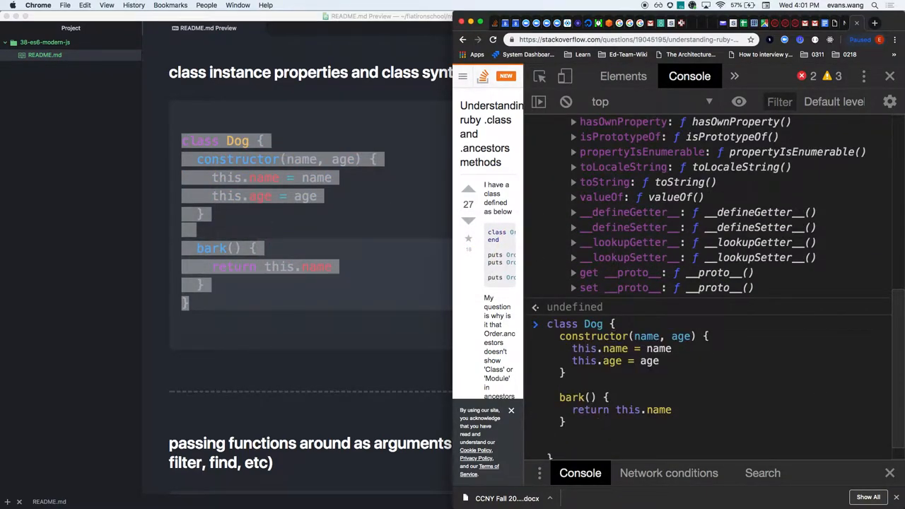
Step: Replace the half-written meow method with megaBark() returning this.bark(), and highlight megaBark
{"action": "type", "text": "mewo"}
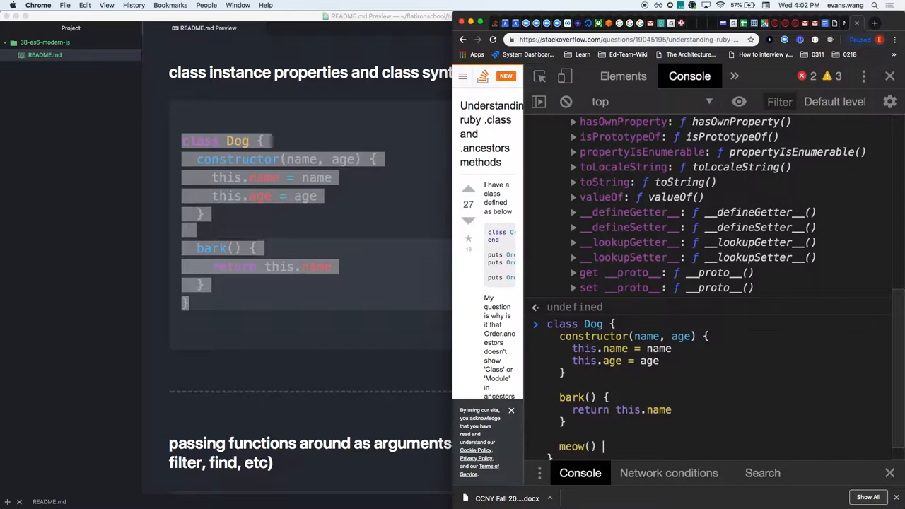
{"action": "key", "text": "Return"}
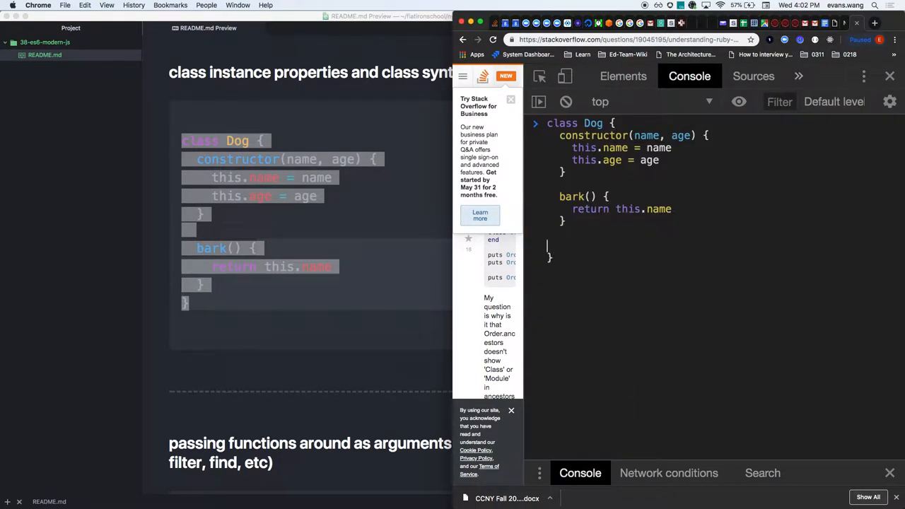
{"action": "type", "text": "megaBark() {"}
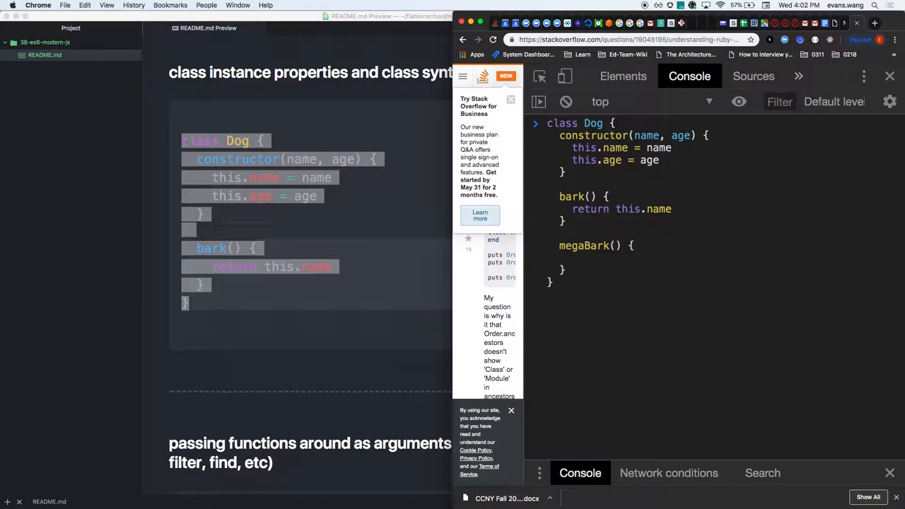
{"action": "type", "text": "bark()"}
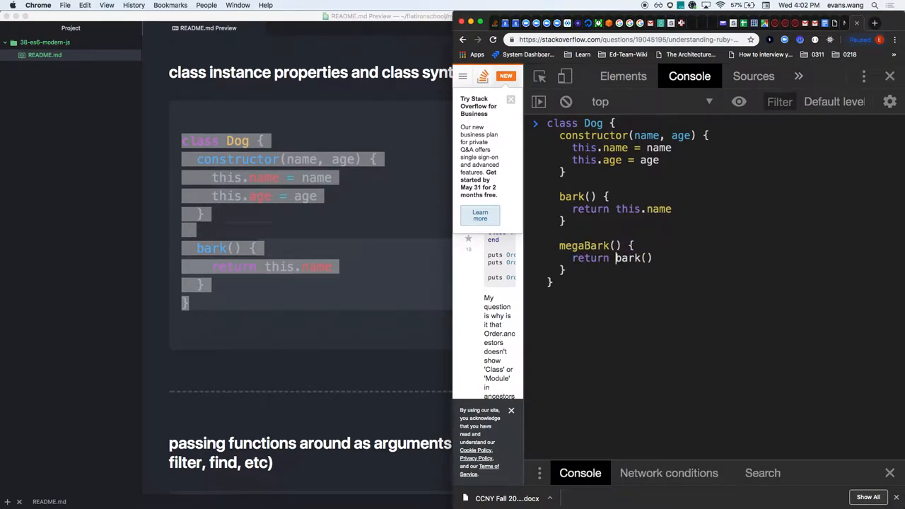
{"action": "type", "text": "this."}
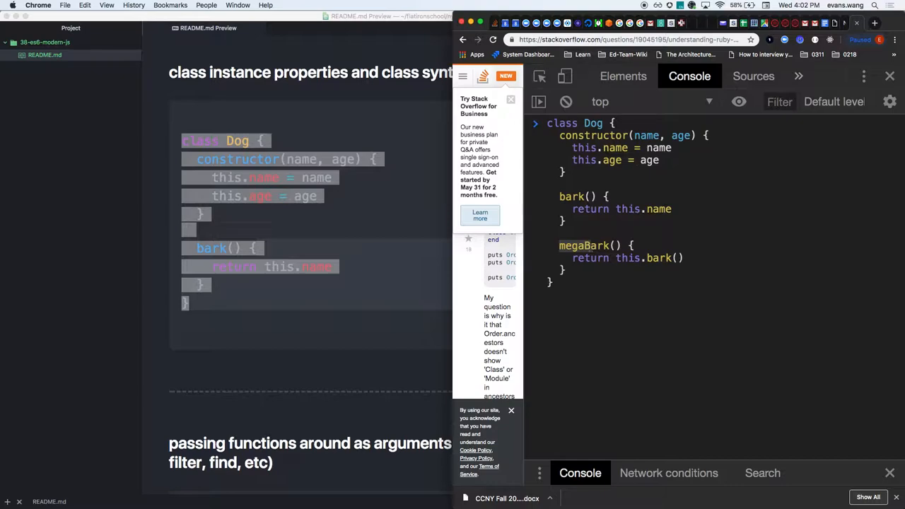
{"action": "double_click", "coordinate": [627, 258]}
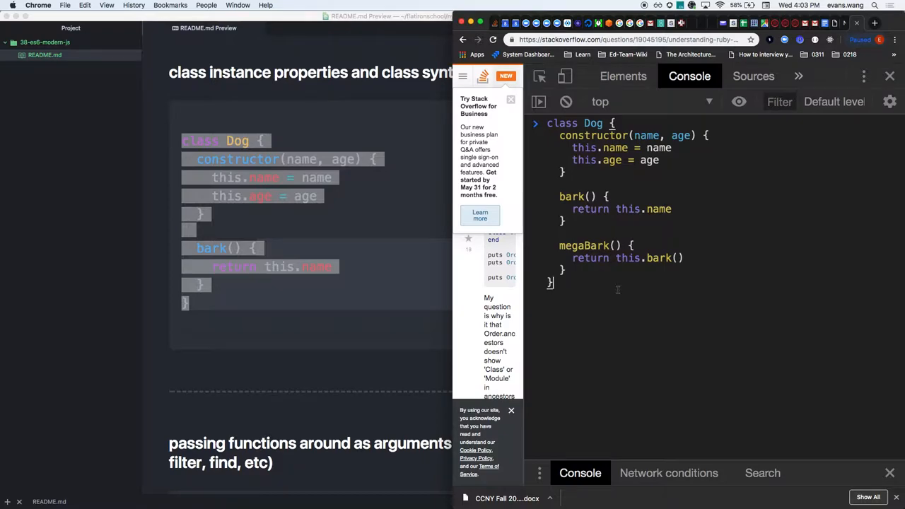
{"action": "left_click", "coordinate": [565, 101]}
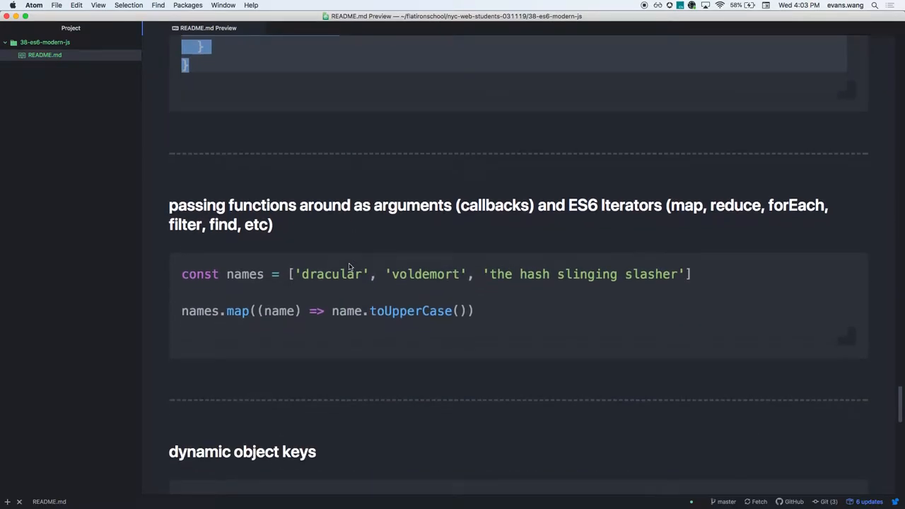
Step: Scroll the README past callbacks to the dynamic object keys section showing dynamicSetKeys
{"action": "scroll", "scroll_direction": "down", "scroll_amount": 3}
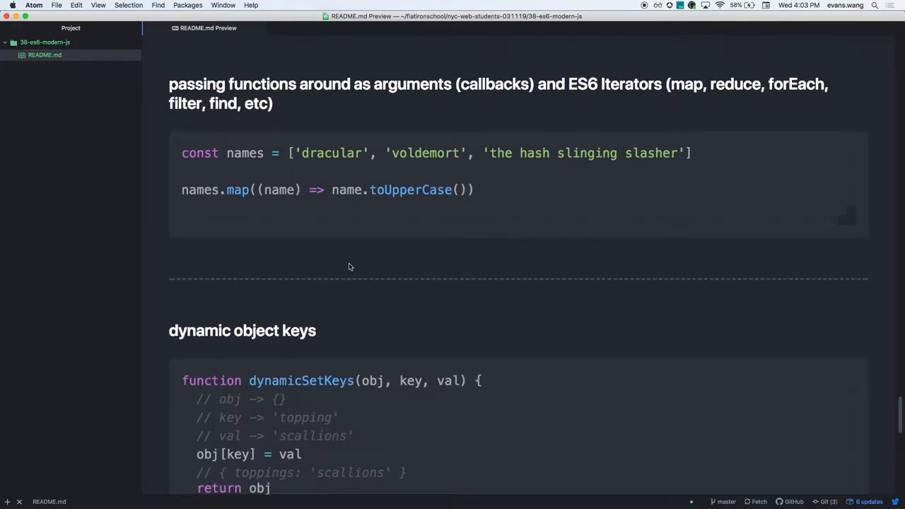
{"action": "scroll", "scroll_direction": "down", "scroll_amount": 3}
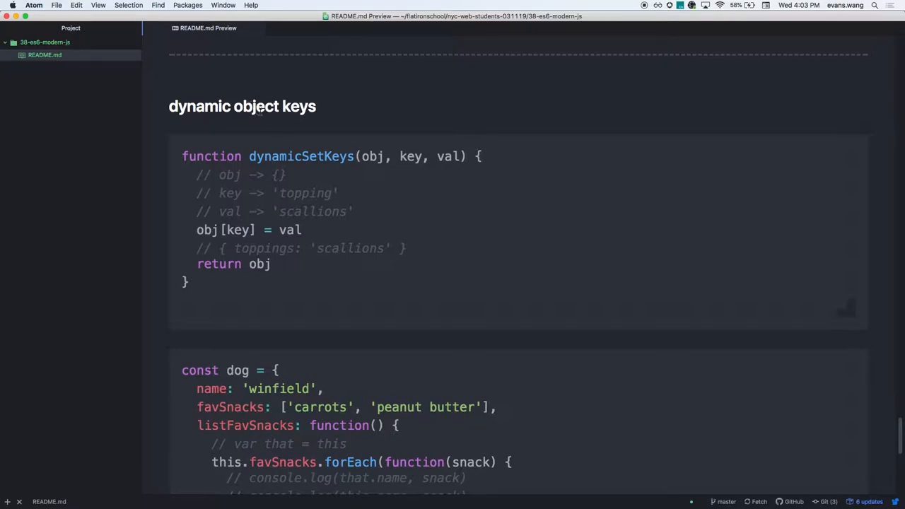
{"action": "mouse_move", "coordinate": [205, 232]}
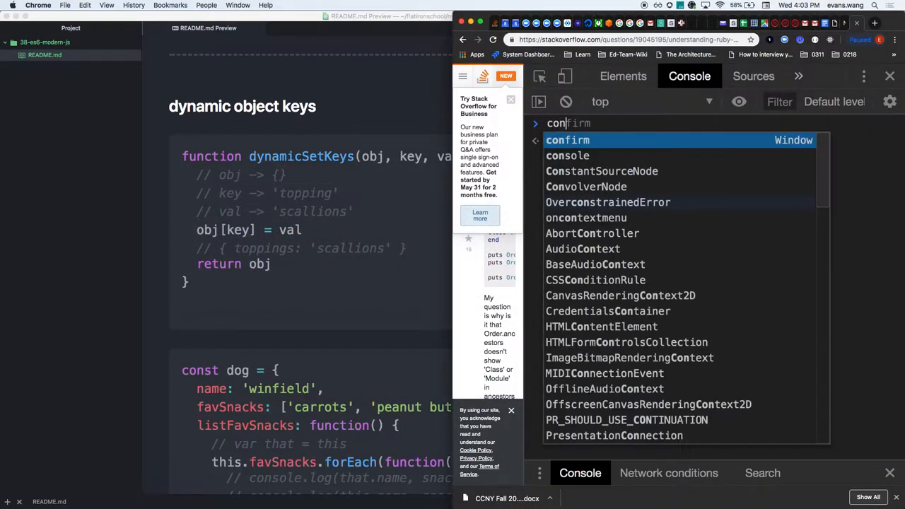
Step: Declare const vera = 'getting gainz' in the console
{"action": "type", "text": "const vera = '"}
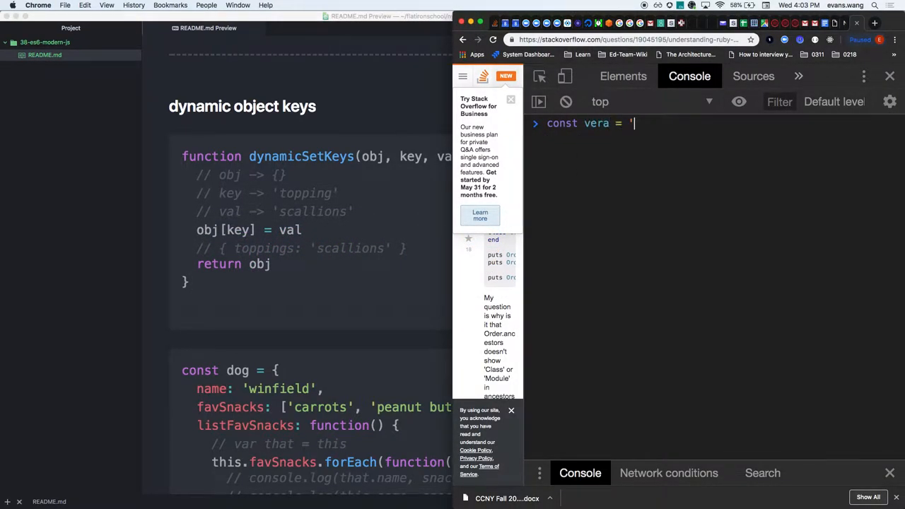
{"action": "type", "text": "getting gainz"}
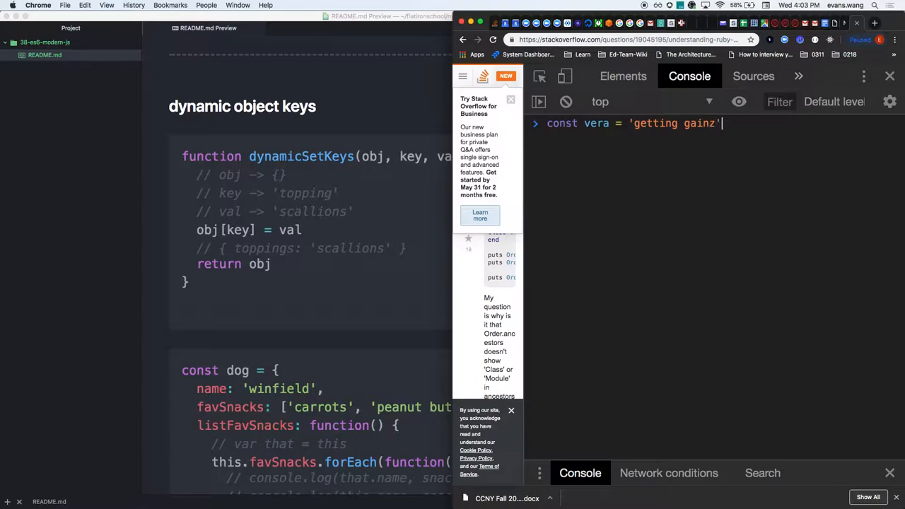
{"action": "key", "text": "Return"}
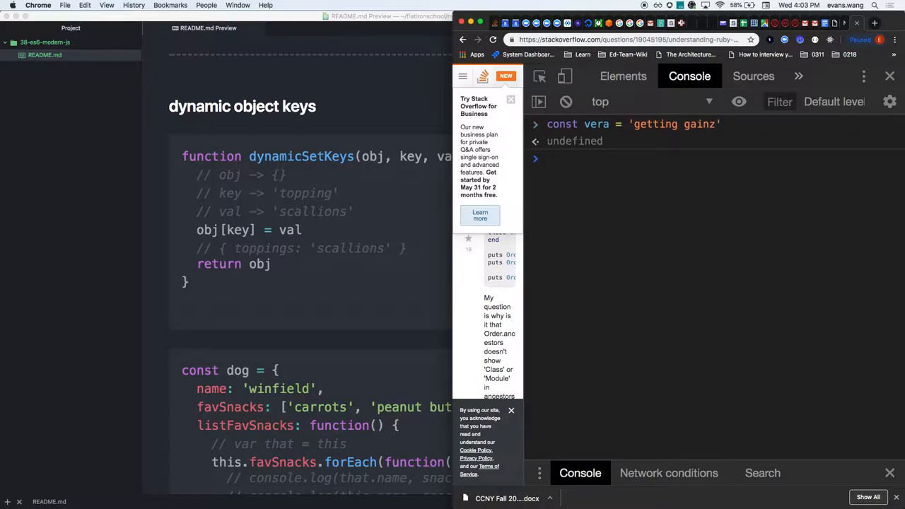
Step: Create an empty gym object and assign gym[vera] = '??' and gym.vera = 'yeet'
{"action": "type", "text": "const"}
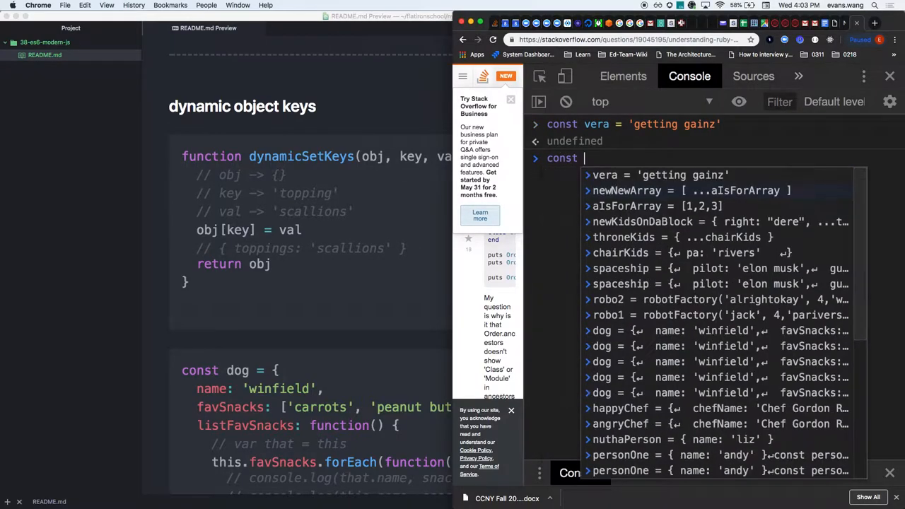
{"action": "type", "text": "gym"}
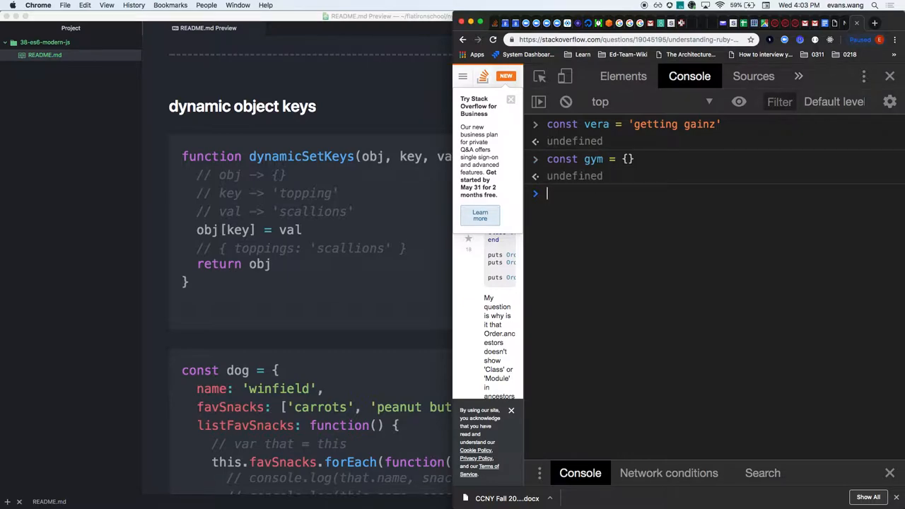
{"action": "type", "text": "gym.ver"}
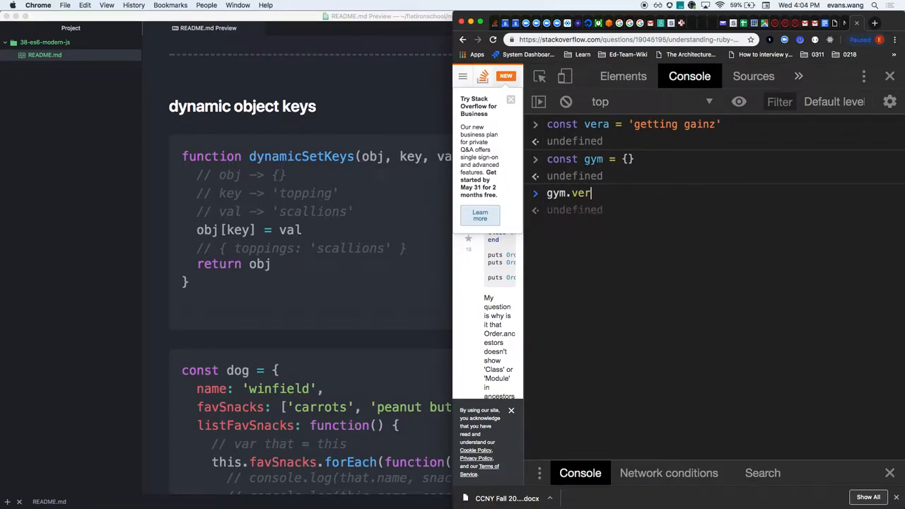
{"action": "type", "text": "a = '??"}
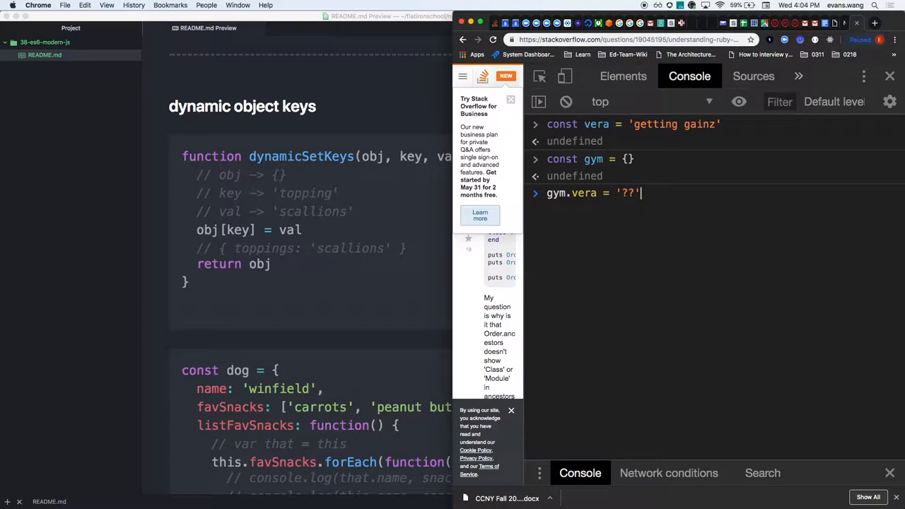
{"action": "key", "text": "Backspace"}
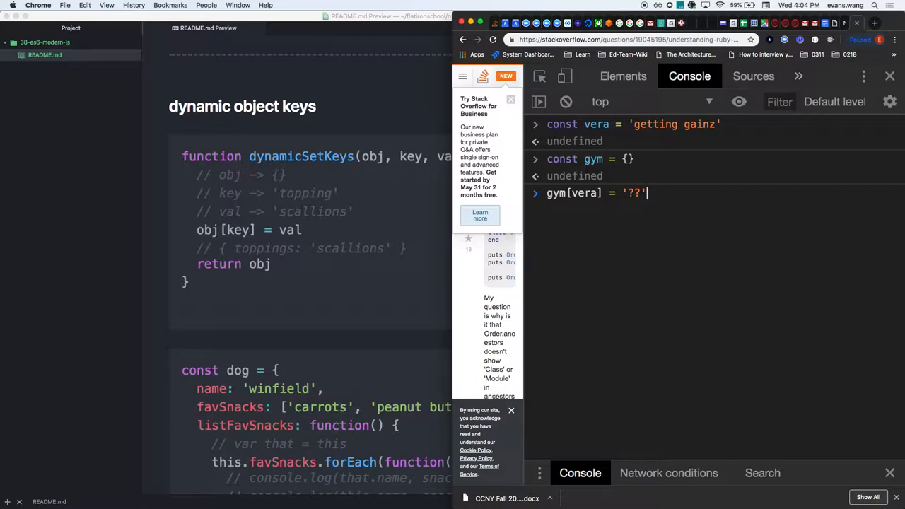
{"action": "key", "text": "Return"}
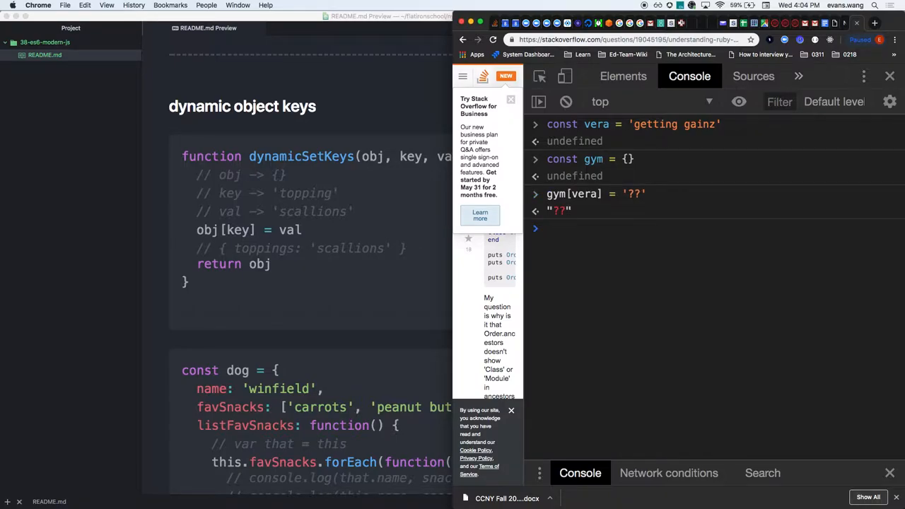
{"action": "type", "text": "gym.vera = 'yeet"}
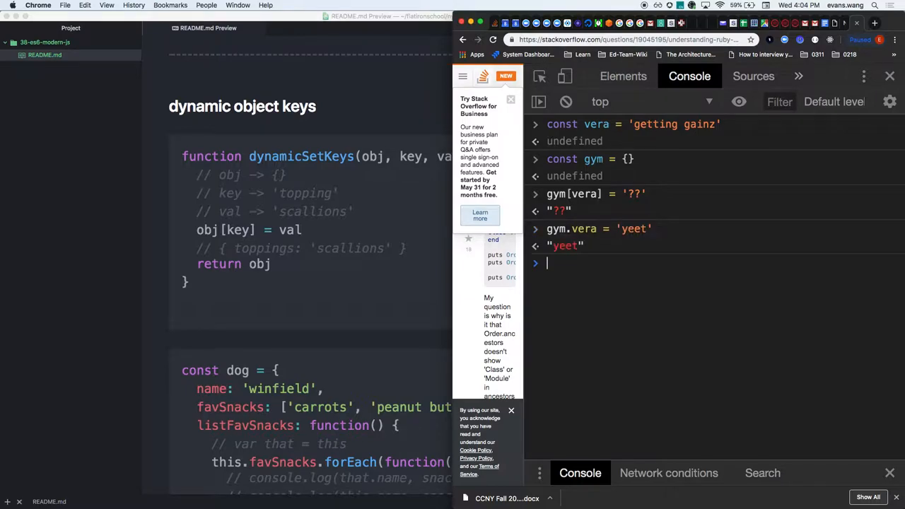
Step: Evaluate gym to show {getting gainz: "??", vera: "yeet"} and point out the literal vera key
{"action": "type", "text": "gym"}
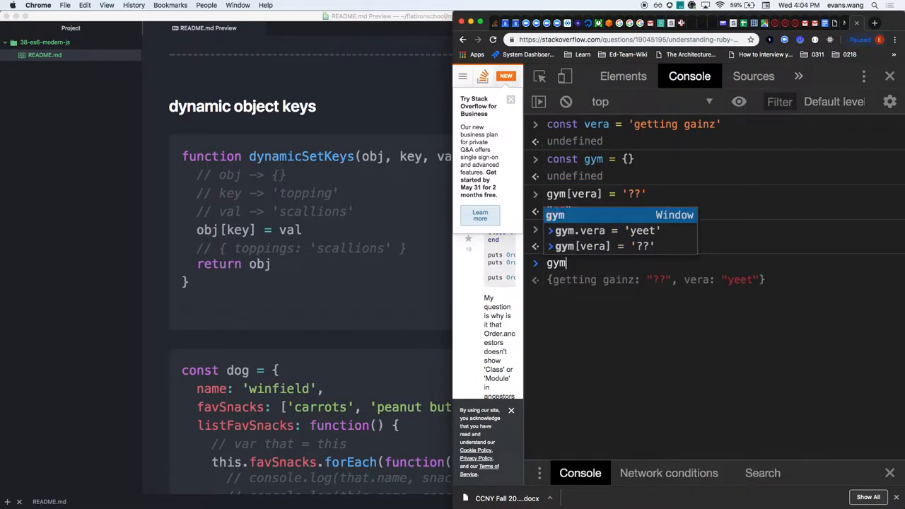
{"action": "key", "text": "Return"}
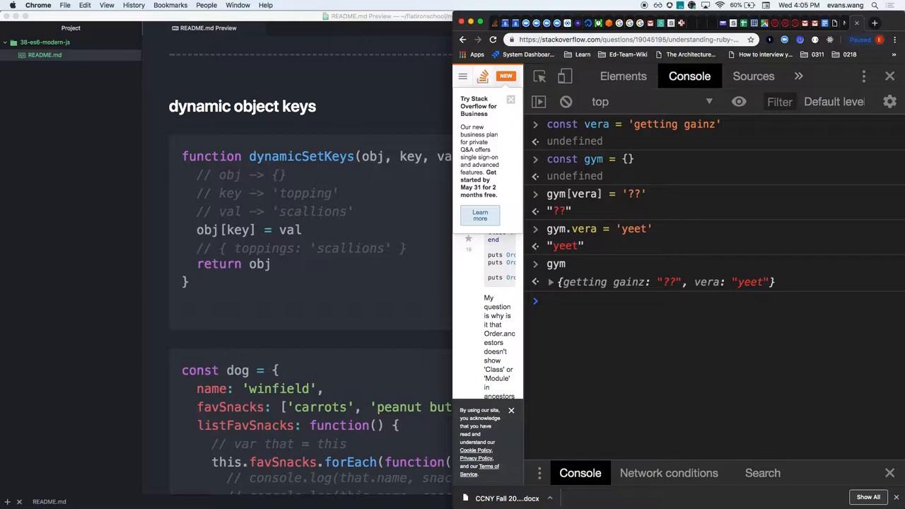
{"action": "left_click", "coordinate": [559, 300]}
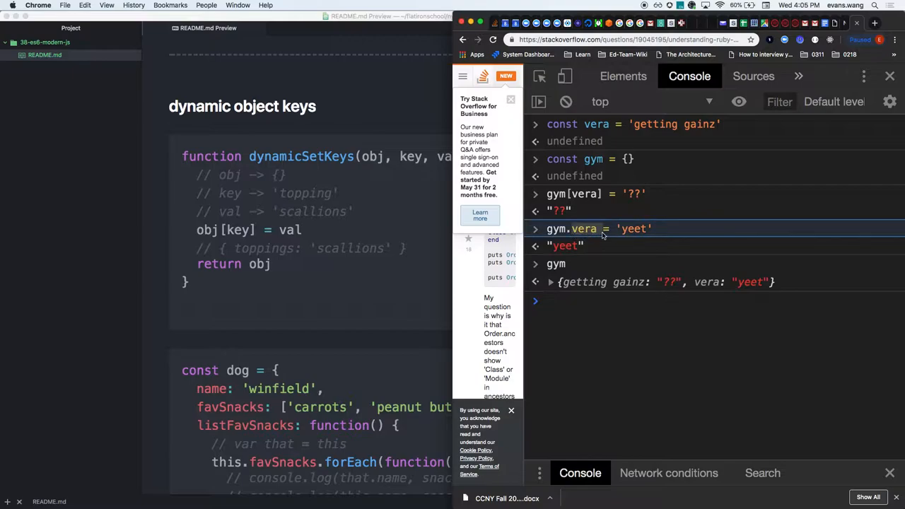
{"action": "mouse_move", "coordinate": [698, 288]}
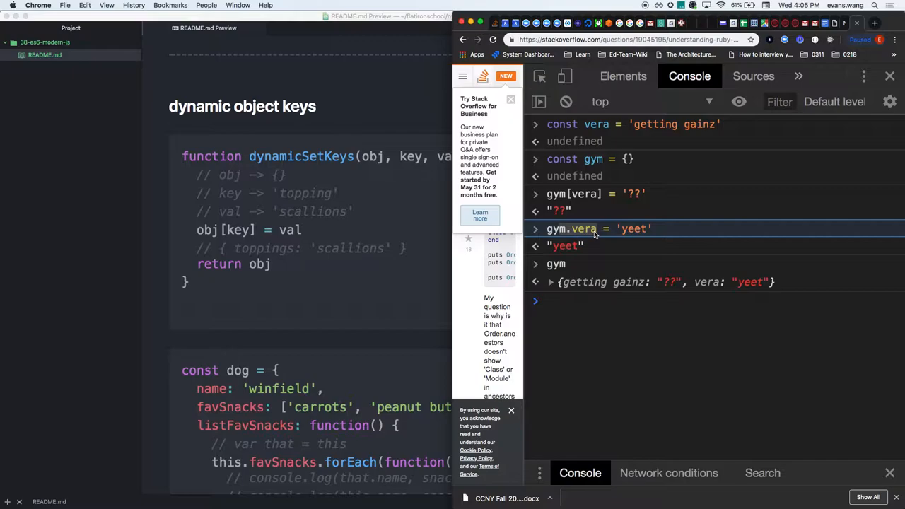
{"action": "mouse_move", "coordinate": [601, 322]}
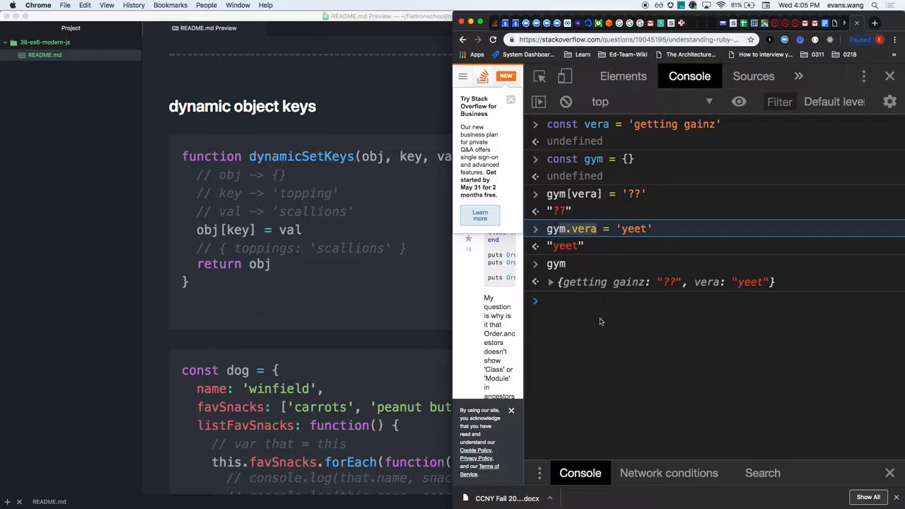
Step: Assign the smiley string to gym[dolphin], hit the ReferenceError, then retry with dolphin quoted
{"action": "type", "text": "gym[dol"}
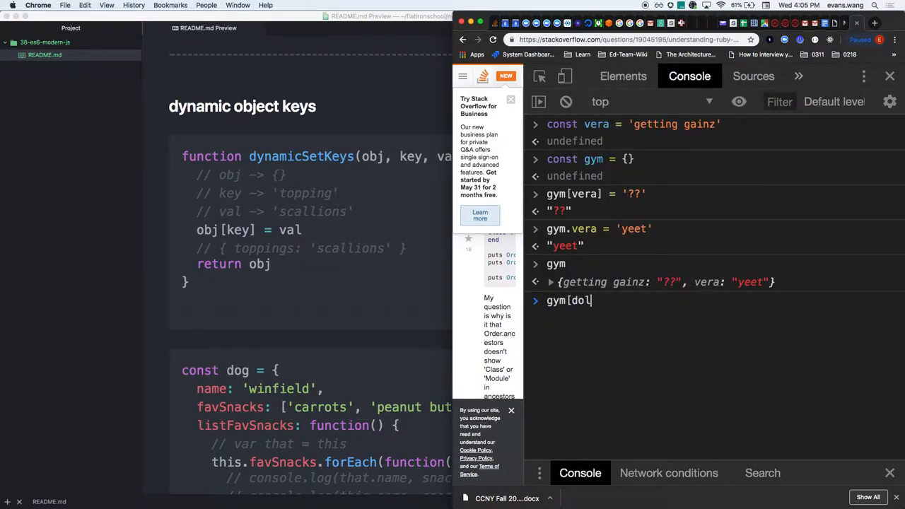
{"action": "type", "text": "phin] = '"}
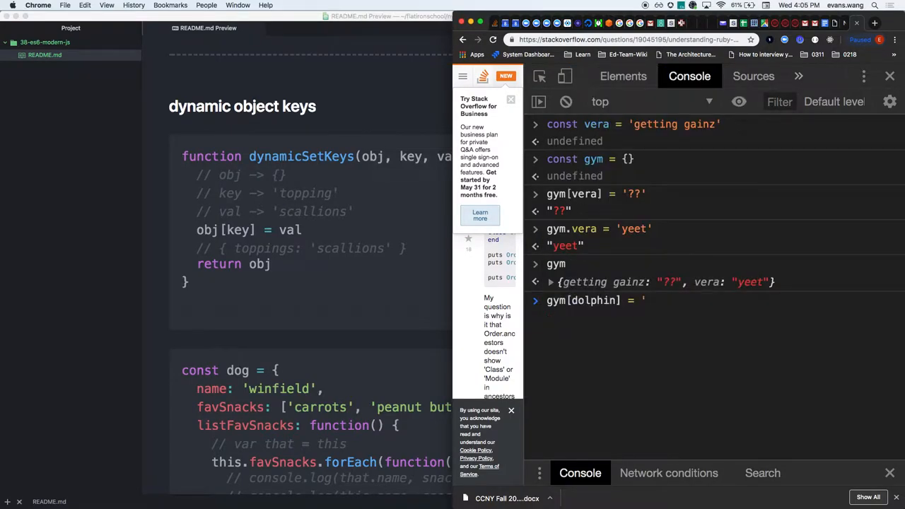
{"action": "type", "text": "'???????? :'"}
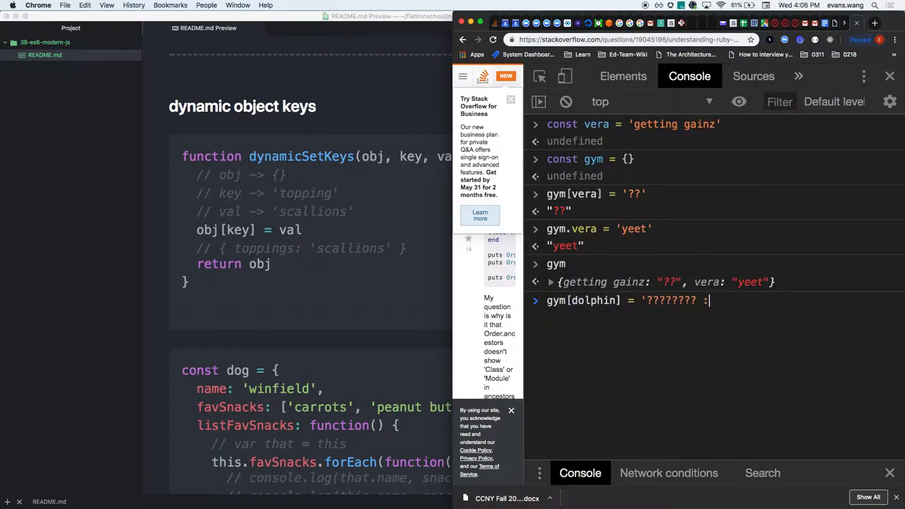
{"action": "type", "text": ")'"}
{"action": "key", "text": "Return"}
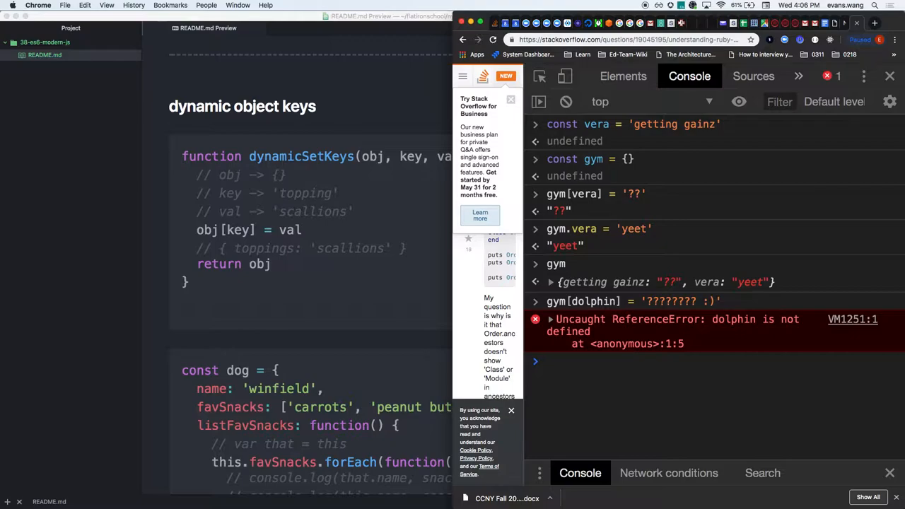
{"action": "left_click", "coordinate": [636, 361]}
{"action": "type", "text": "gym['dolphin'] = '???????? :)'"}
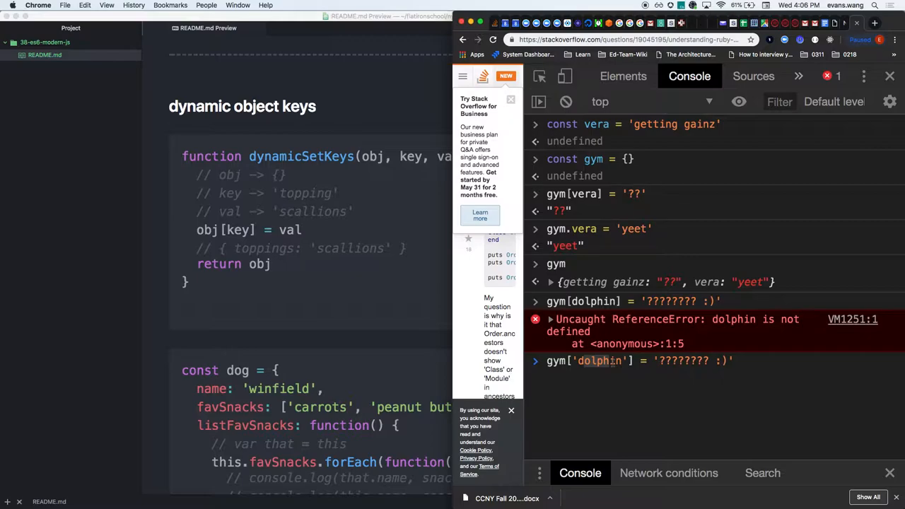
{"action": "key", "text": "Return"}
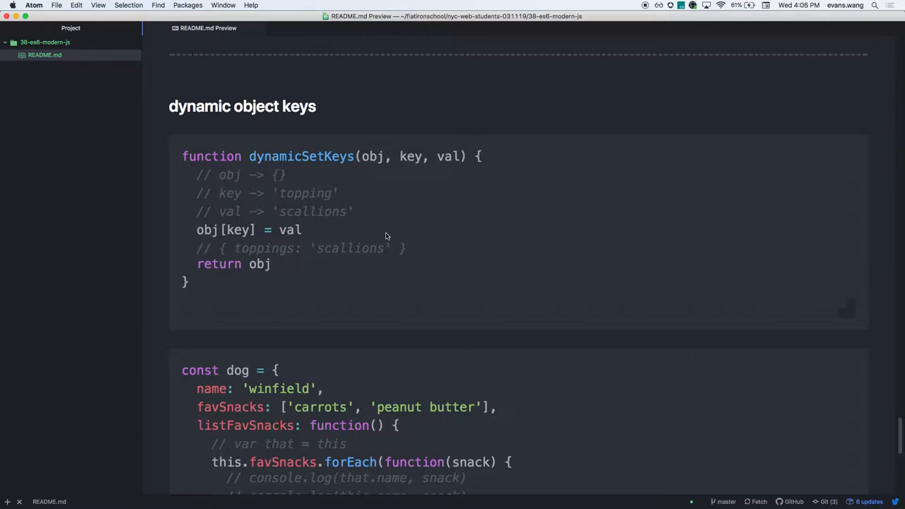
Step: Scroll to listFavSnacks and highlight .bind(this) on the forEach callback
{"action": "scroll", "scroll_direction": "down", "scroll_amount": 3}
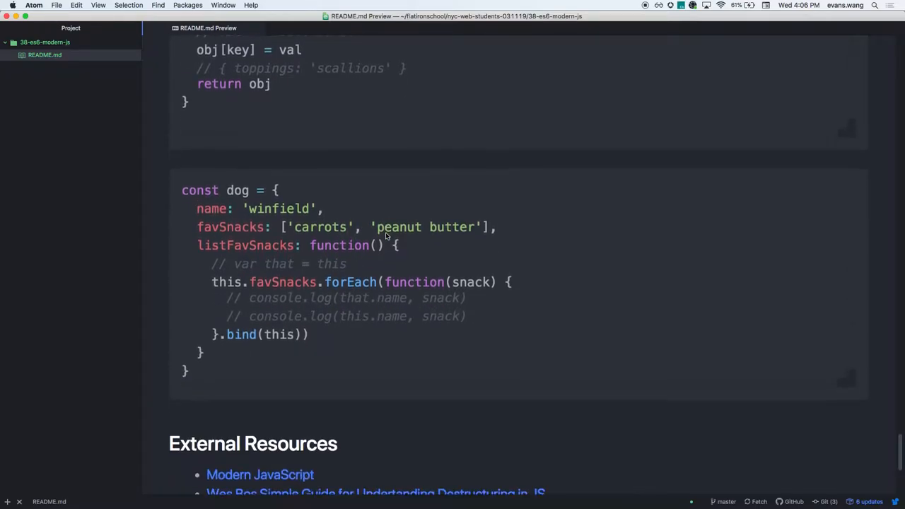
{"action": "scroll", "scroll_direction": "down", "scroll_amount": 3}
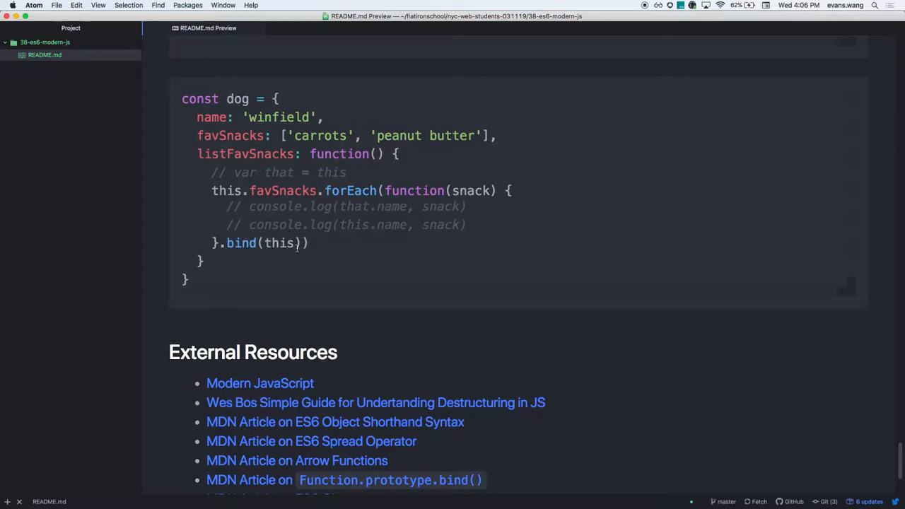
{"action": "double_click", "coordinate": [414, 191]}
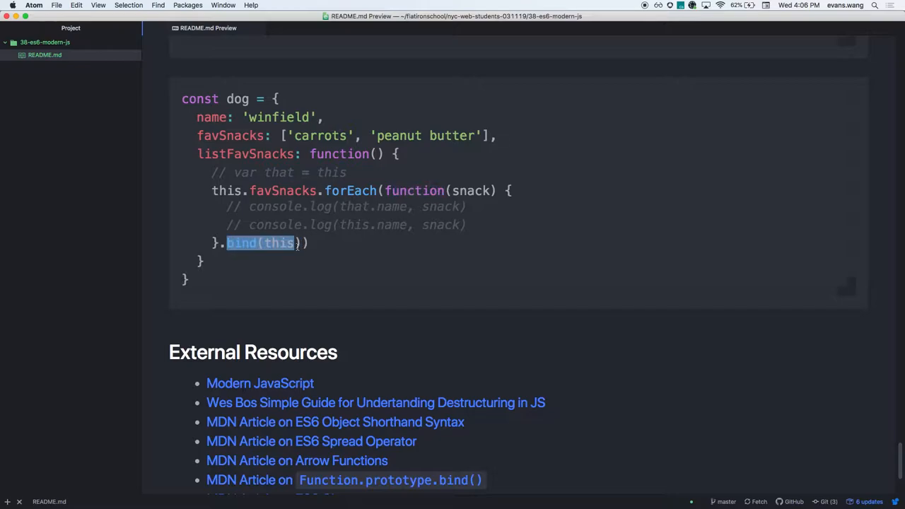
{"action": "left_click", "coordinate": [297, 243]}
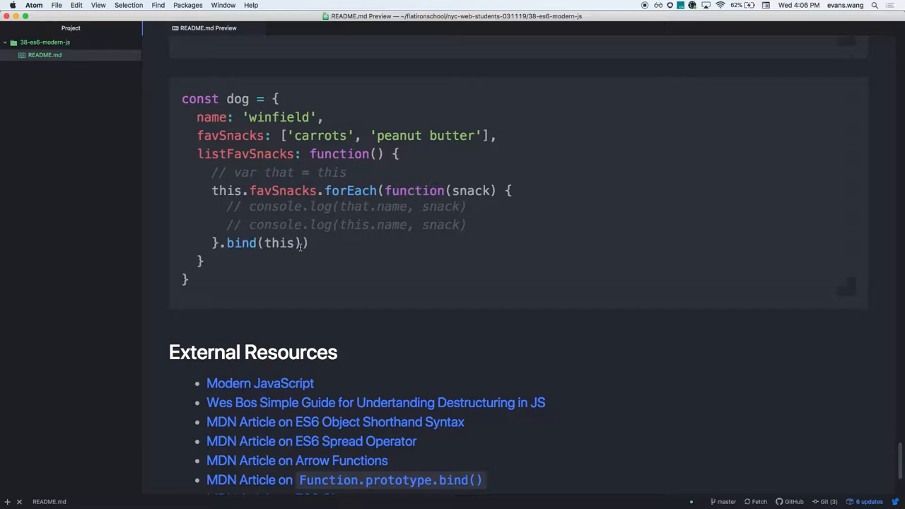
{"action": "left_click_drag", "start_coordinate": [509, 190], "coordinate": [202, 262]}
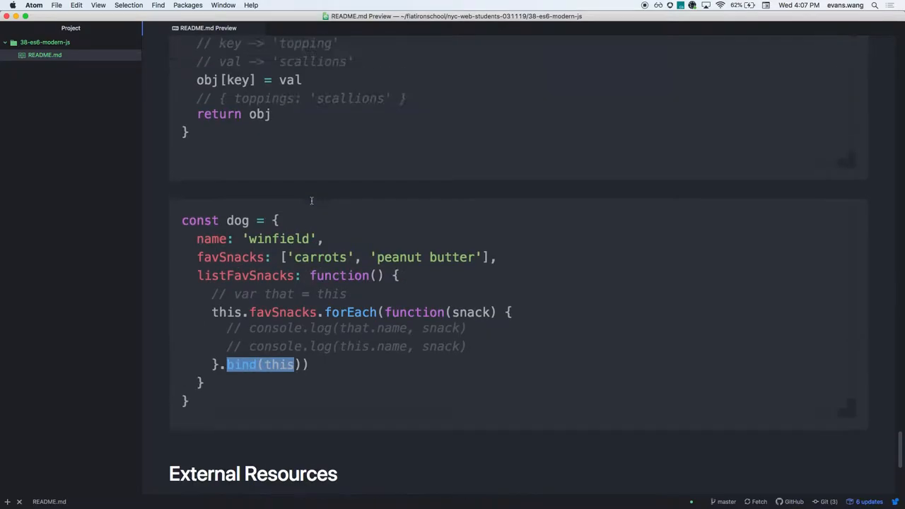
Step: Scroll back up and select the dog object code through sayFavFoods
{"action": "scroll", "scroll_direction": "down", "scroll_amount": 3}
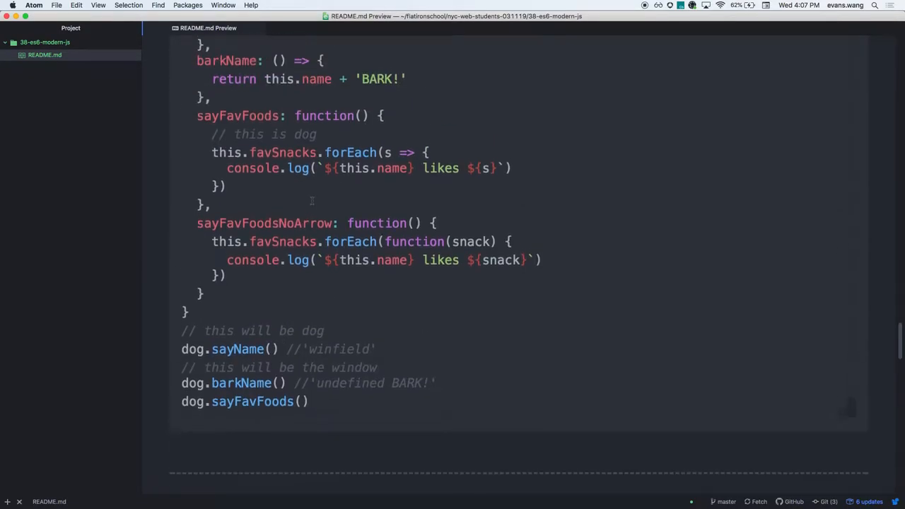
{"action": "scroll", "scroll_direction": "up", "scroll_amount": 3}
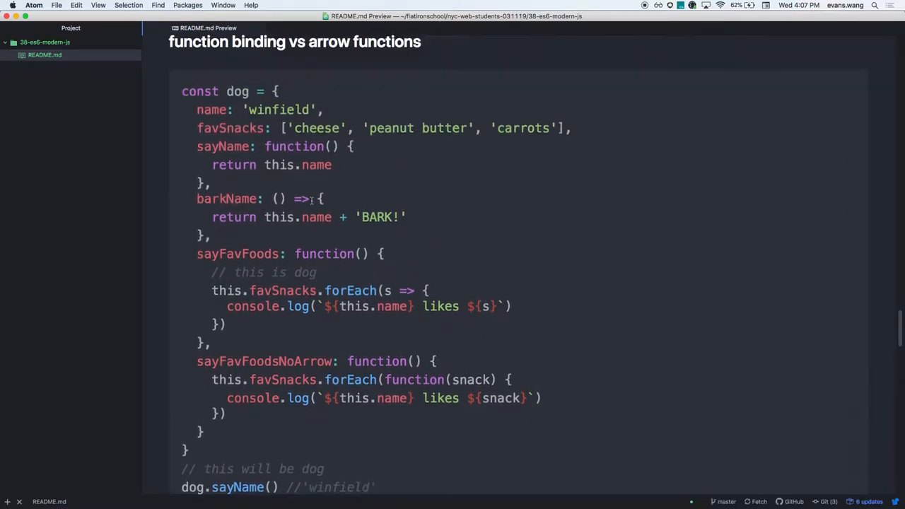
{"action": "scroll", "scroll_direction": "up", "scroll_amount": 3}
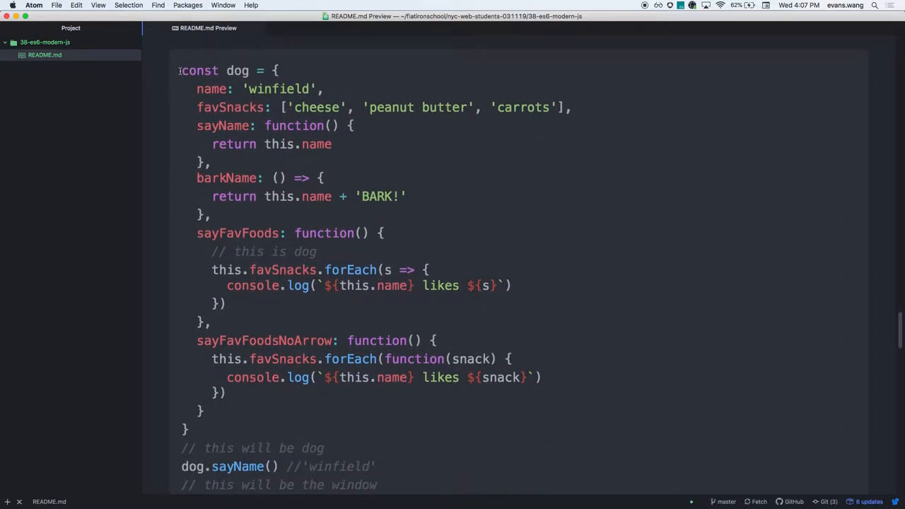
{"action": "left_click_drag", "start_coordinate": [181, 70], "coordinate": [227, 285]}
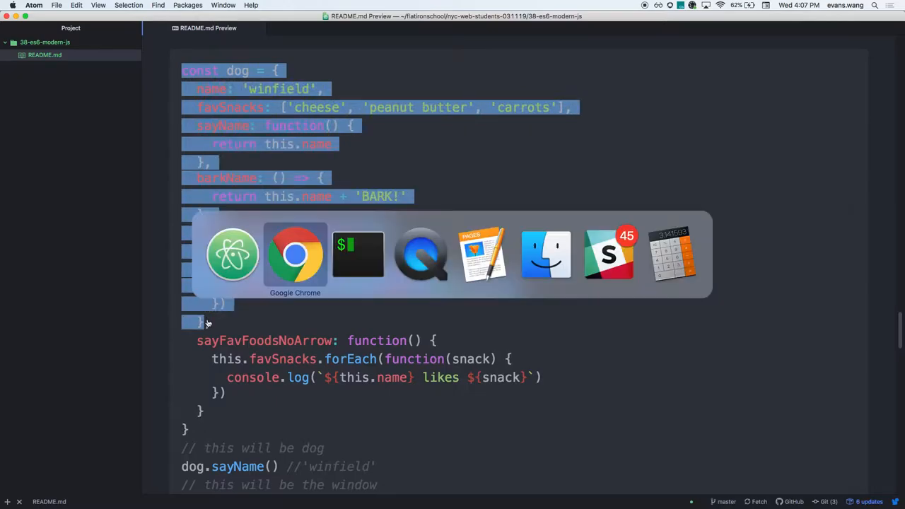
Step: Open the Babel REPL on the dog code and highlight the compiled _this2 variable
{"action": "left_click", "coordinate": [295, 254]}
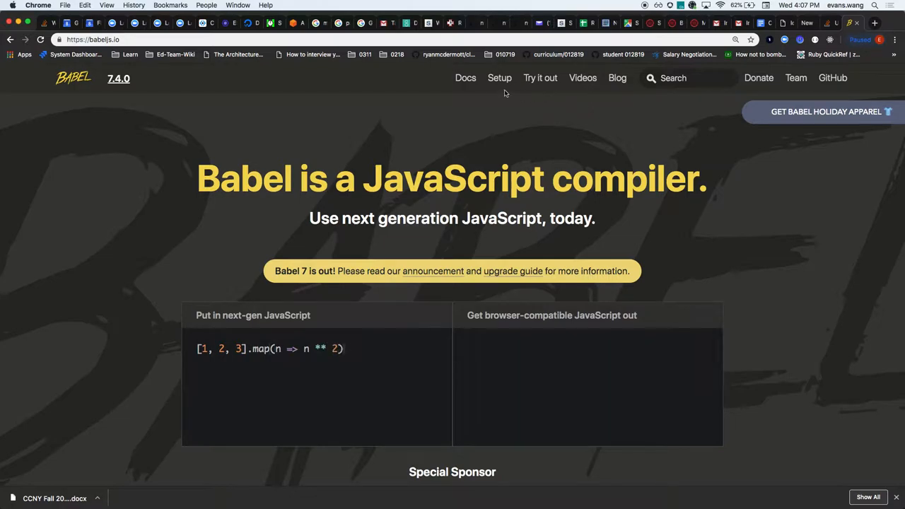
{"action": "left_click", "coordinate": [540, 78]}
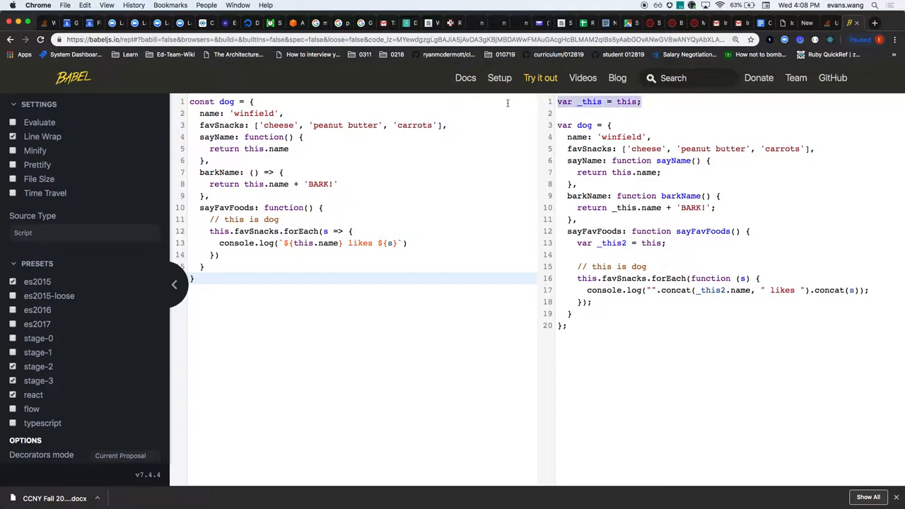
{"action": "left_click", "coordinate": [601, 242]}
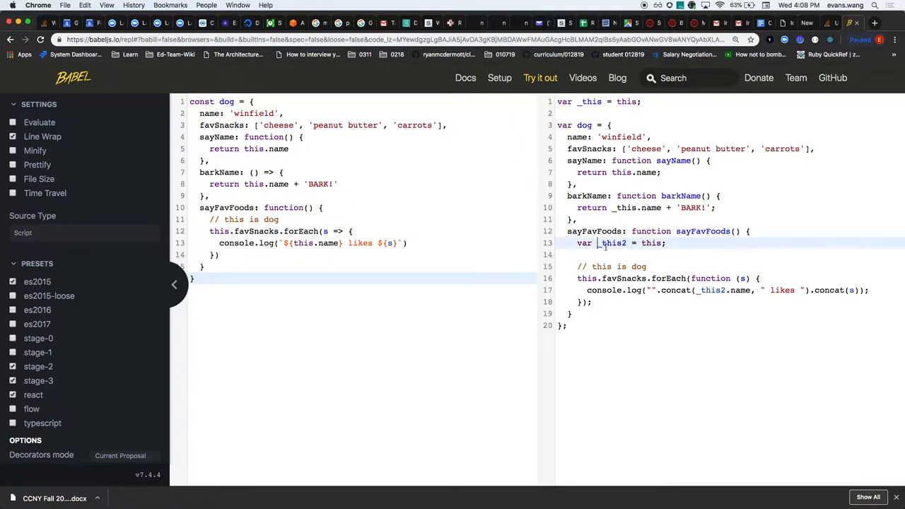
{"action": "double_click", "coordinate": [612, 242]}
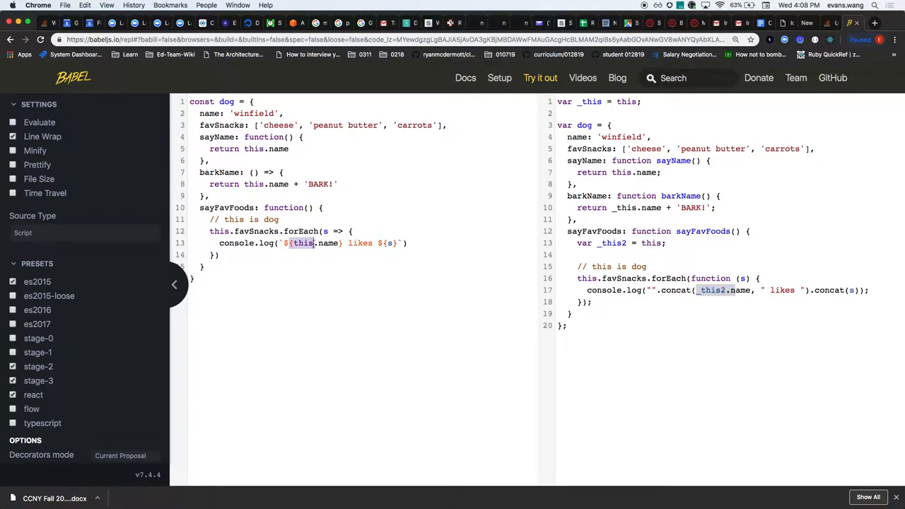
{"action": "left_click", "coordinate": [215, 219]}
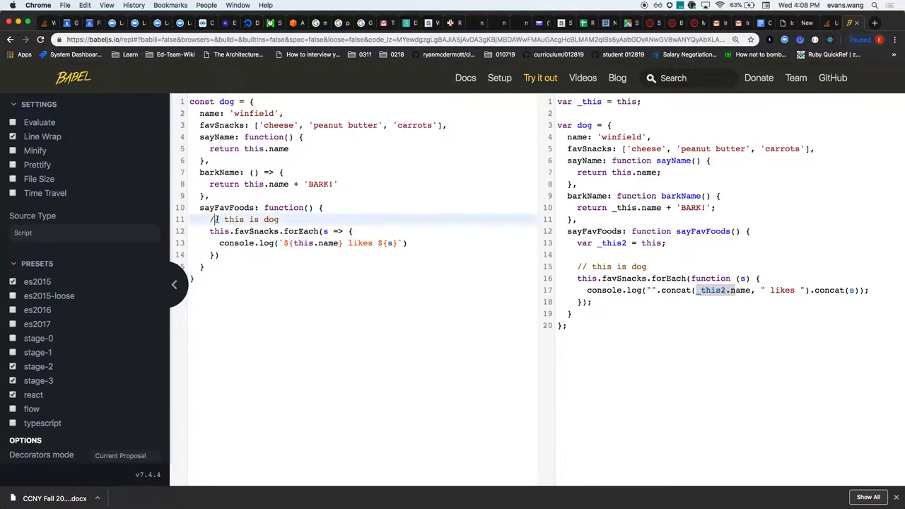
Step: Add var self = this inside sayFavFoods and log that.name instead of this.name
{"action": "double_click", "coordinate": [244, 219]}
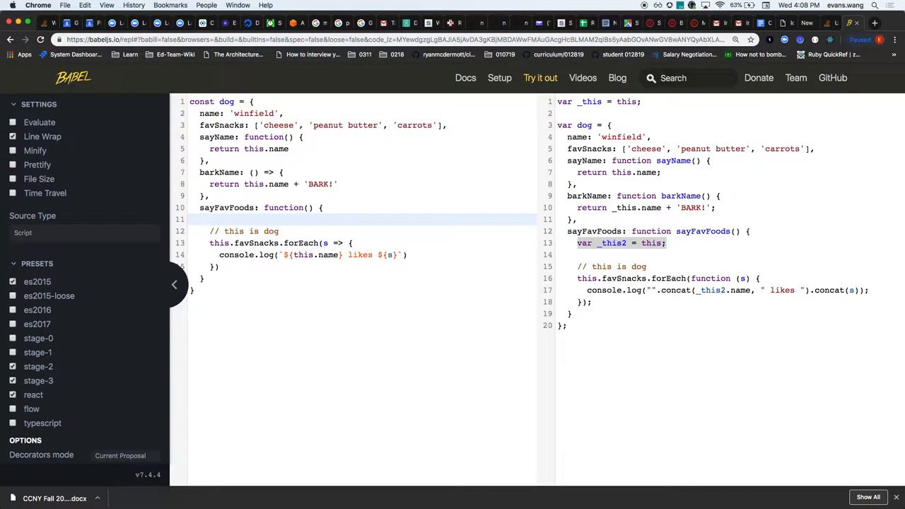
{"action": "type", "text": "var self"}
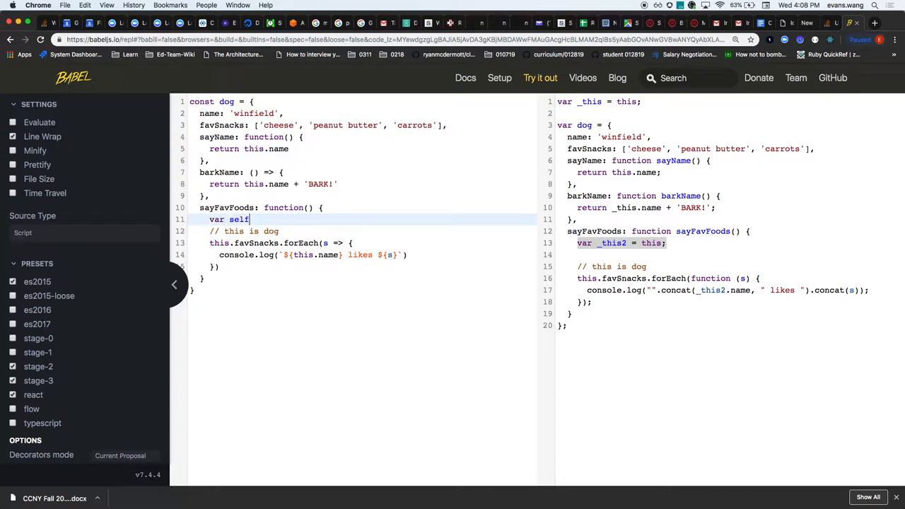
{"action": "type", "text": "= this"}
{"action": "left_click", "coordinate": [309, 254]}
{"action": "type", "text": "elf"}
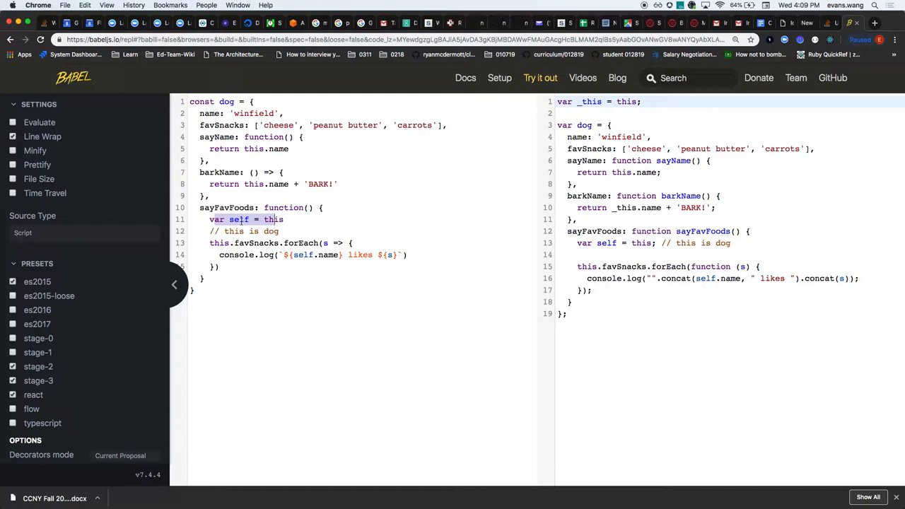
{"action": "type", "text": "that"}
{"action": "left_click", "coordinate": [363, 242]}
{"action": "type", "text": "function(s"}
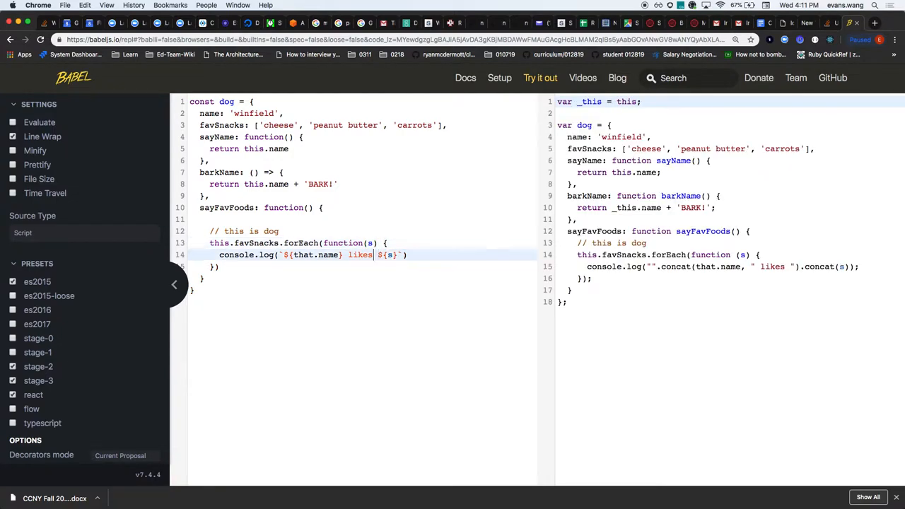
Step: Bind the forEach callback with .bind(this), then declare var that = this and bind to that
{"action": "type", "text": ".bind"}
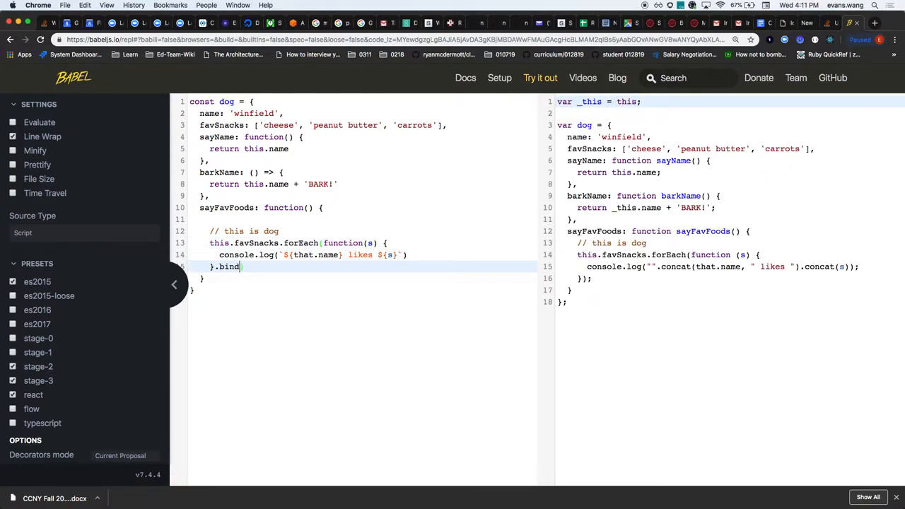
{"action": "type", "text": "(this)"}
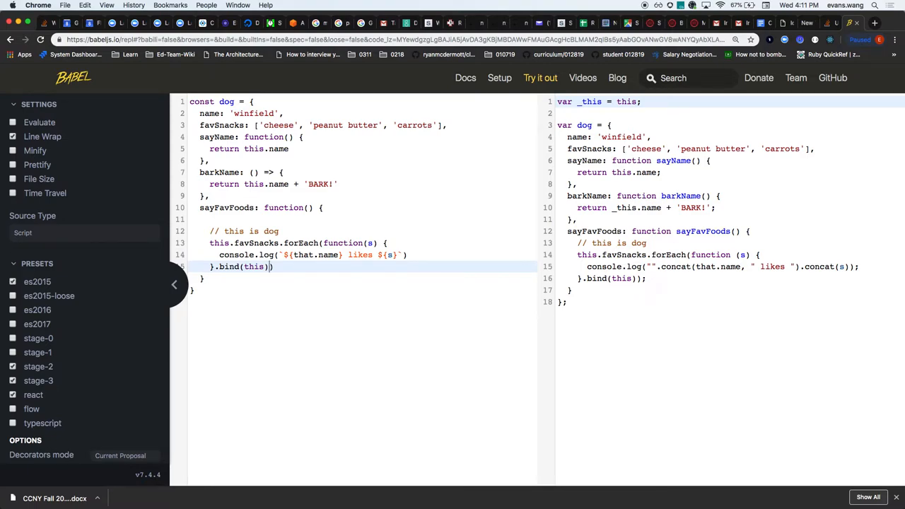
{"action": "type", "text": "var"}
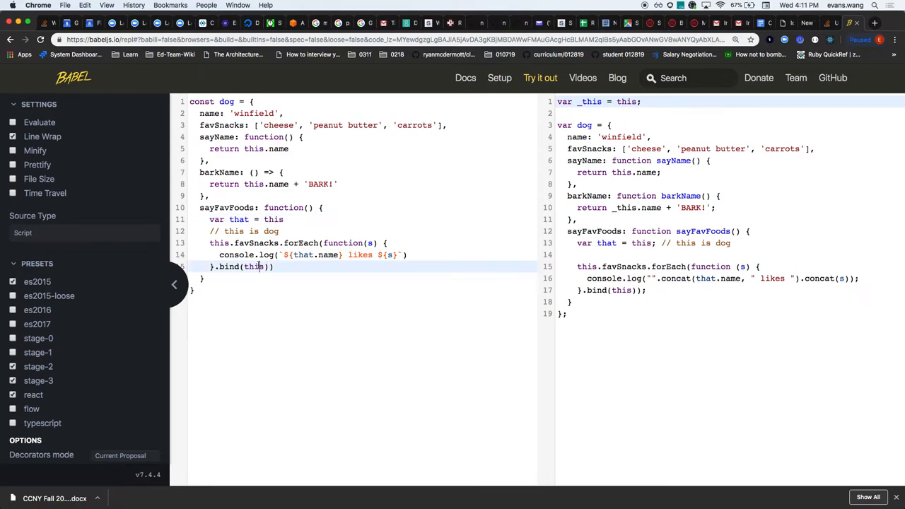
{"action": "type", "text": "that"}
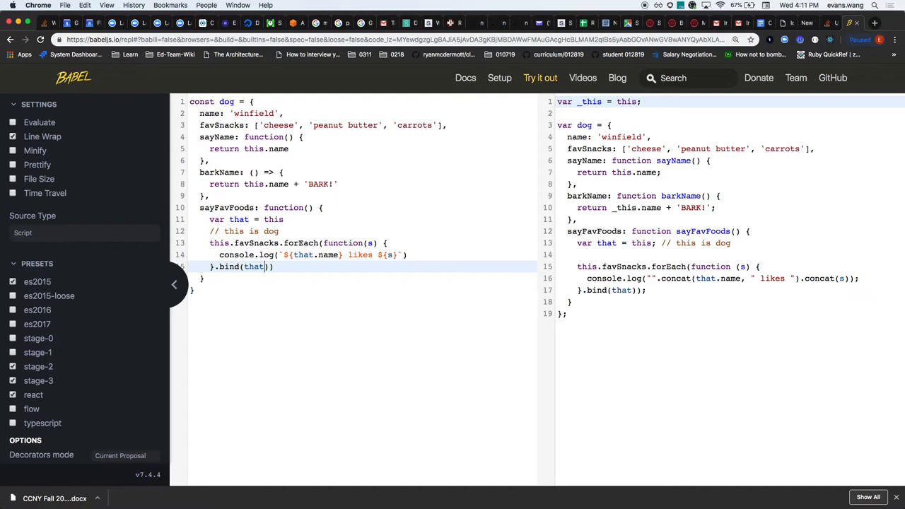